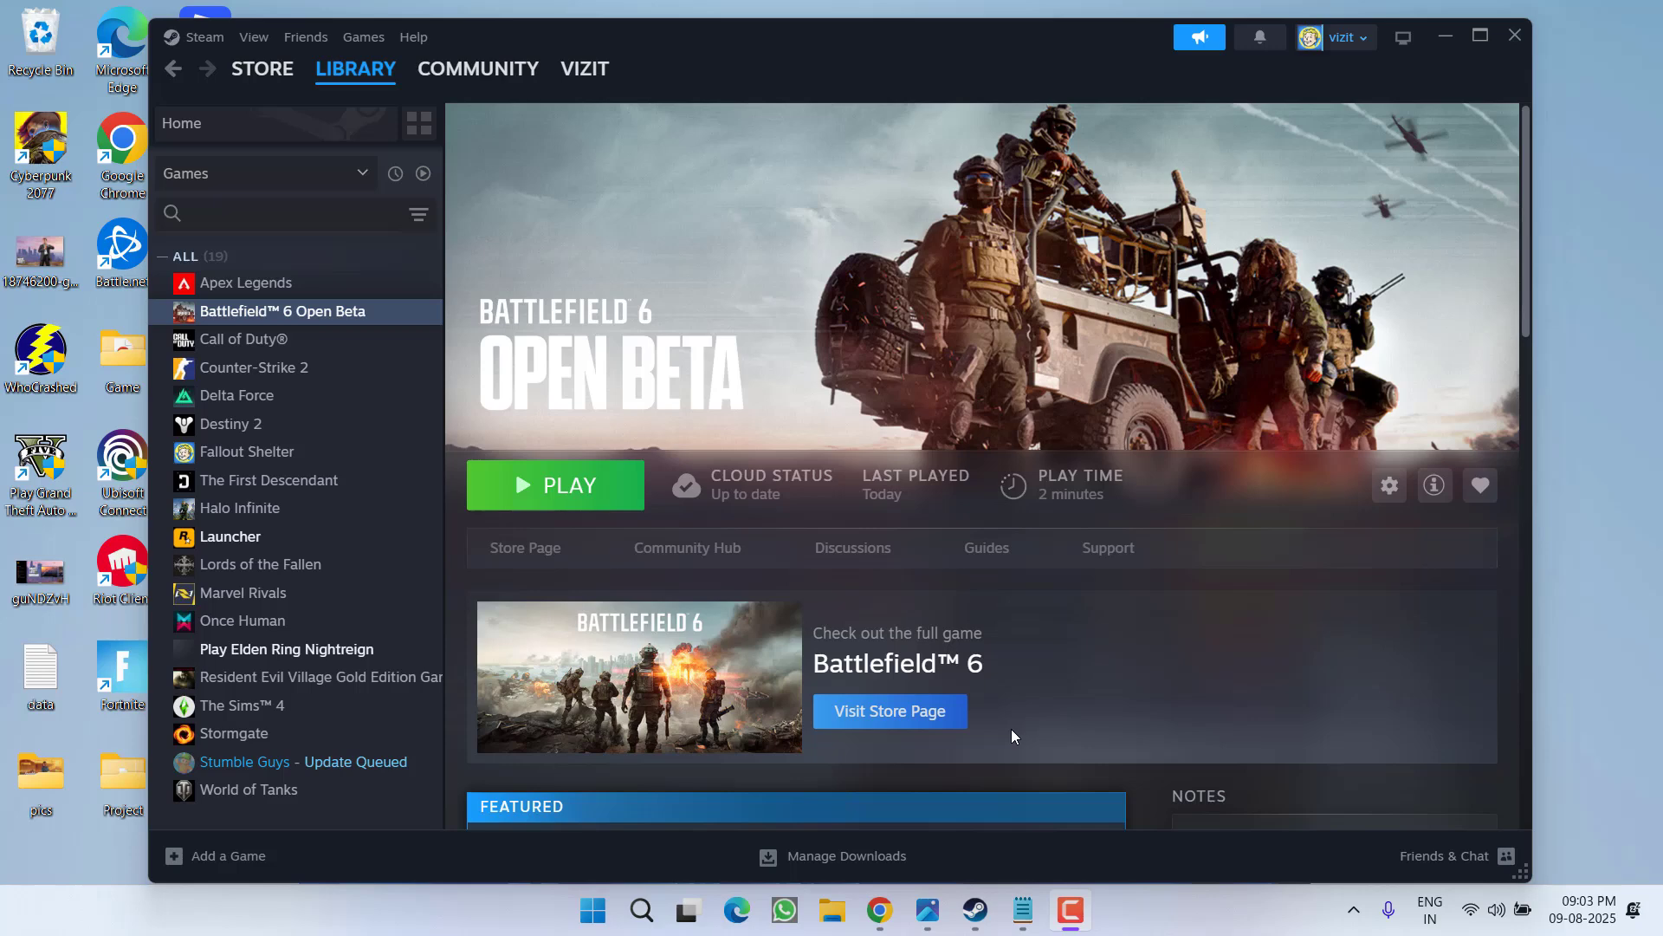
# Launch Battlefield 6 Open Beta from Steam and acknowledge the outdated AMD Radeon driver error
pyautogui.click(555, 485)
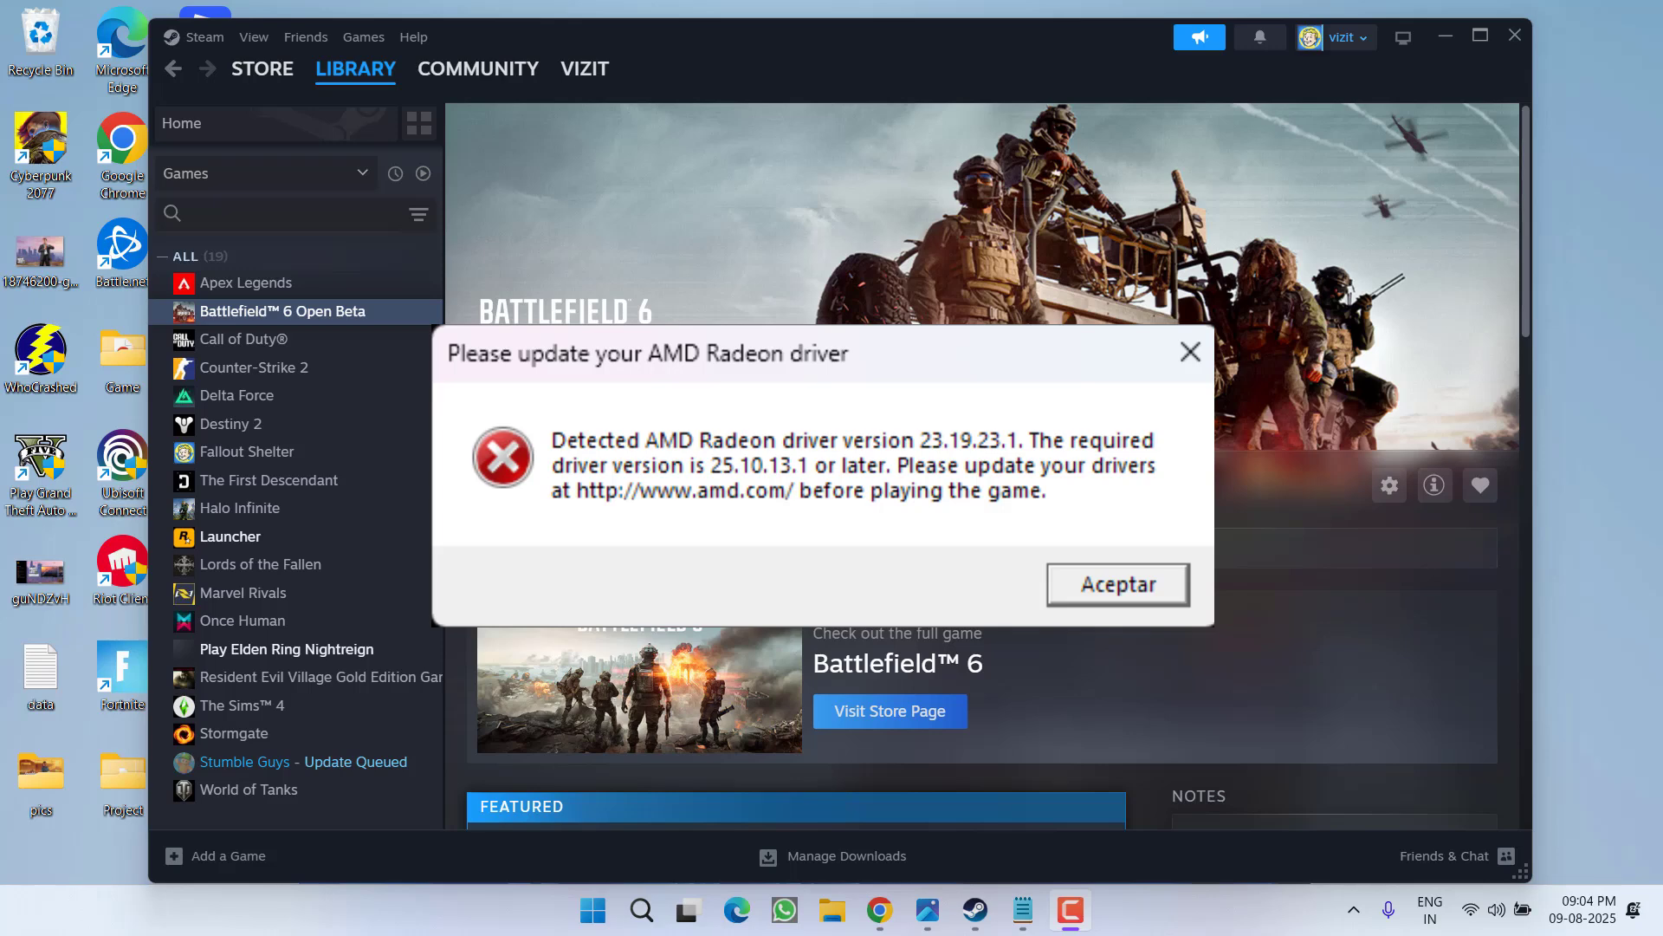
pyautogui.moveTo(509, 308)
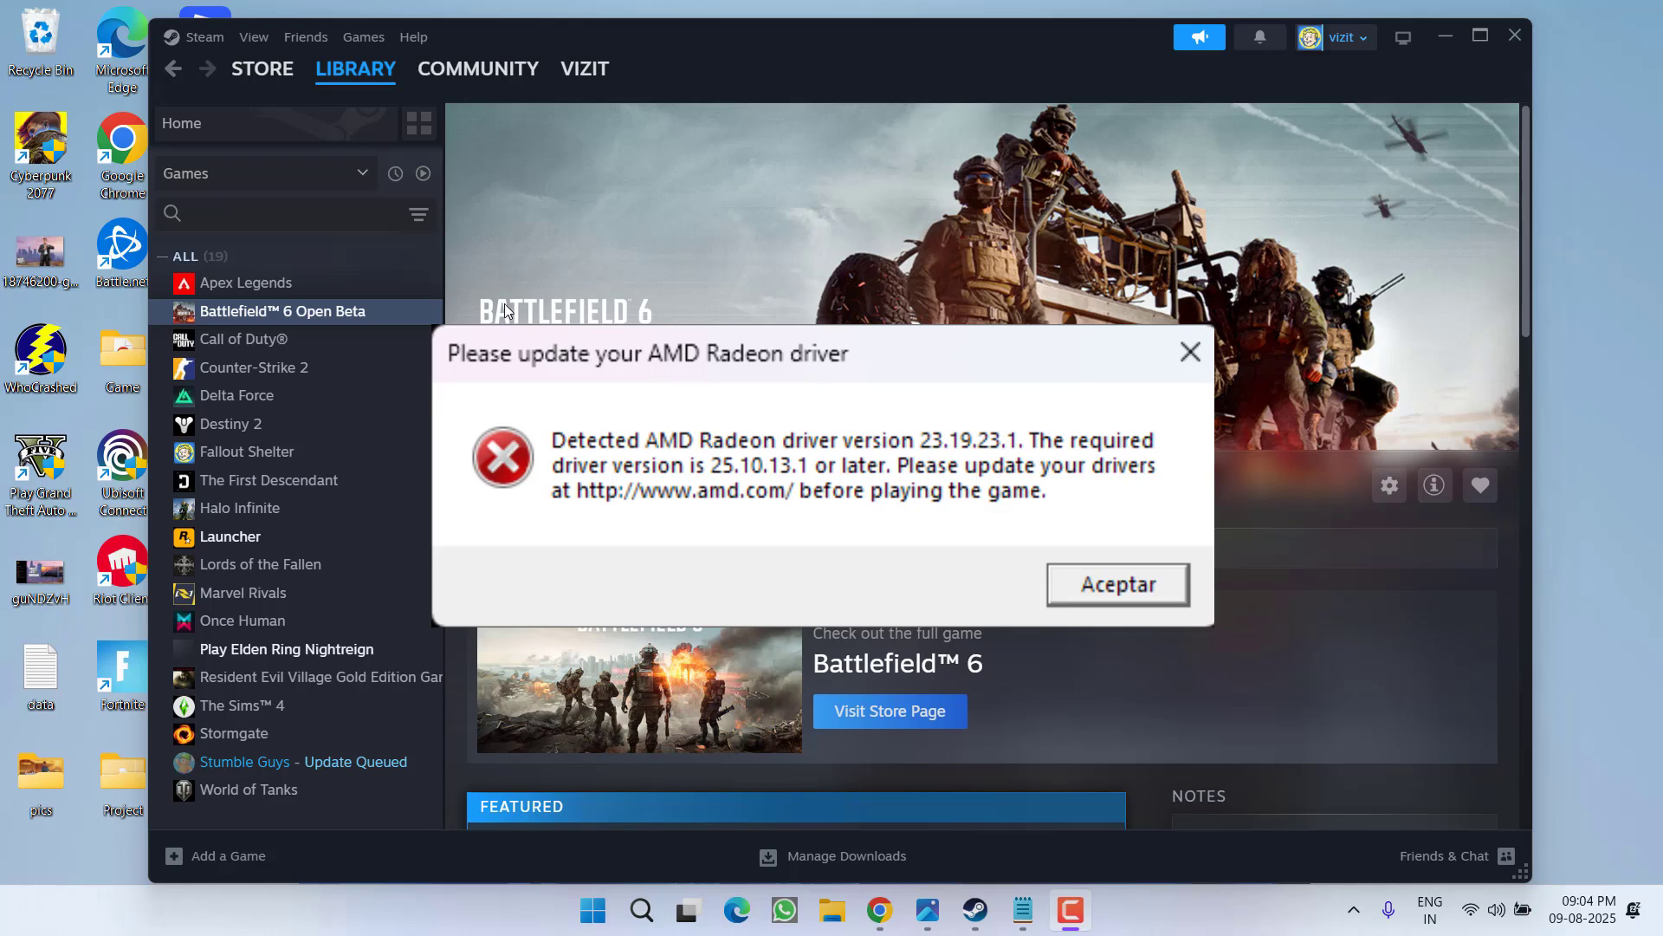
pyautogui.moveTo(506, 310)
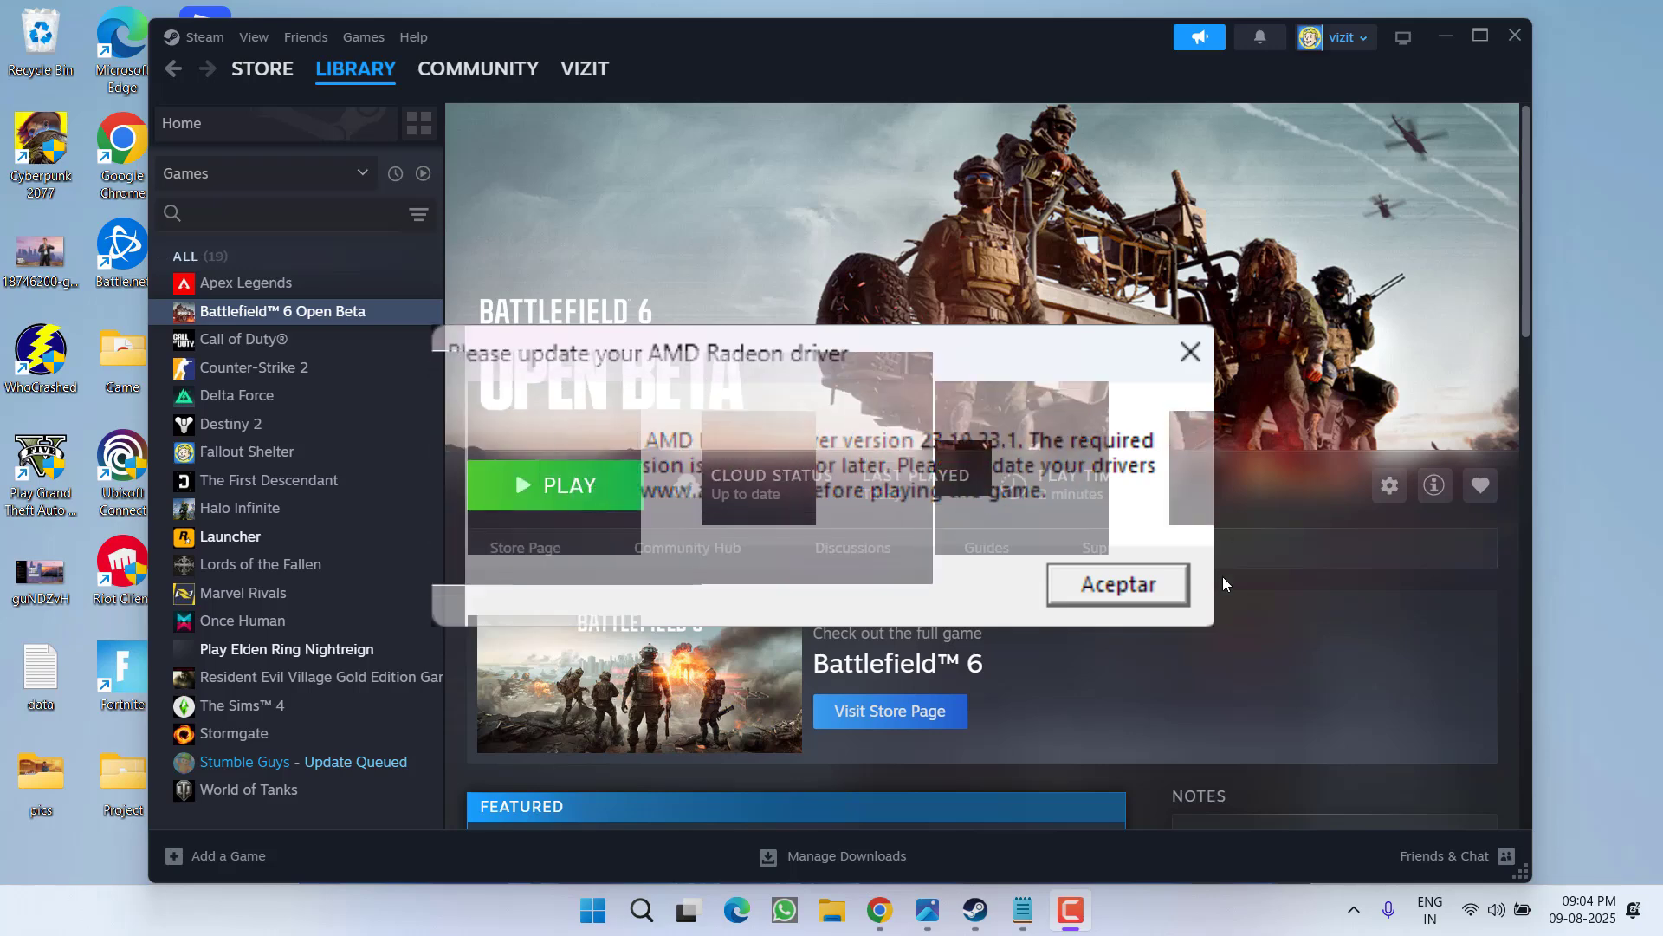
pyautogui.click(1118, 584)
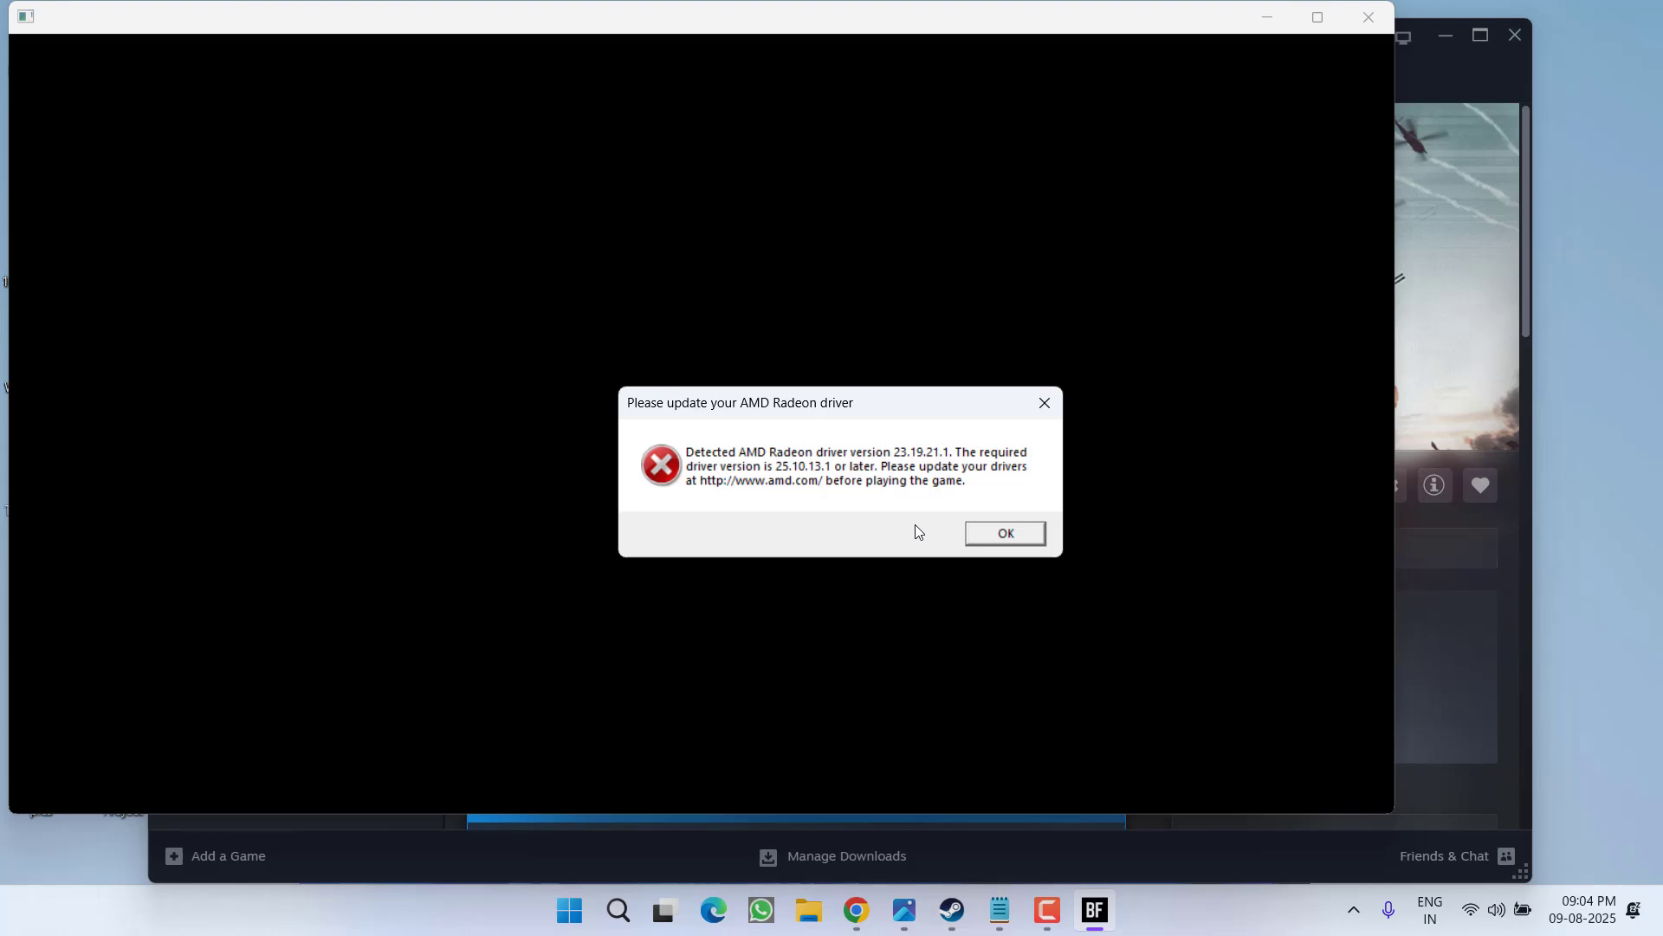
pyautogui.moveTo(866, 521)
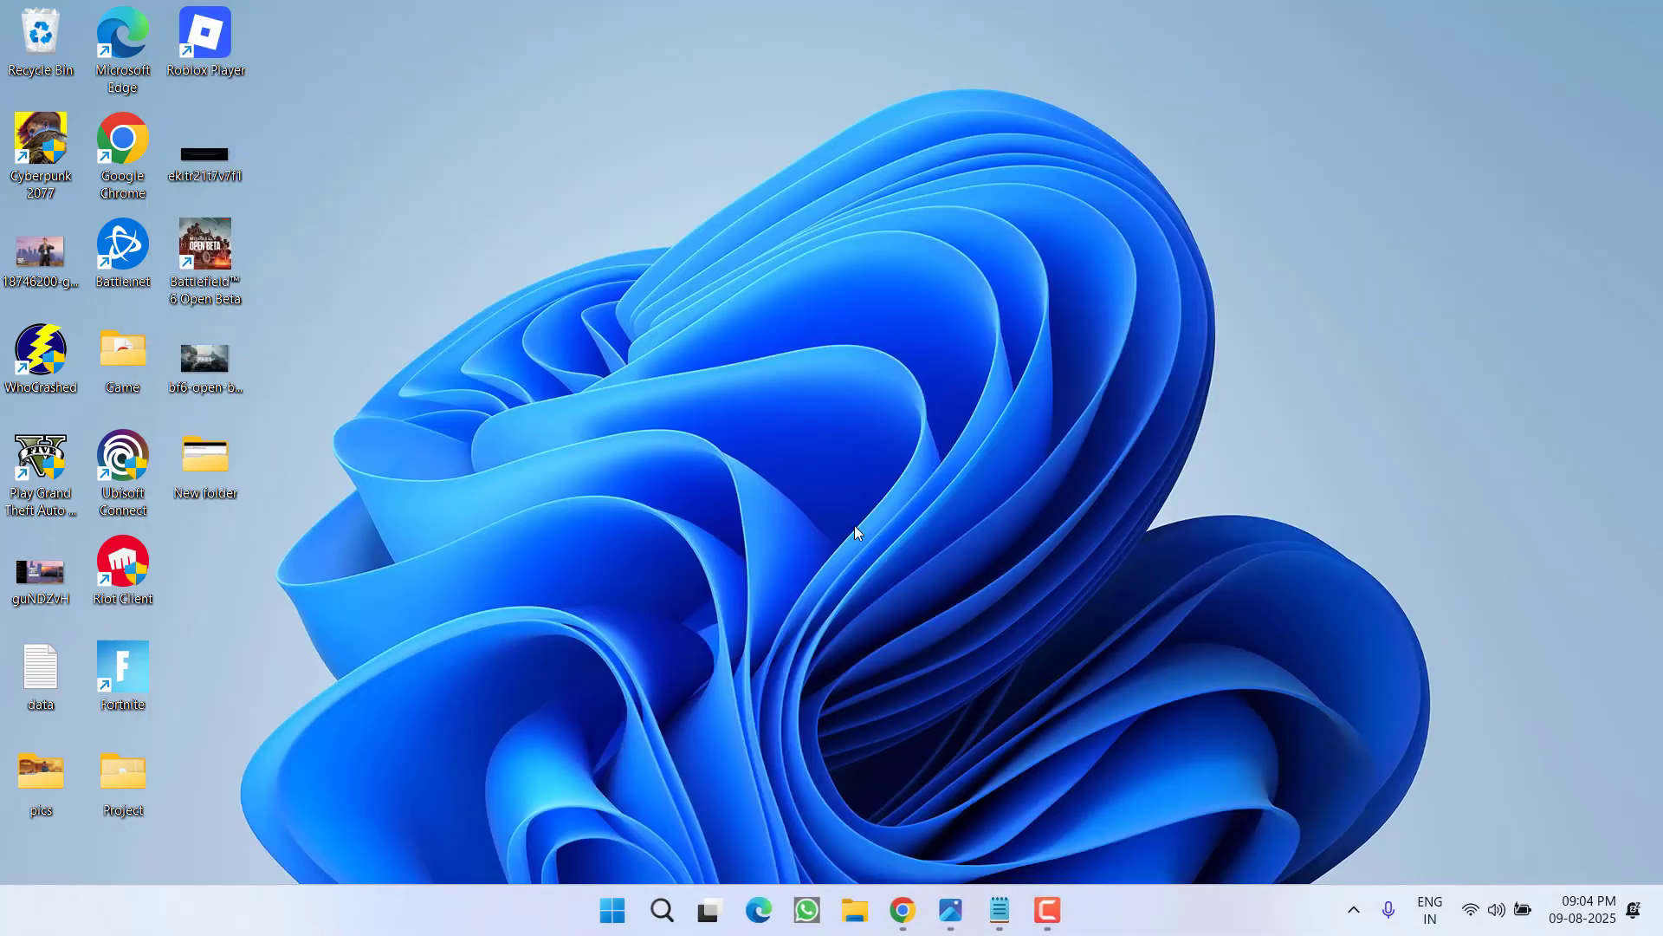
# Search the AMD drivers page for the Radeon RX 5500M and load its driver results
pyautogui.click(901, 908)
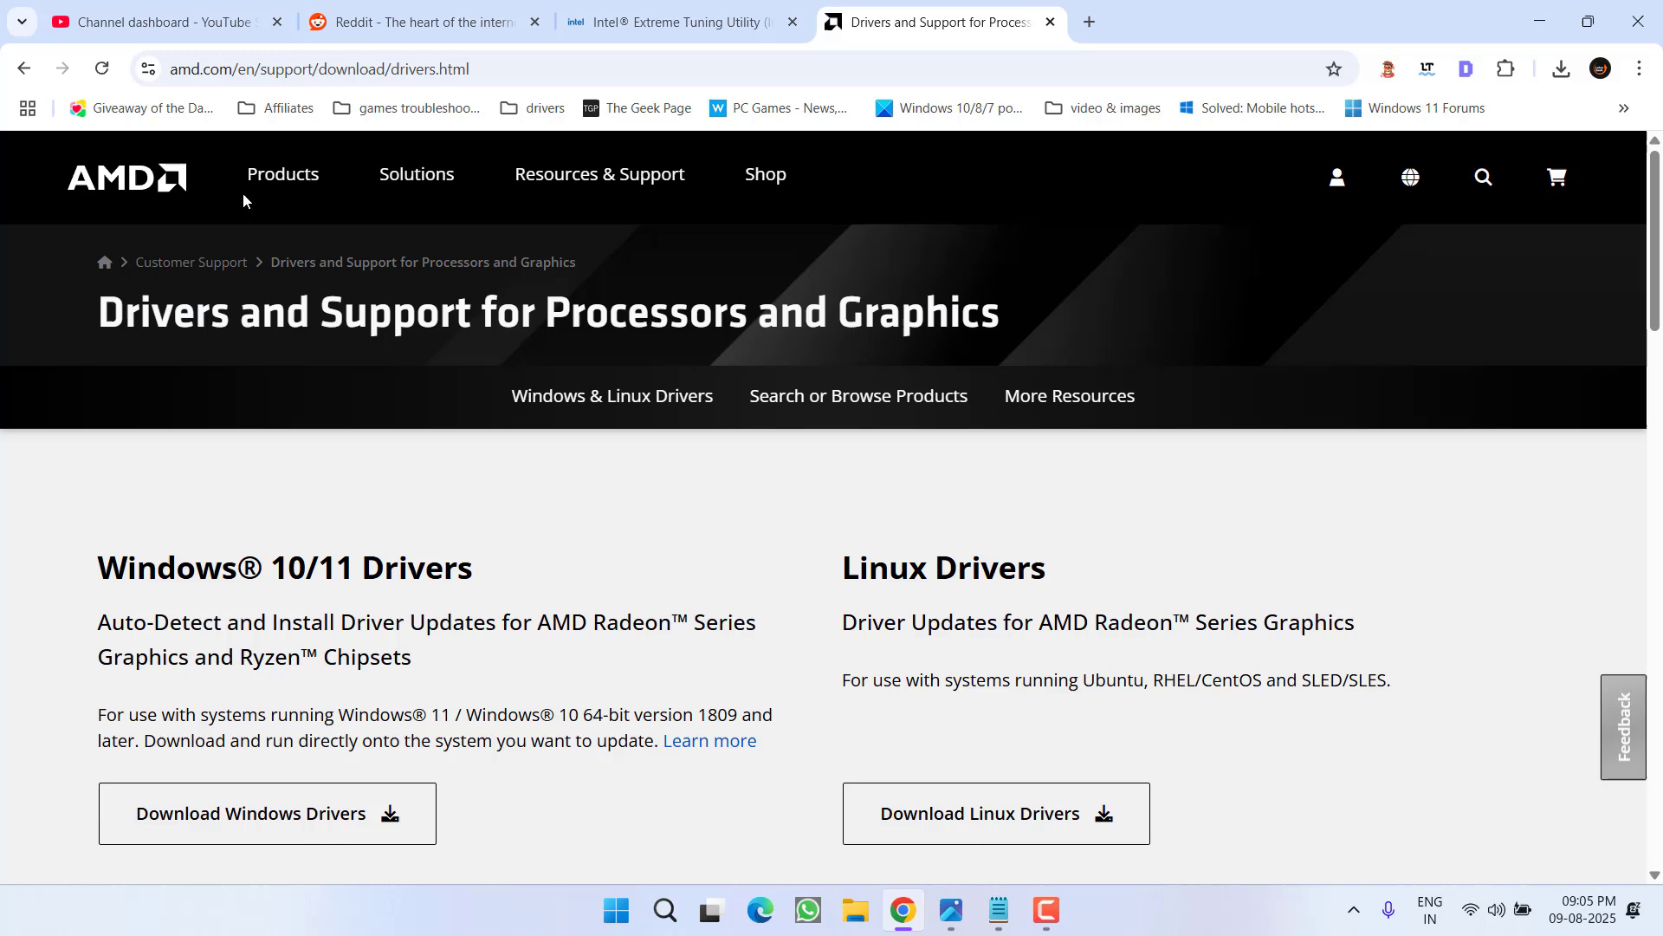
pyautogui.scroll(-3)
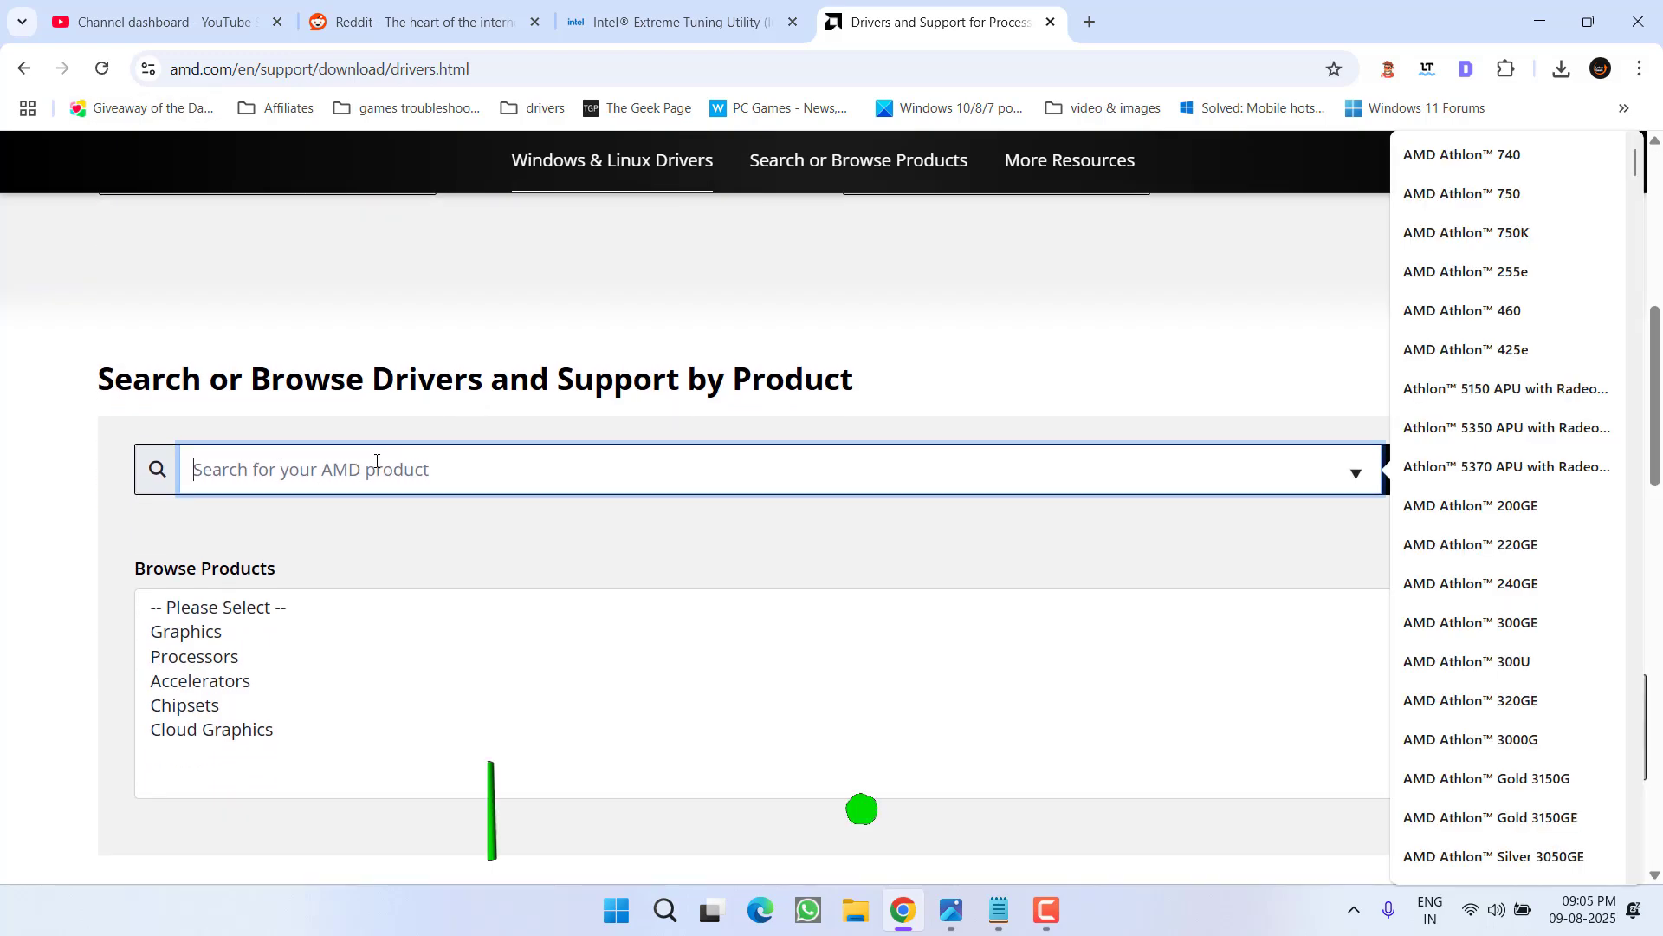
pyautogui.write('radep')
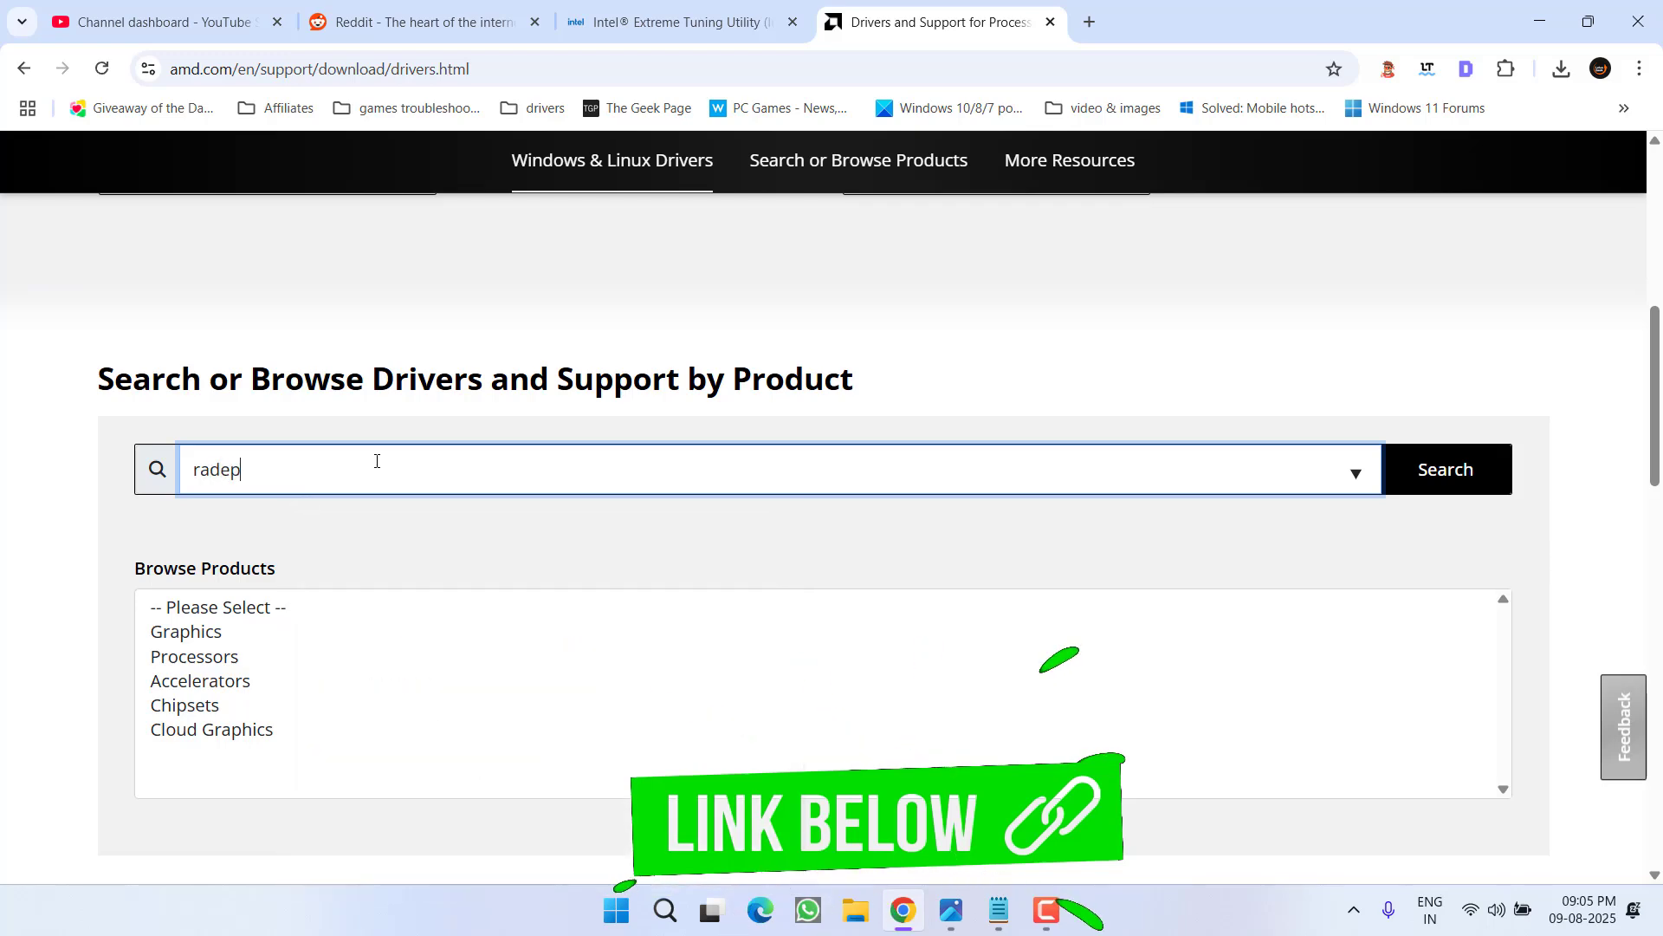
pyautogui.write('radeon rx5500m')
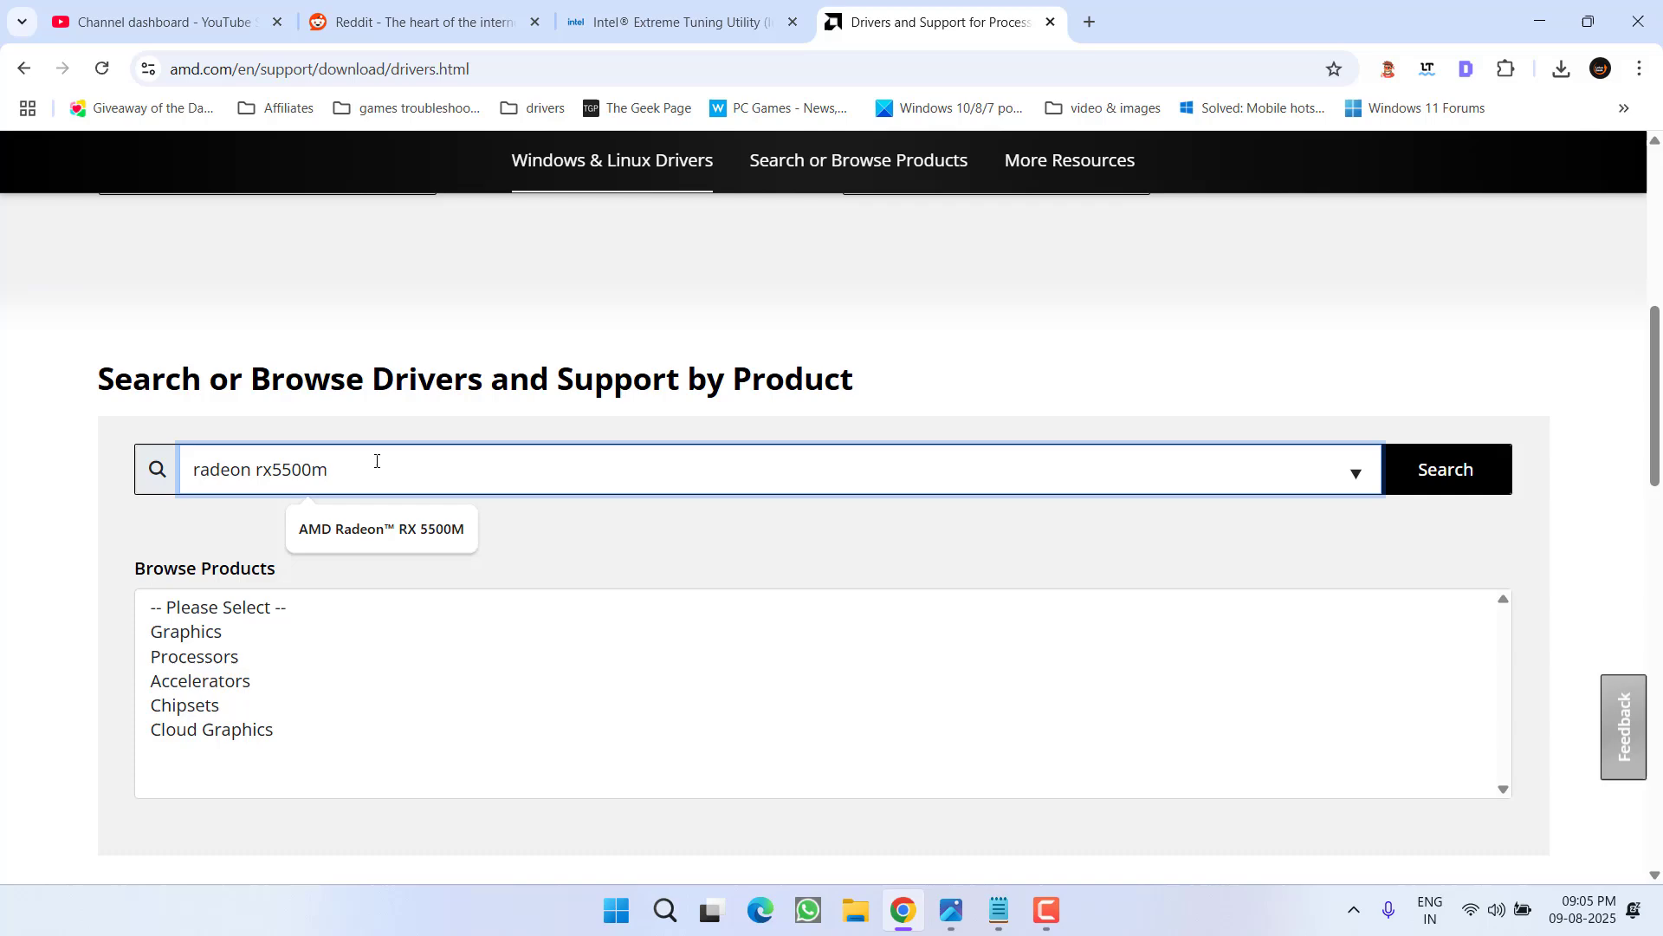
pyautogui.click(381, 529)
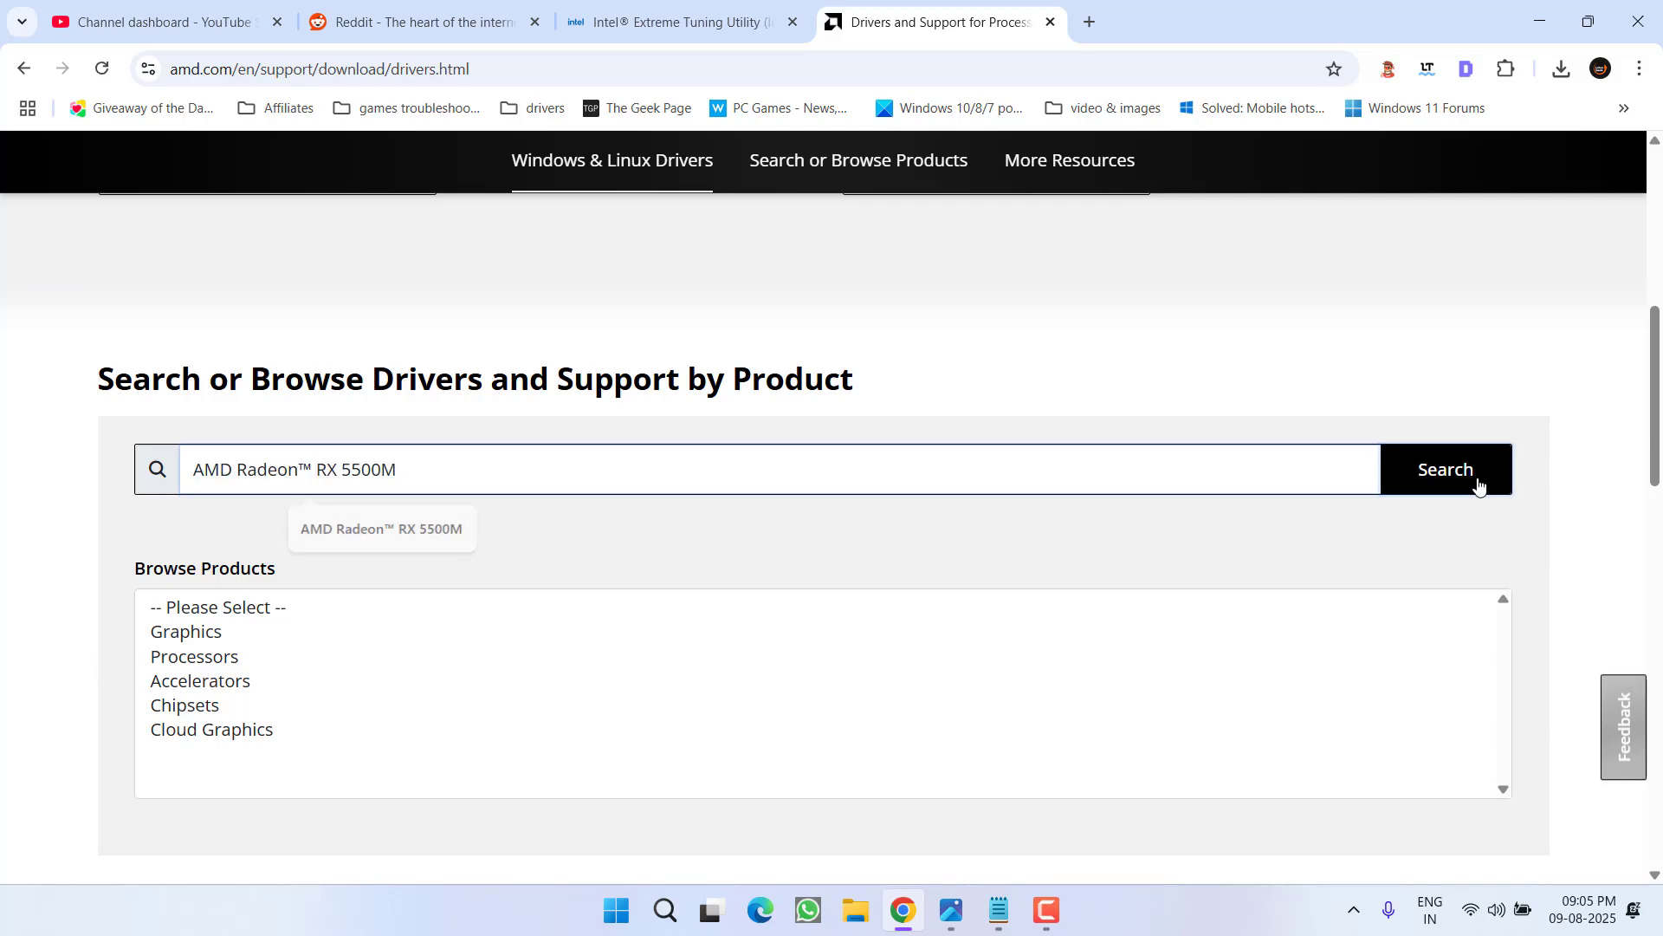
pyautogui.click(1445, 468)
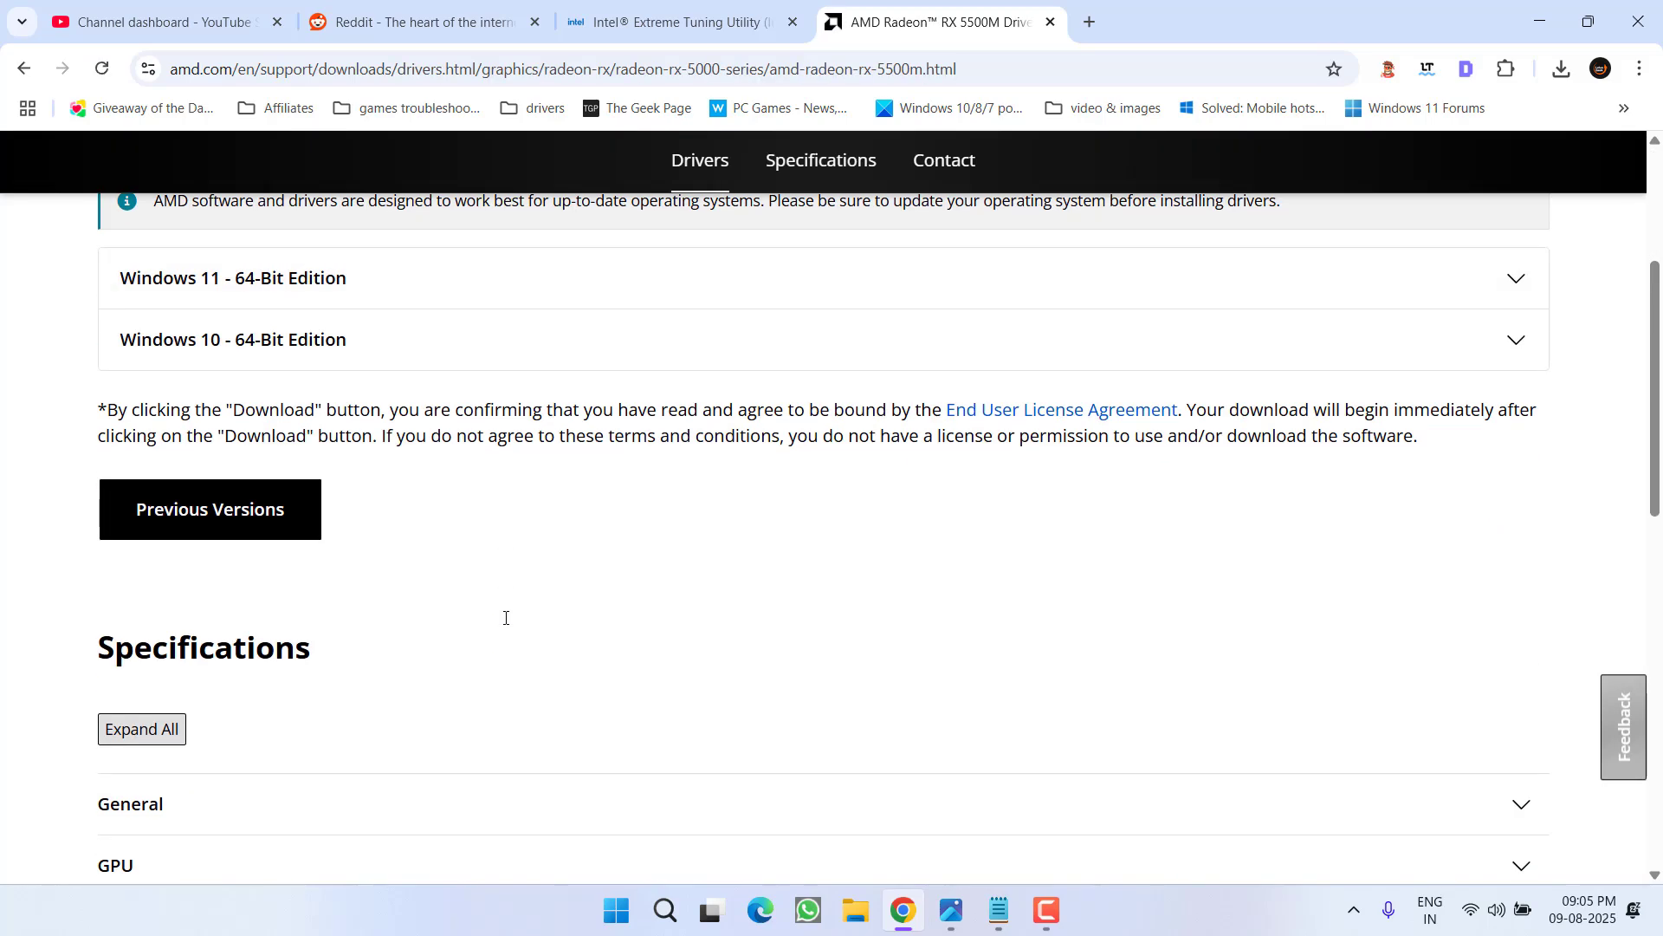
# Expand the Windows 11 - 64-Bit Edition entry showing the driver released 2025-08-04
pyautogui.click(232, 278)
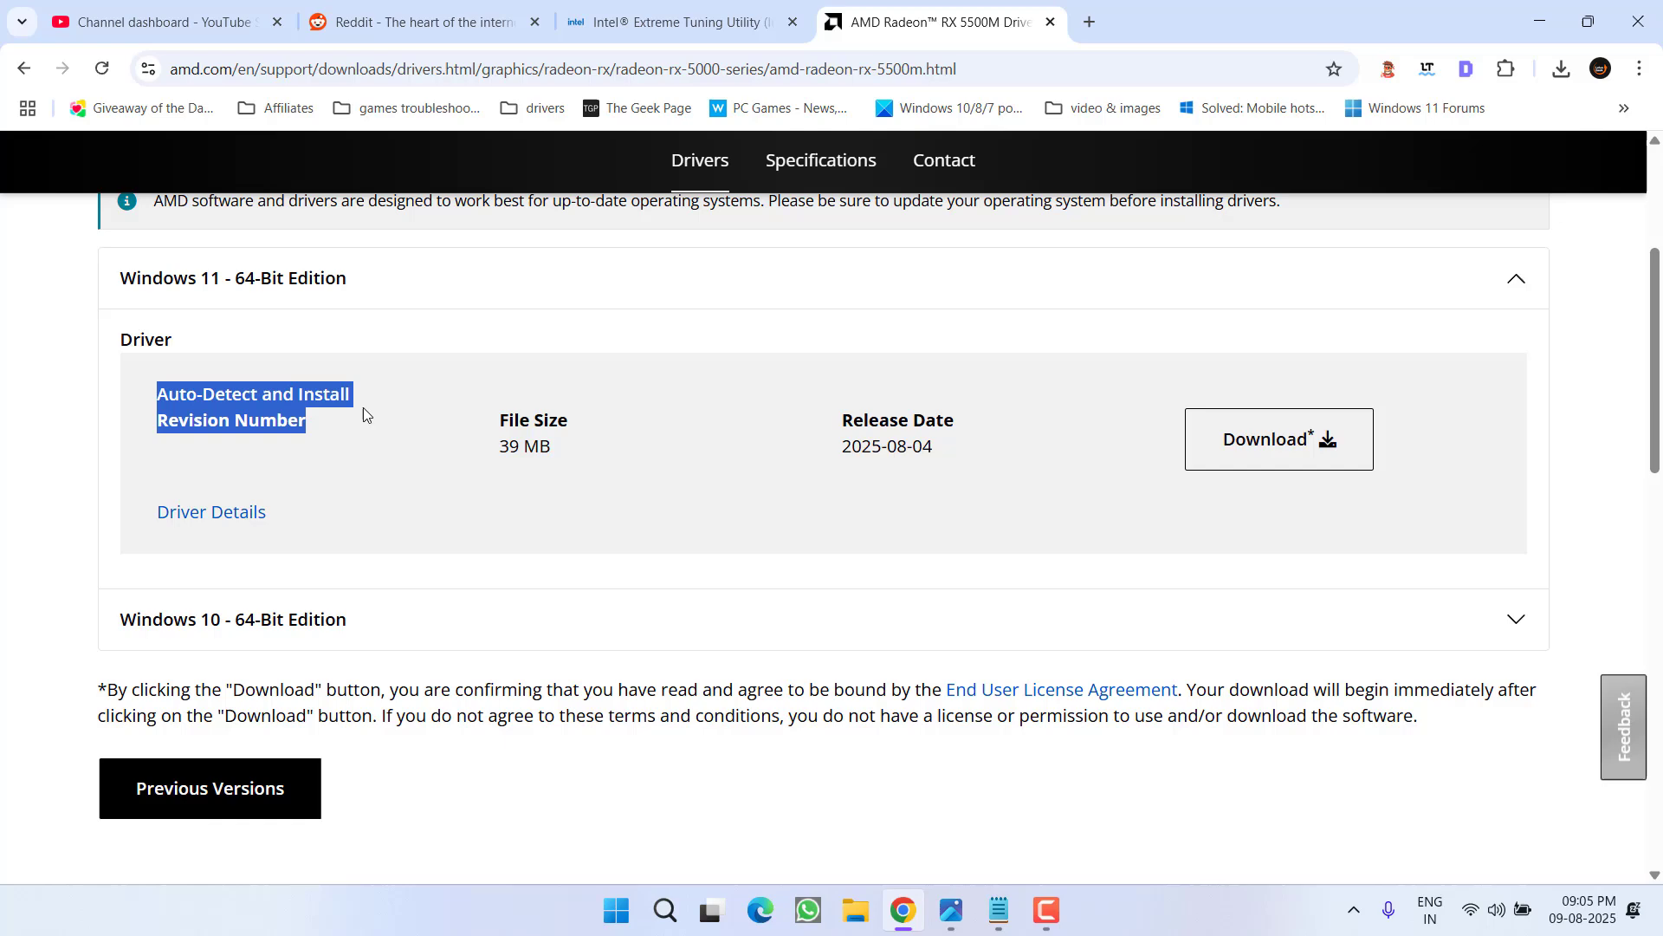
pyautogui.click(617, 910)
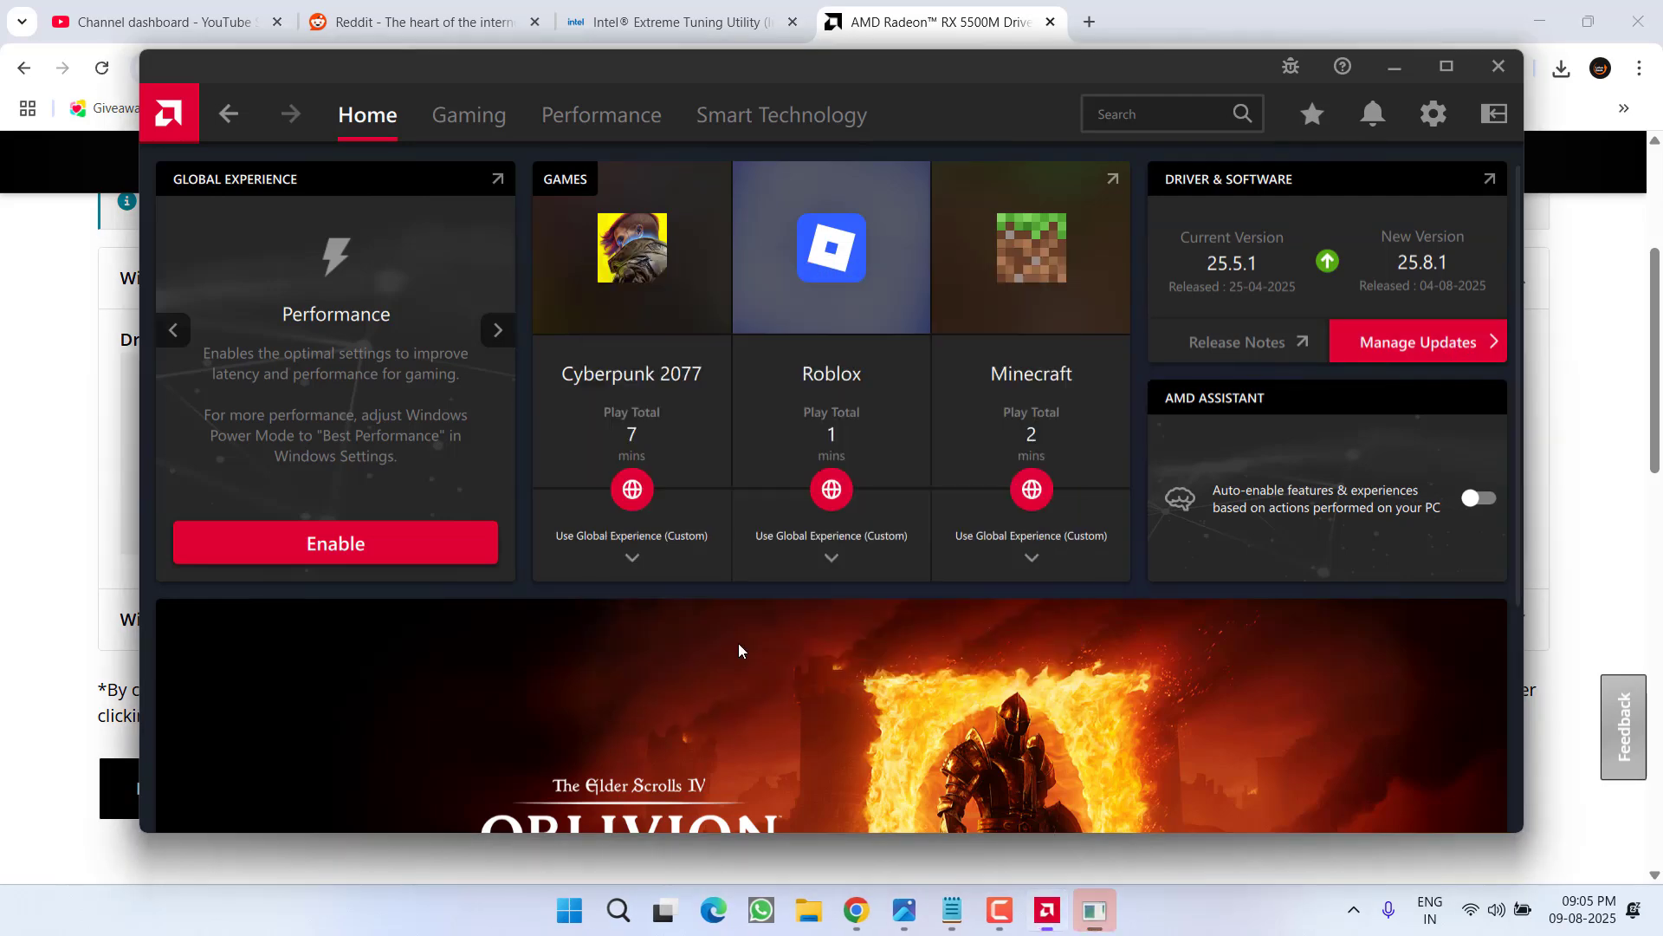
# Note installed driver 25.5.1 versus available 25.8.1, then close AMD Software: Adrenalin Edition
pyautogui.click(1417, 341)
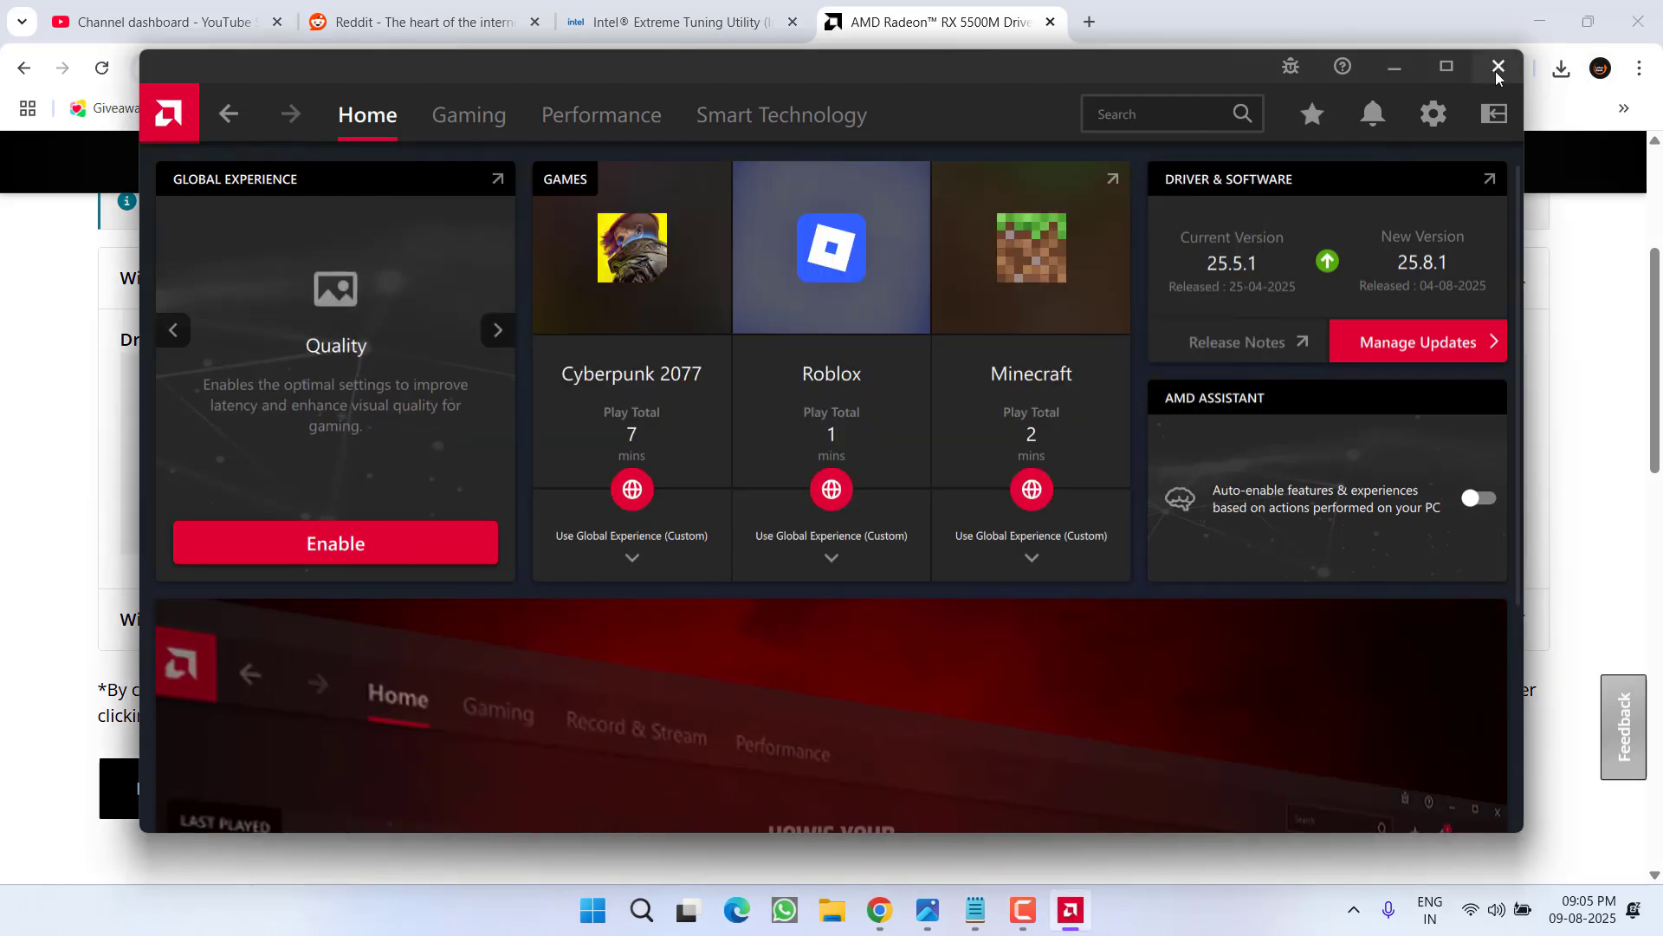
pyautogui.click(1497, 66)
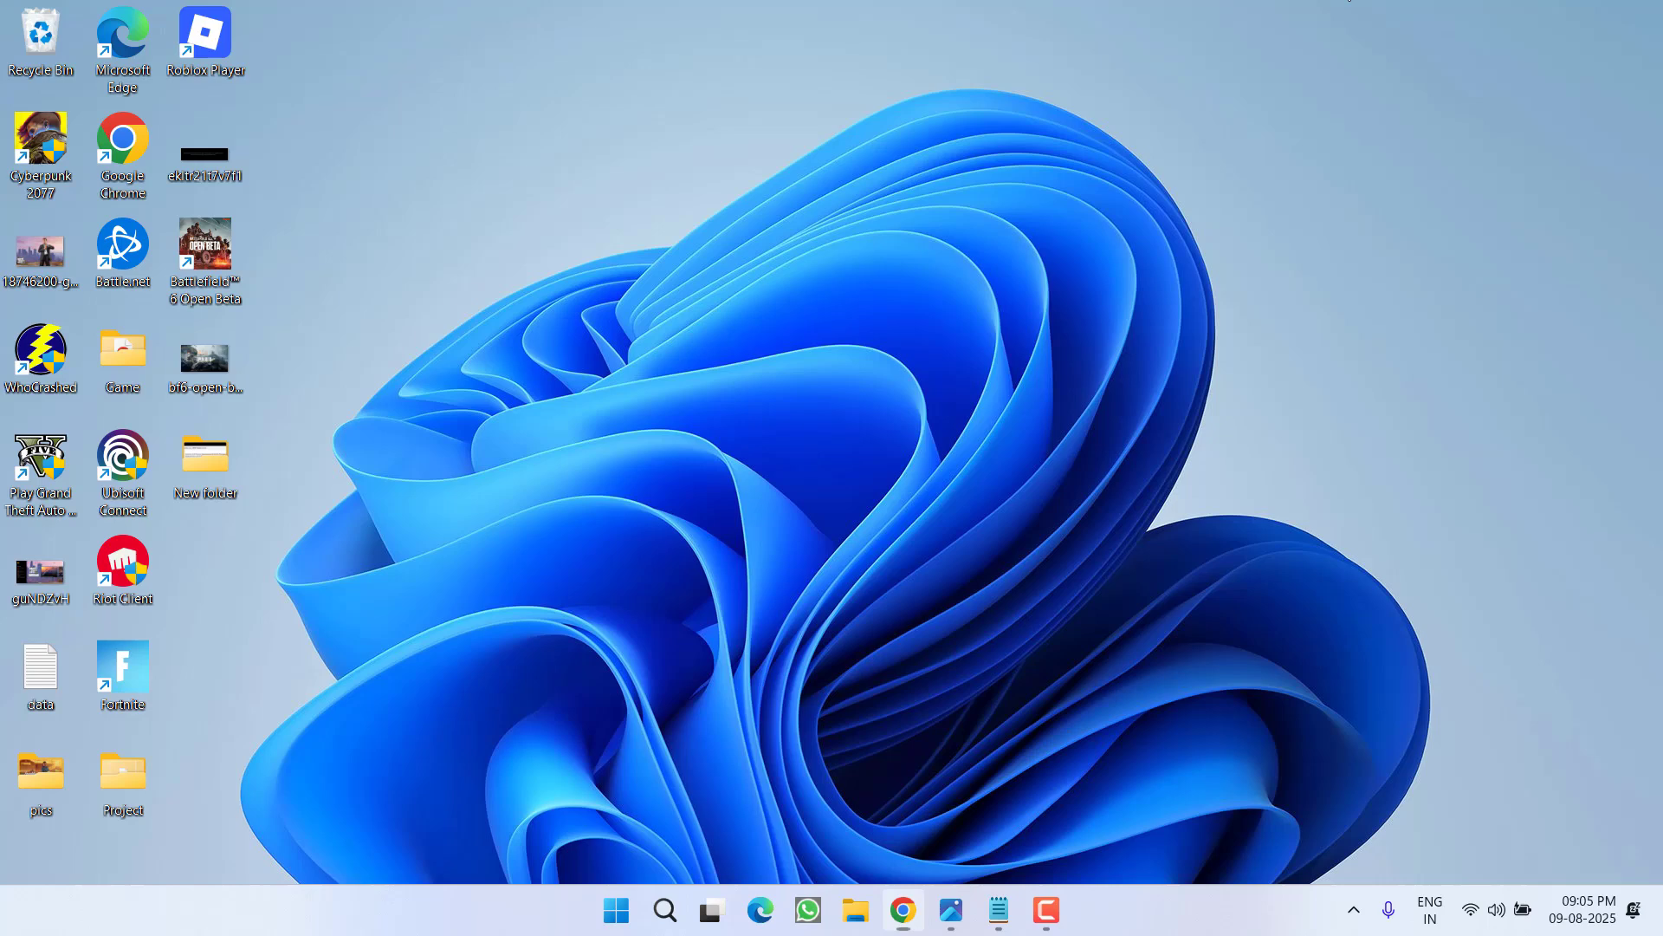
# Start regedit from the Run dialog to bring up Registry Editor
pyautogui.rightClick(618, 907)
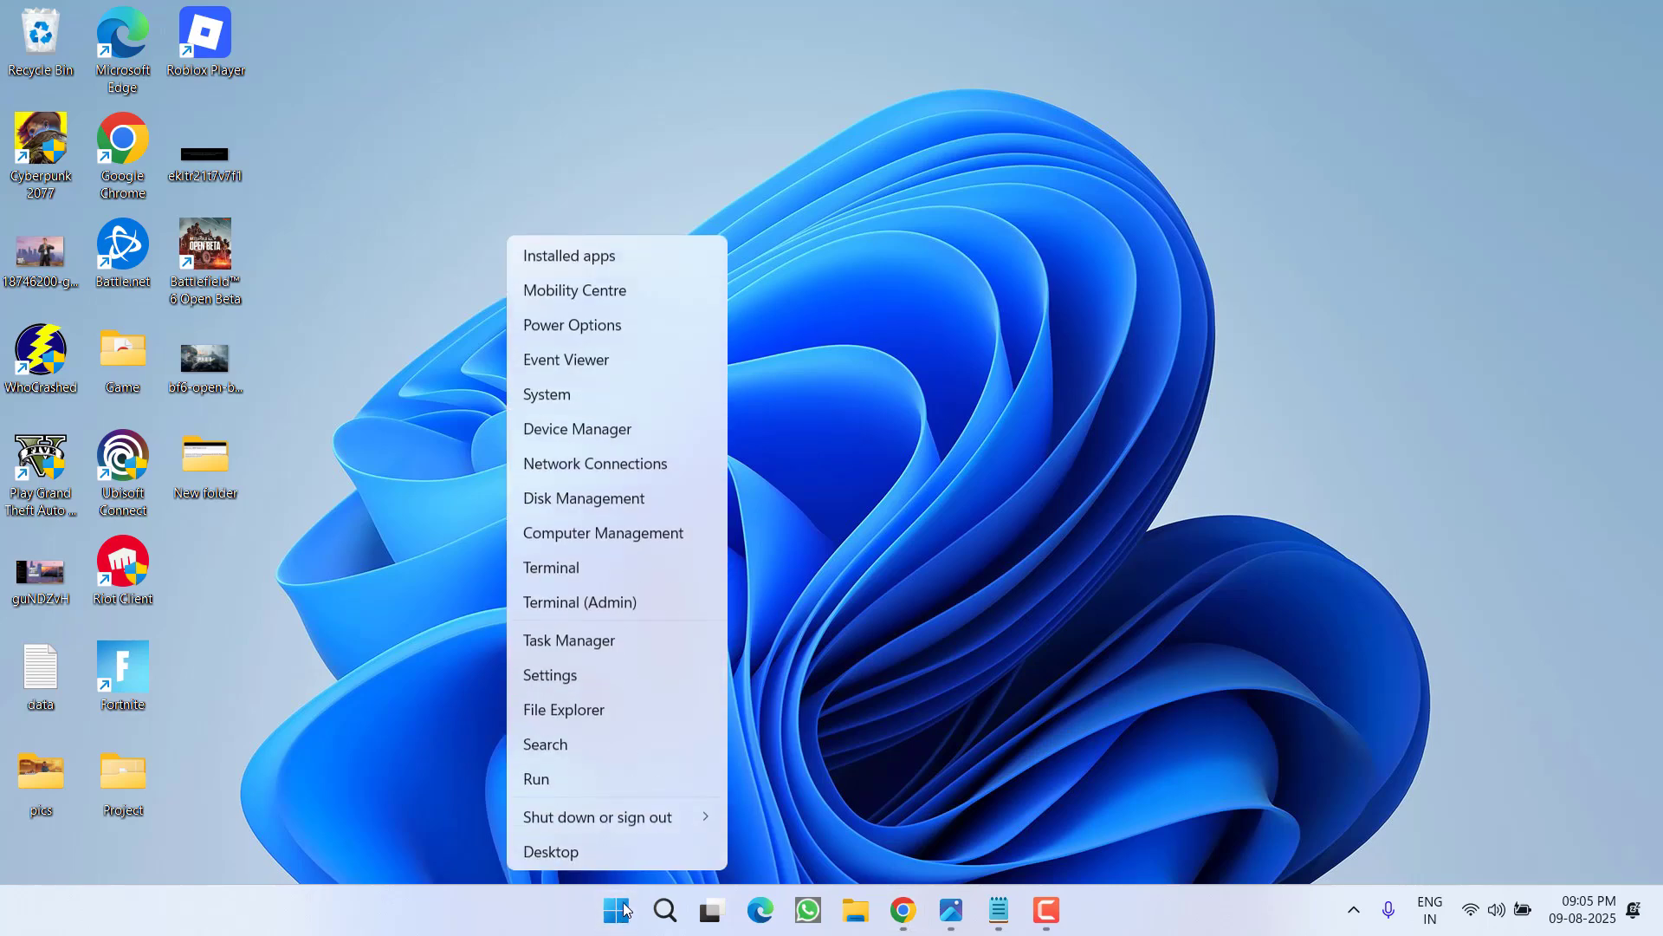
pyautogui.click(537, 779)
pyautogui.write('regedit')
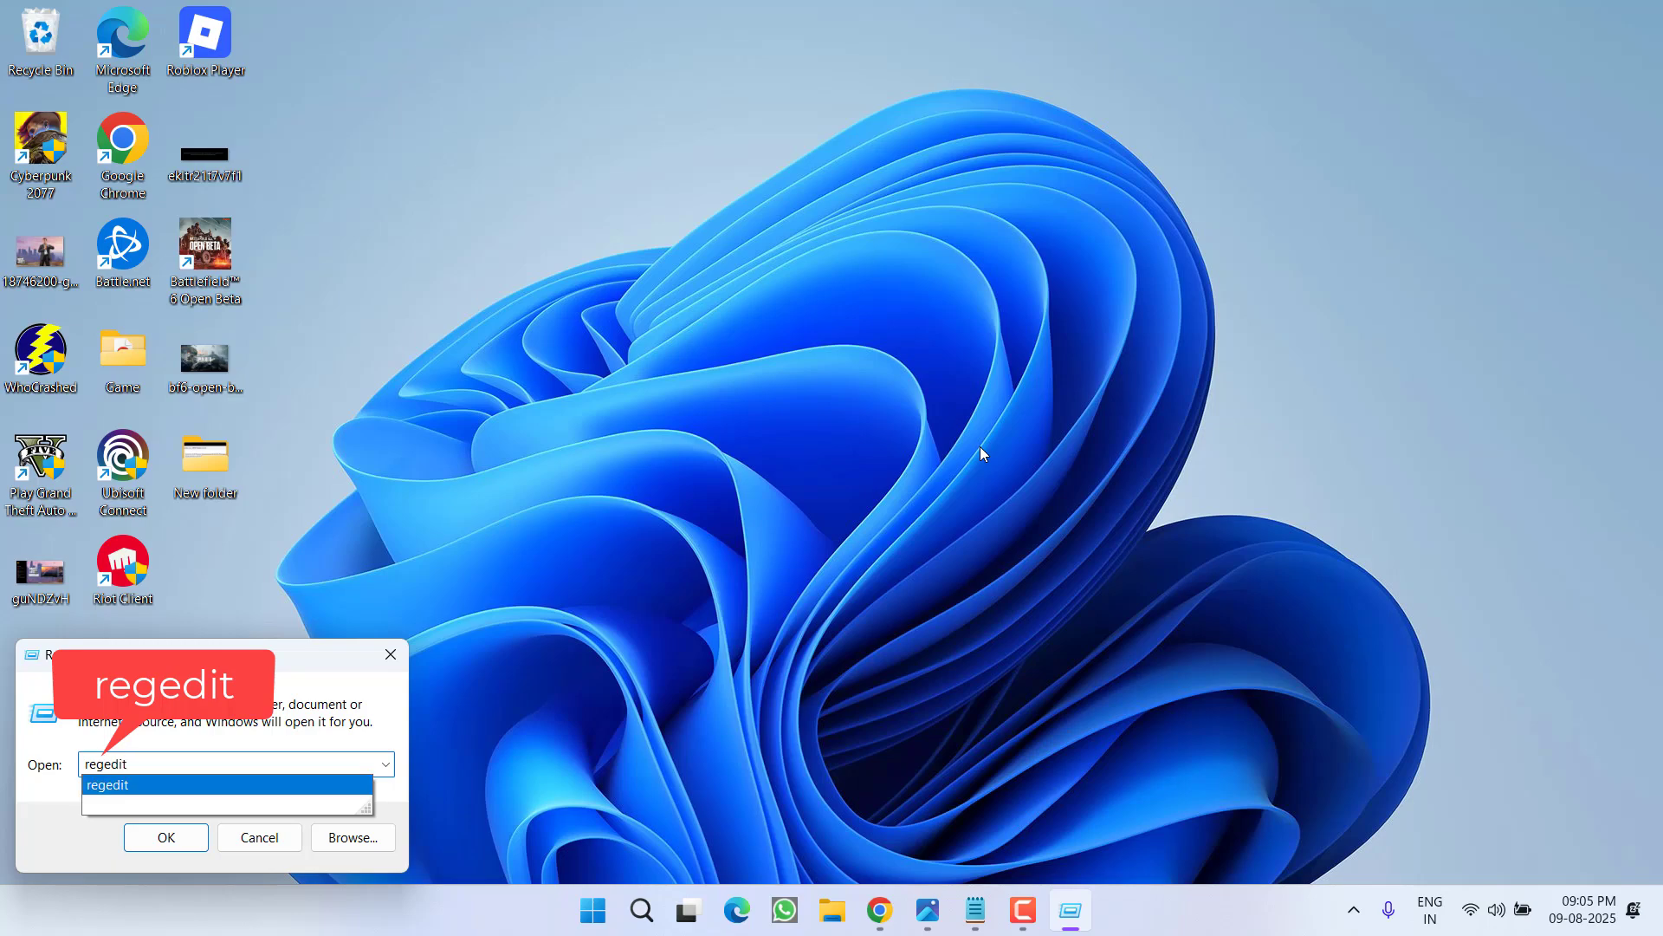
pyautogui.click(166, 837)
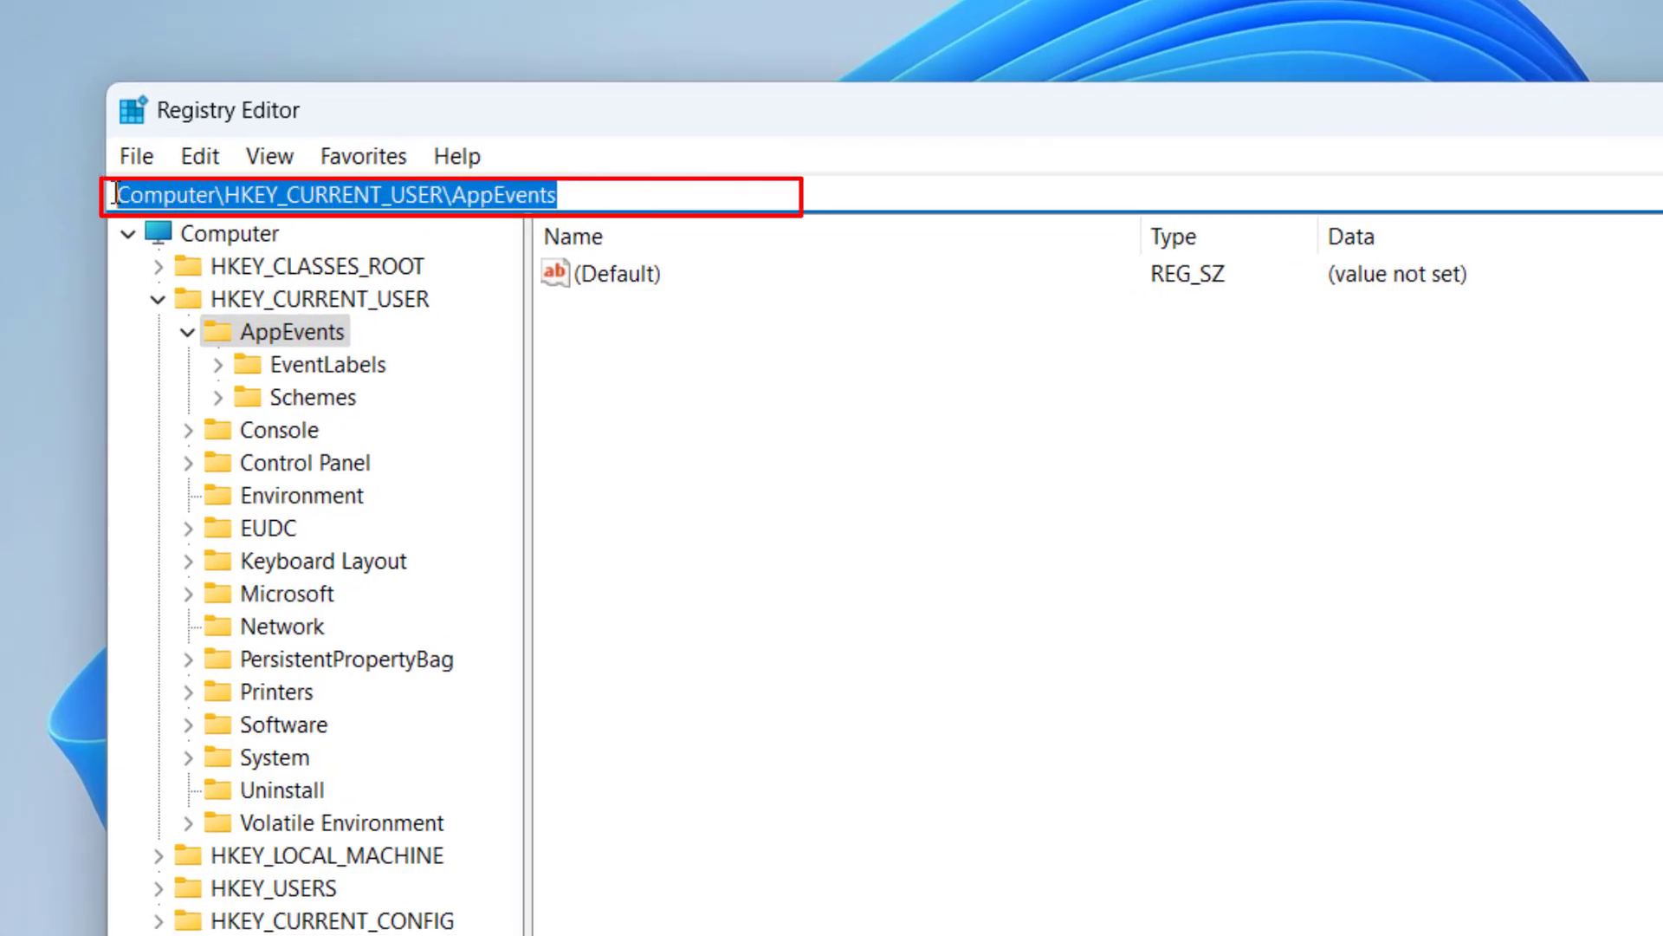
# Go to HKLM\SYSTEM\CurrentControlSet\Control\Video and select the {3CE01CA8-…} key's 0000 subkey
pyautogui.press('Delete')
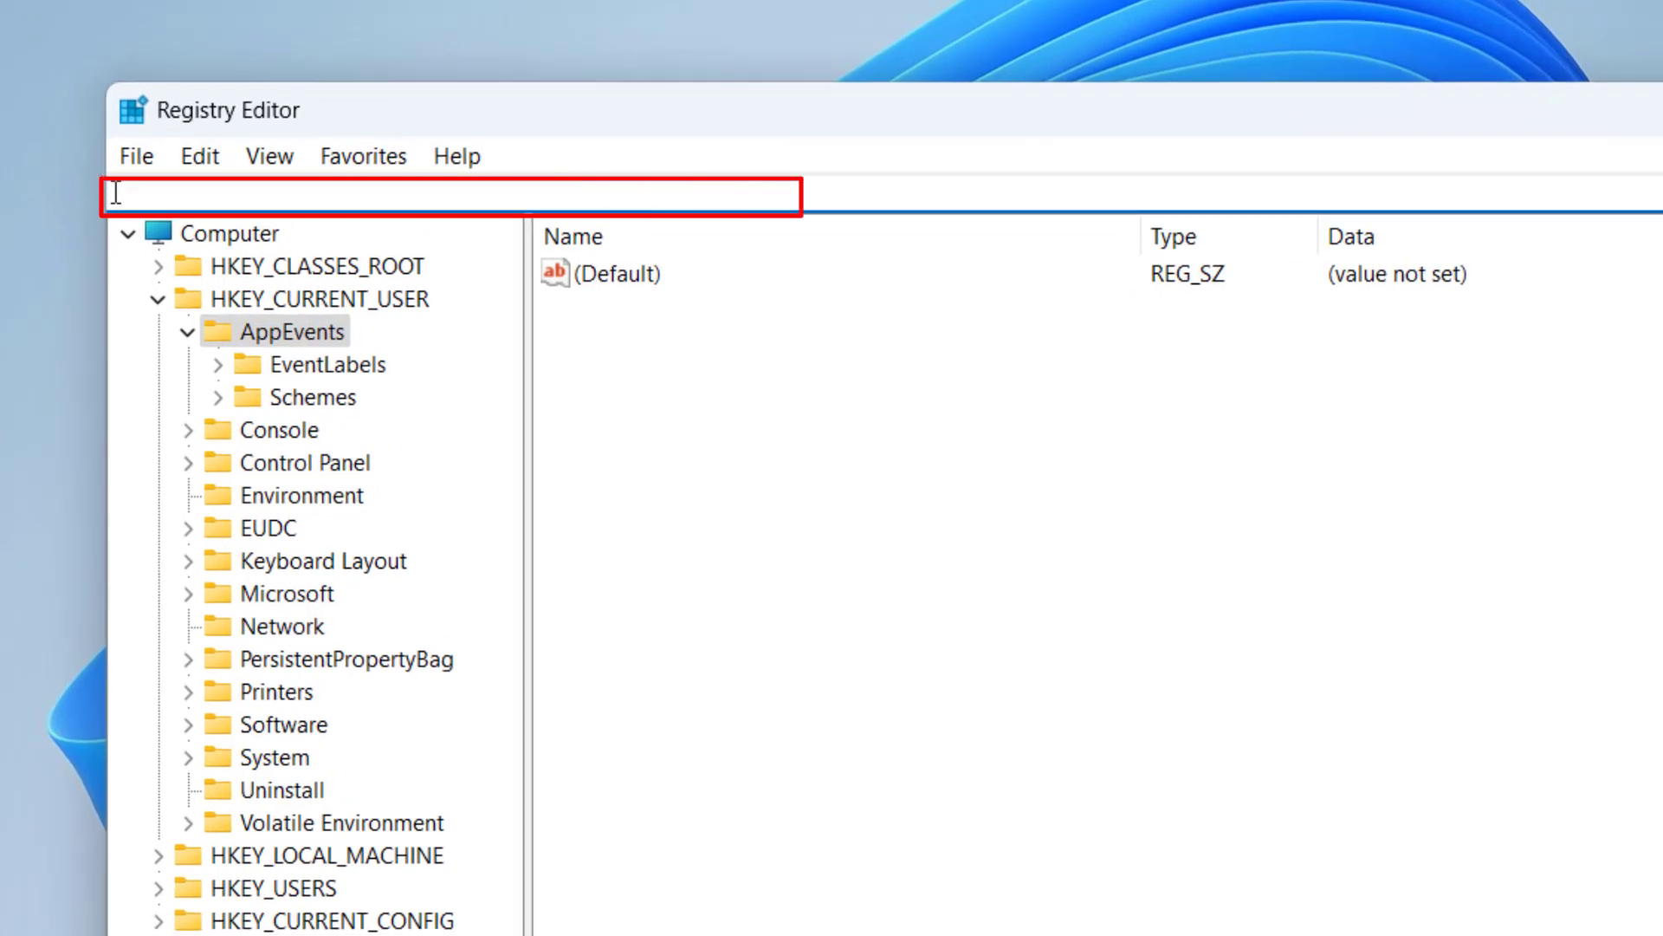
pyautogui.write('HKEY_LOCAL_MACHINE\\SYSTEM\\CurrentControlSet\\Control\\Video')
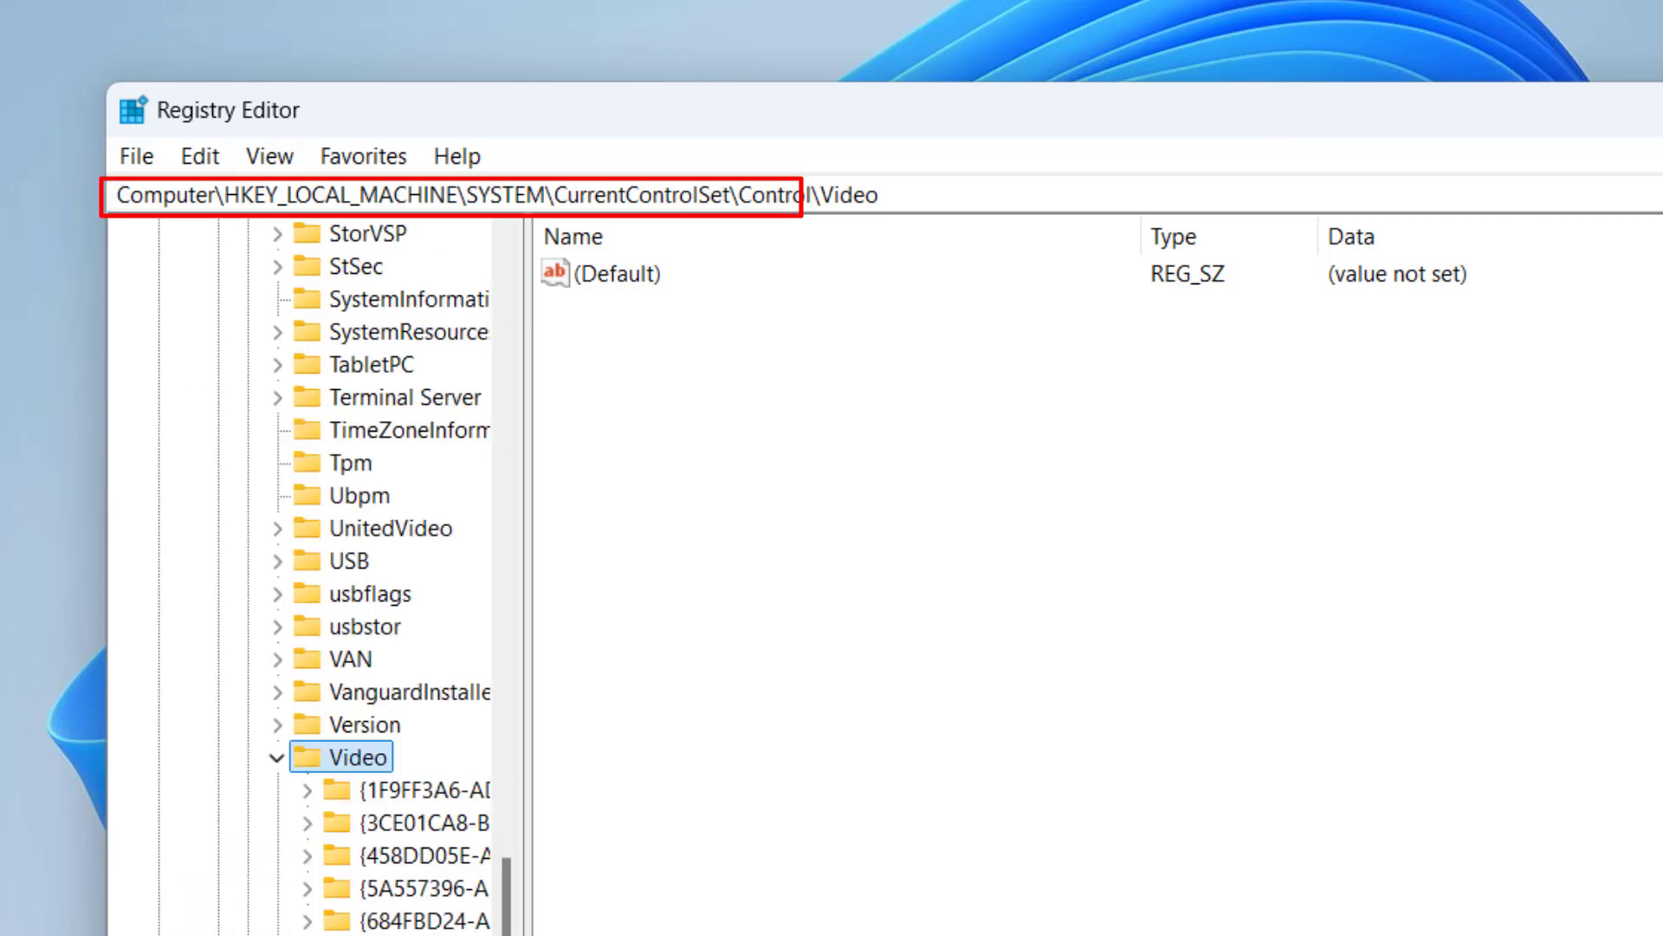
pyautogui.scroll(-3)
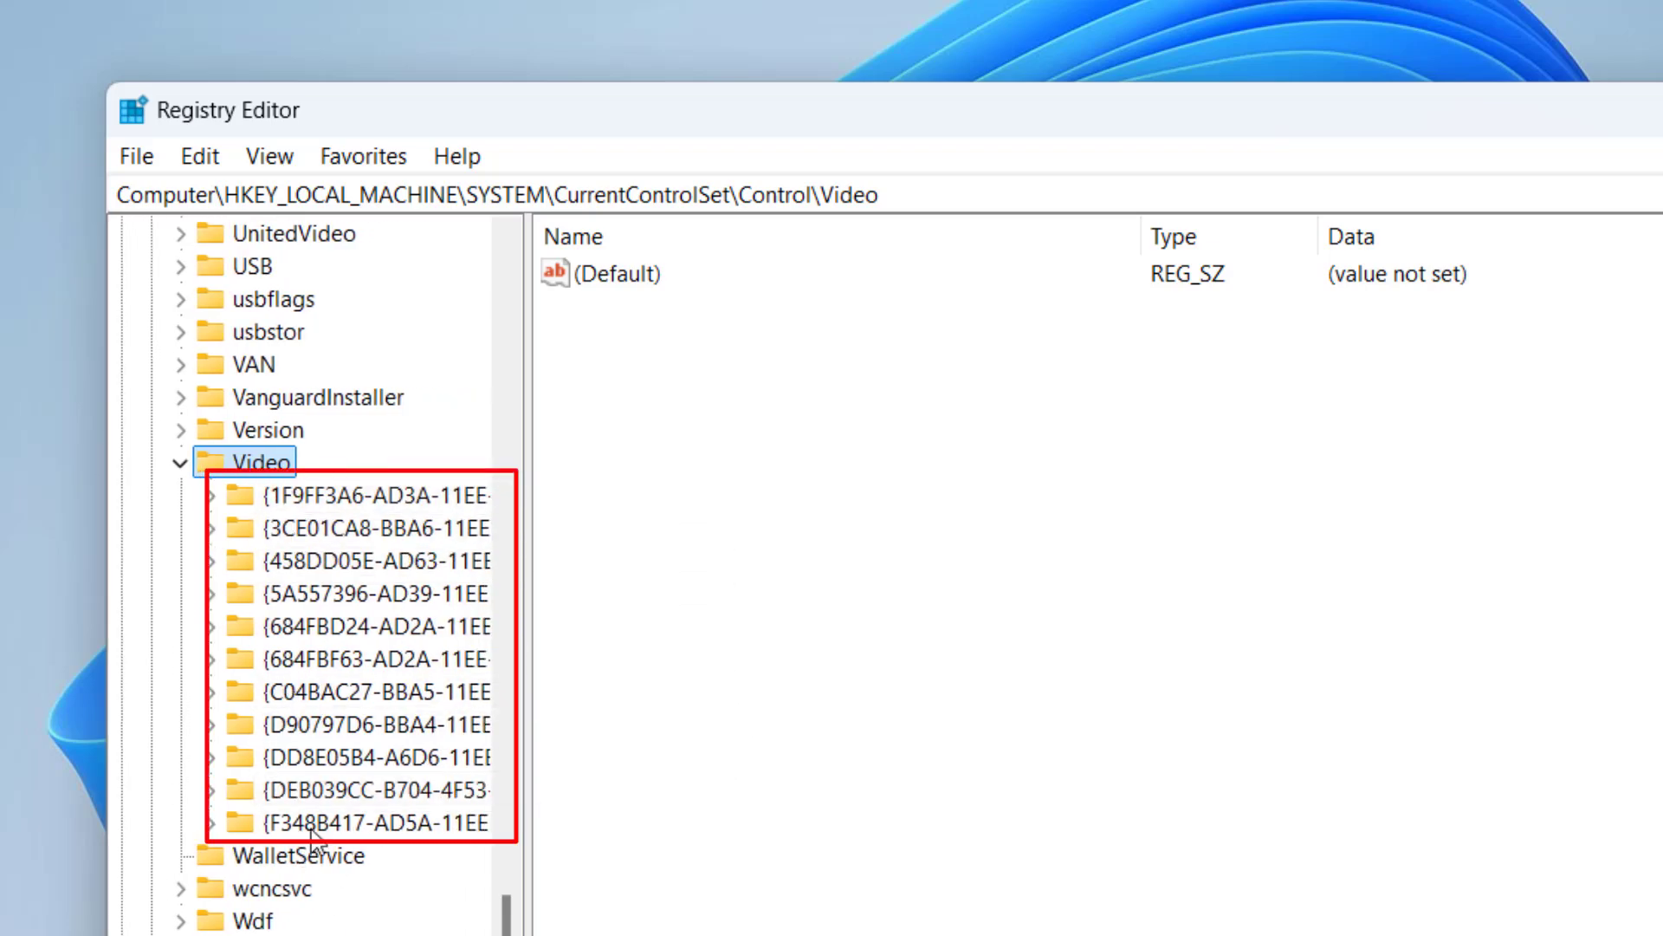
pyautogui.moveTo(216, 502)
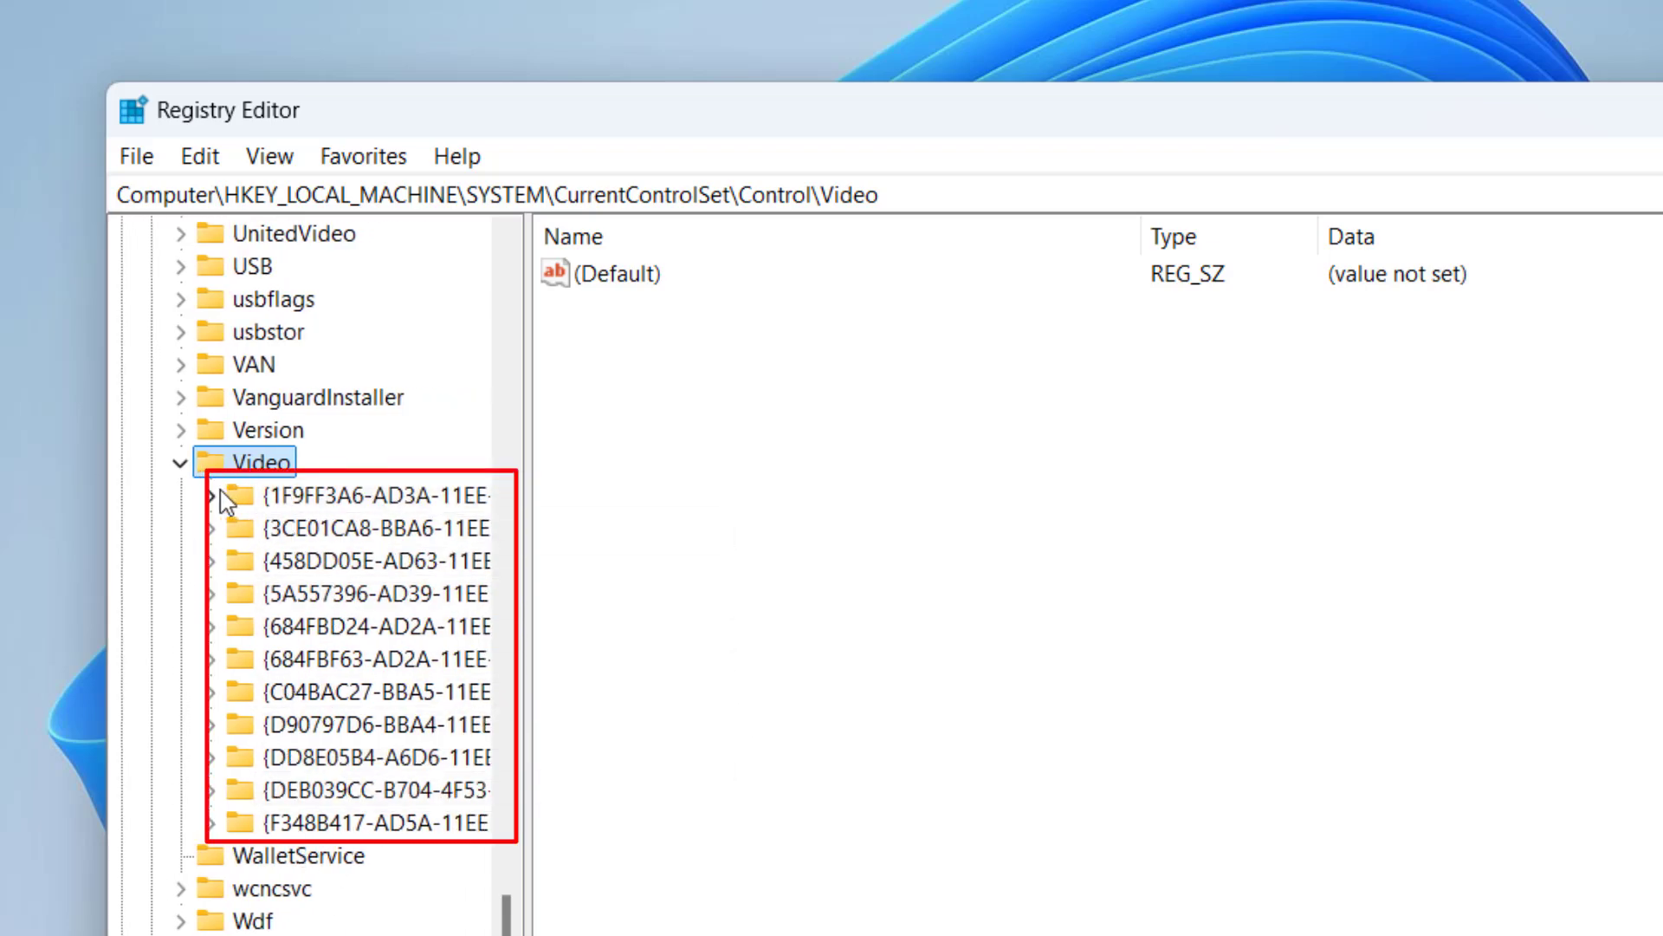
pyautogui.click(208, 495)
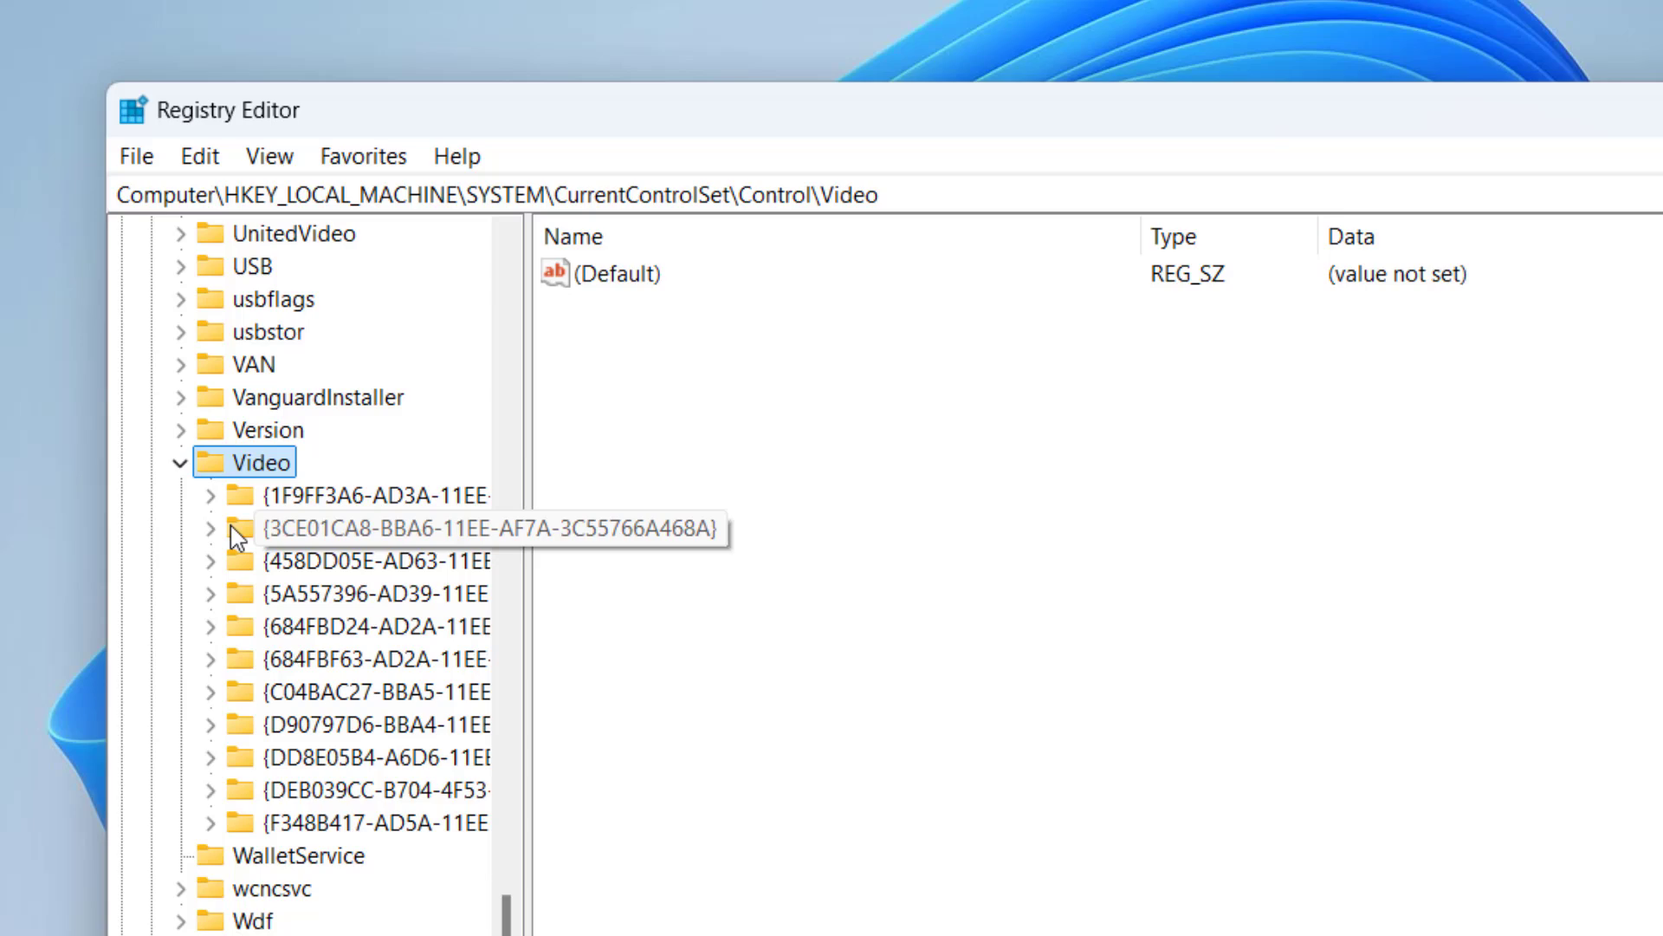
pyautogui.click(210, 527)
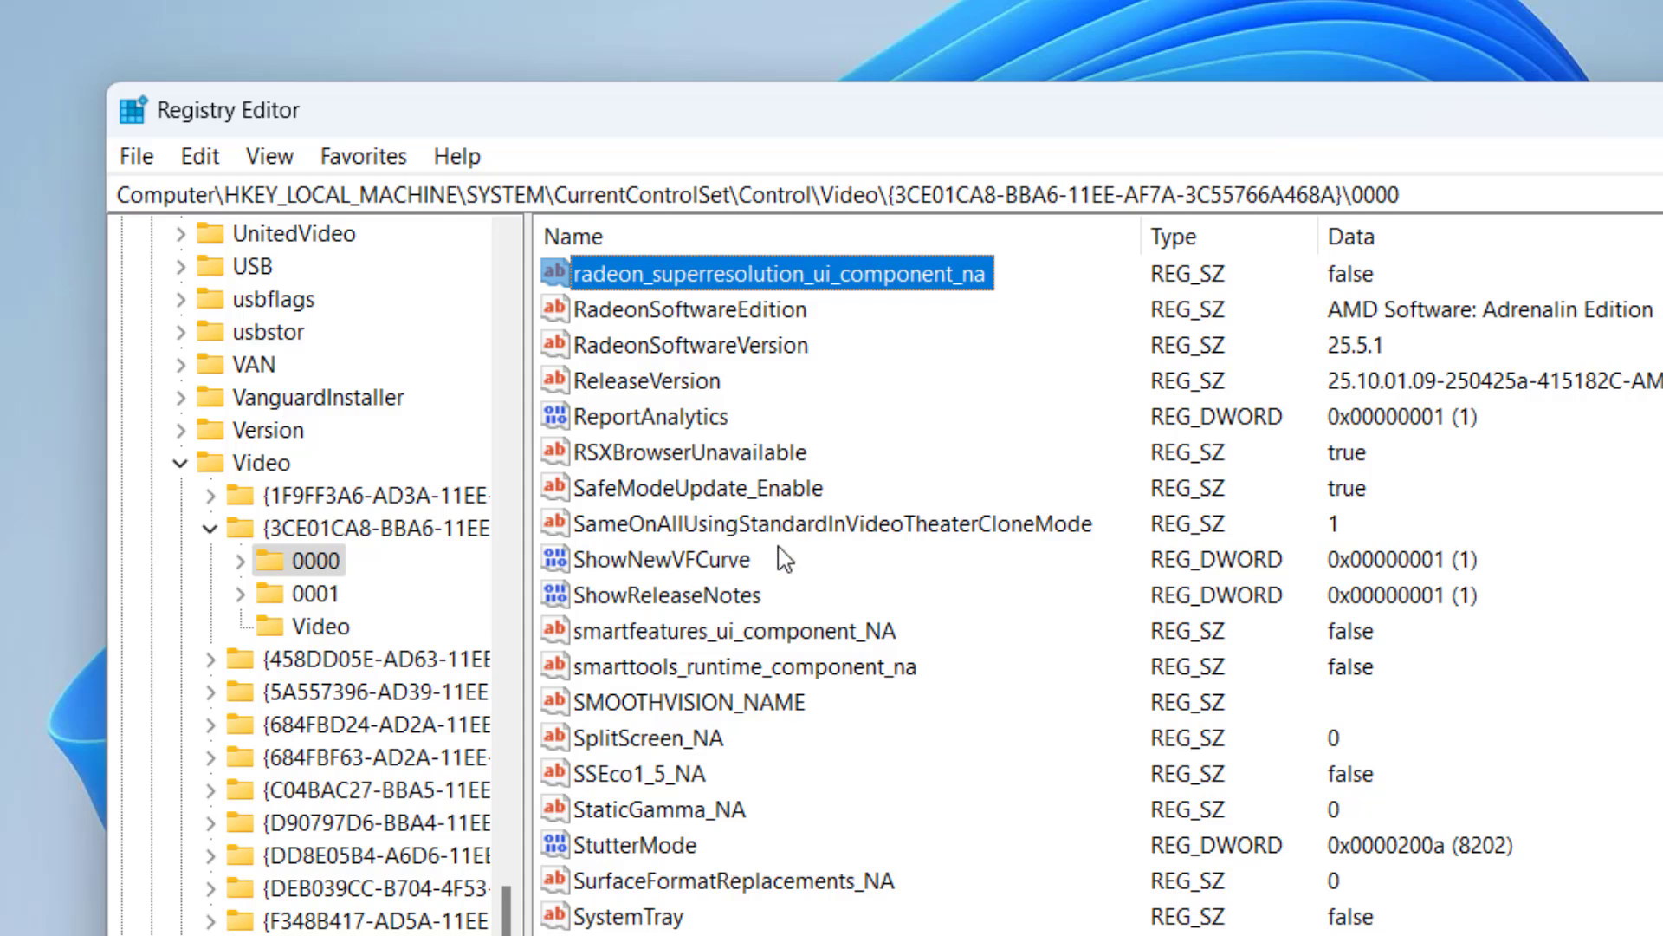
# Change RadeonSoftwareVersion value data from 25.5.1 to 25.6.2
pyautogui.click(693, 344)
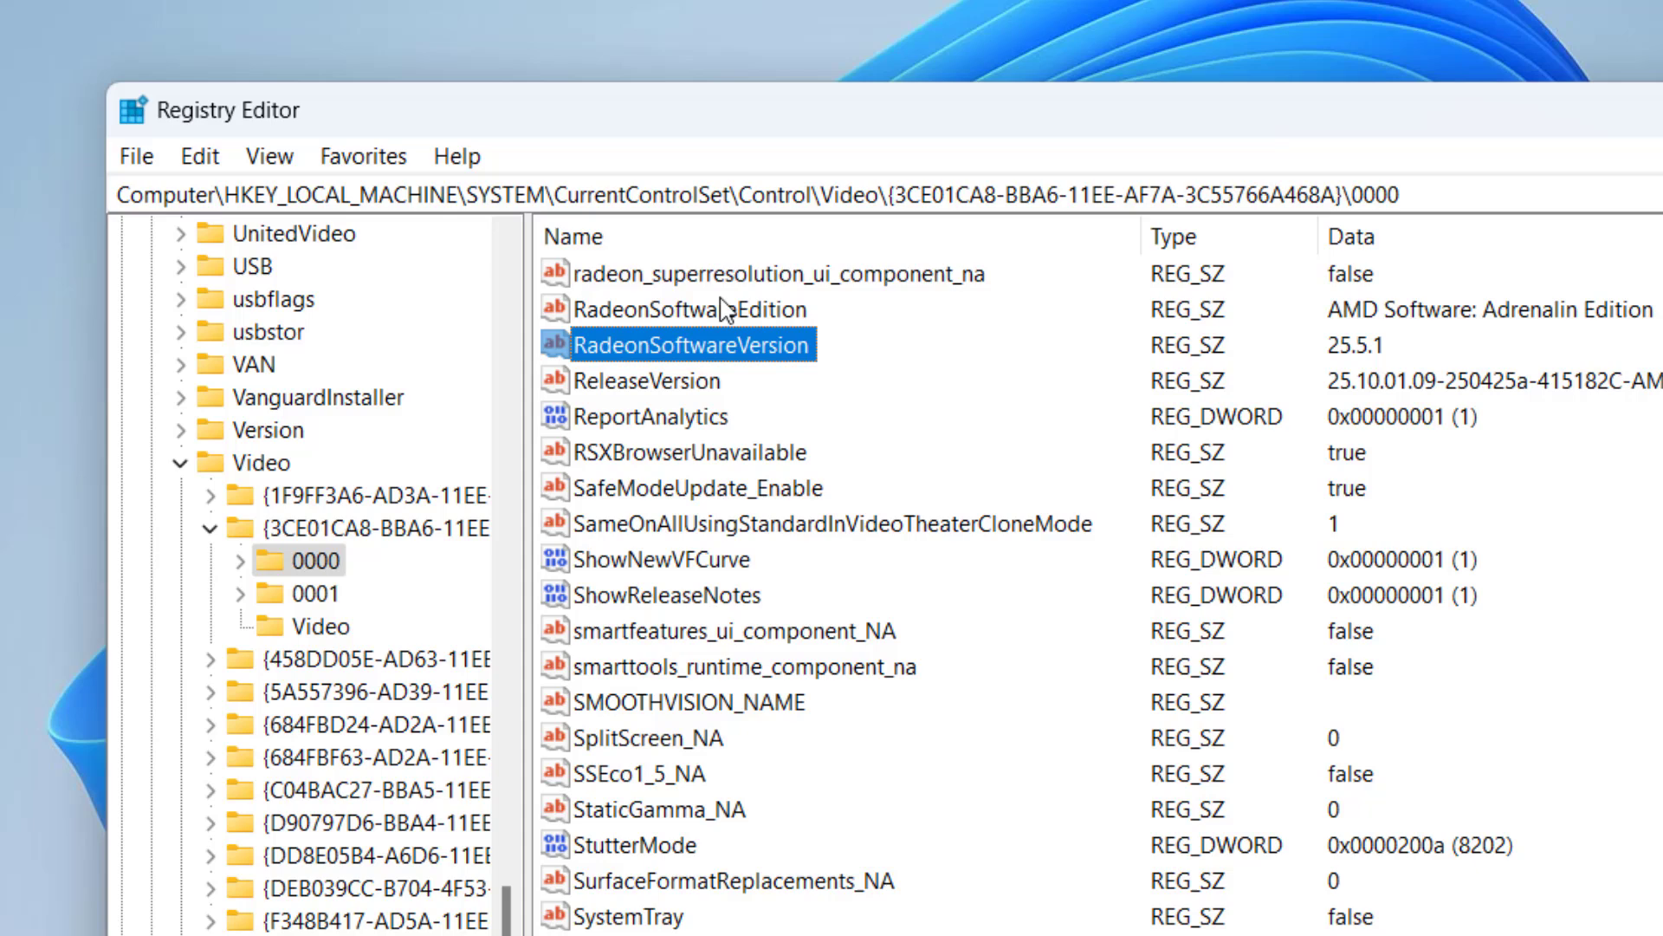
pyautogui.moveTo(1246, 340)
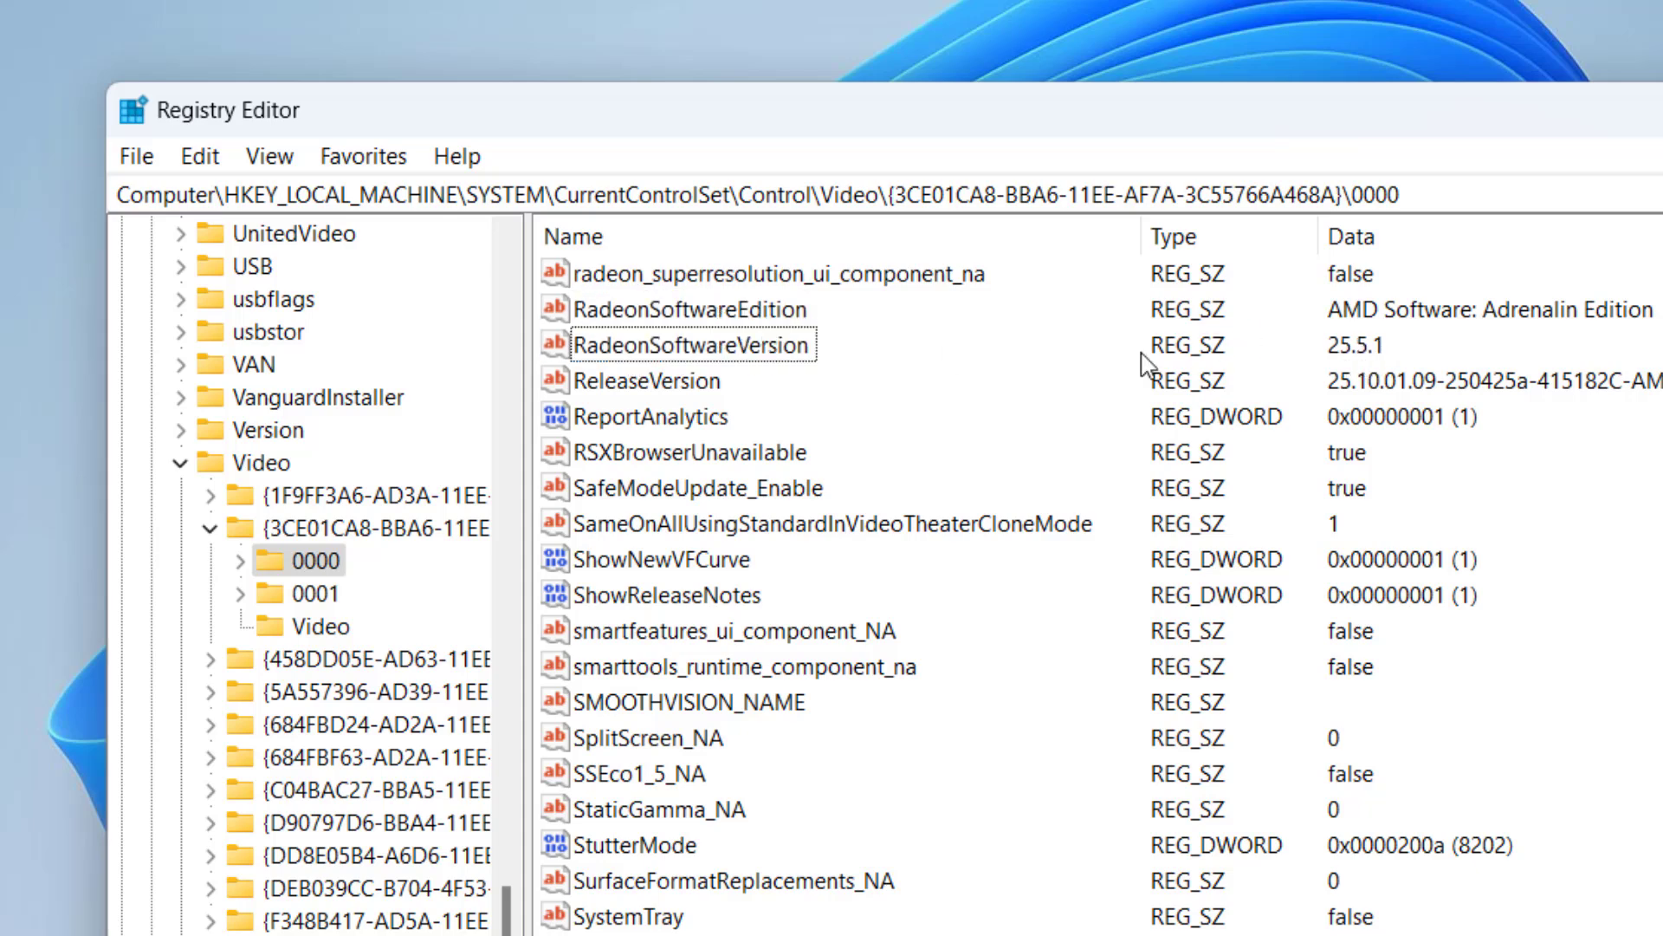
pyautogui.doubleClick(693, 343)
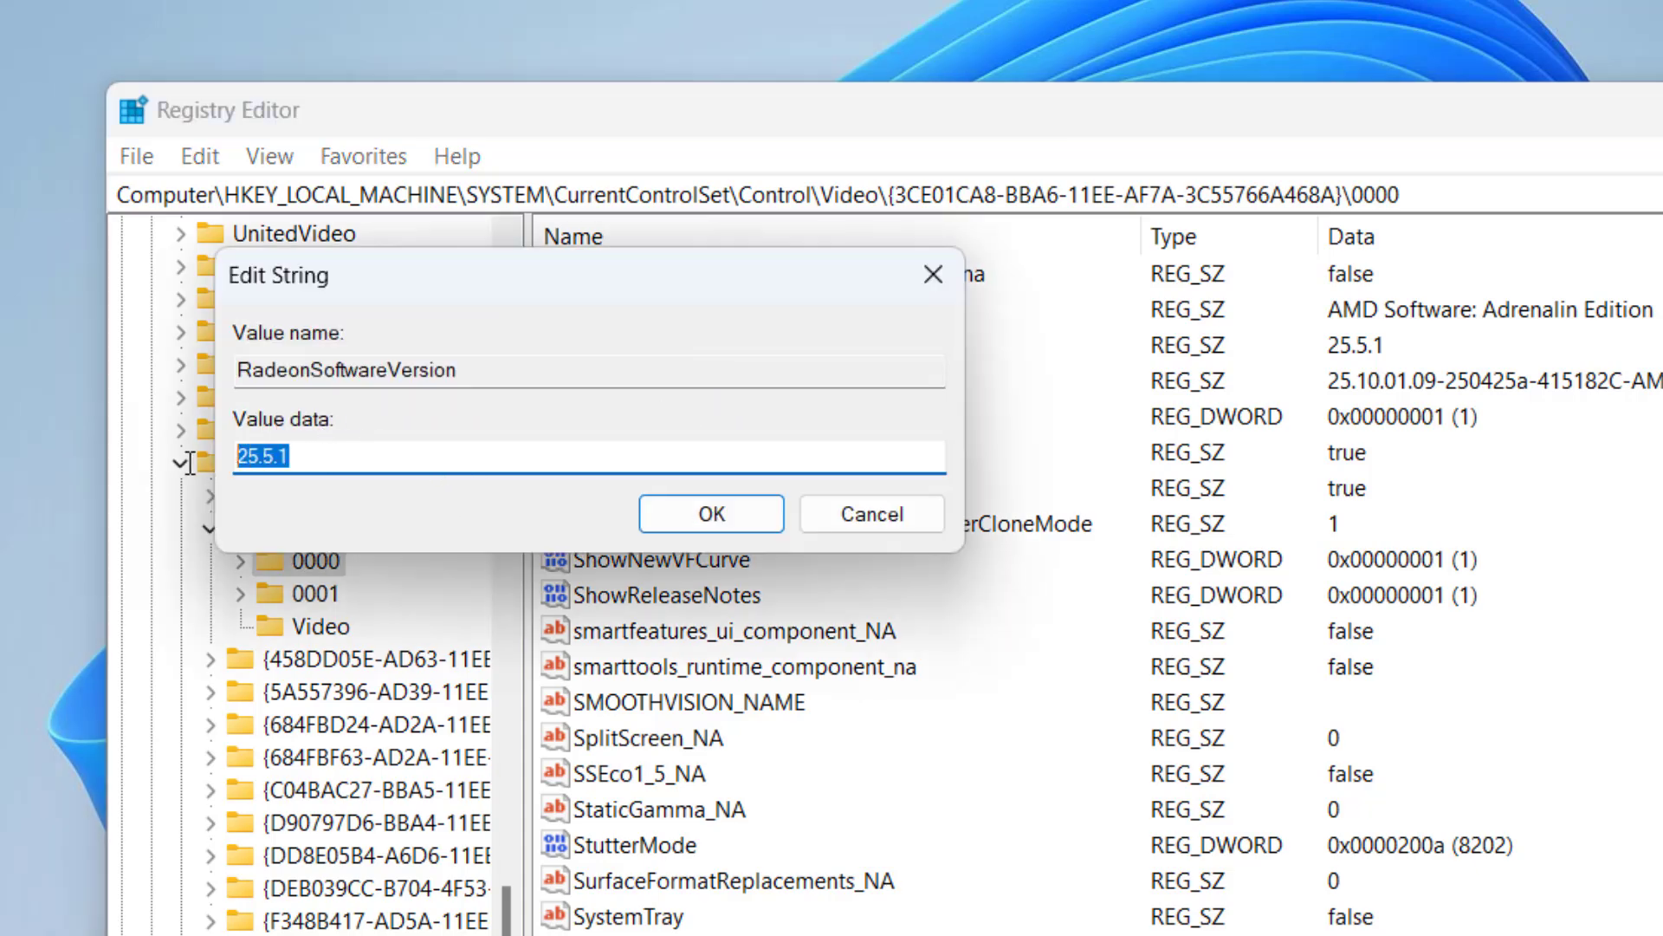
pyautogui.write('25.6.2')
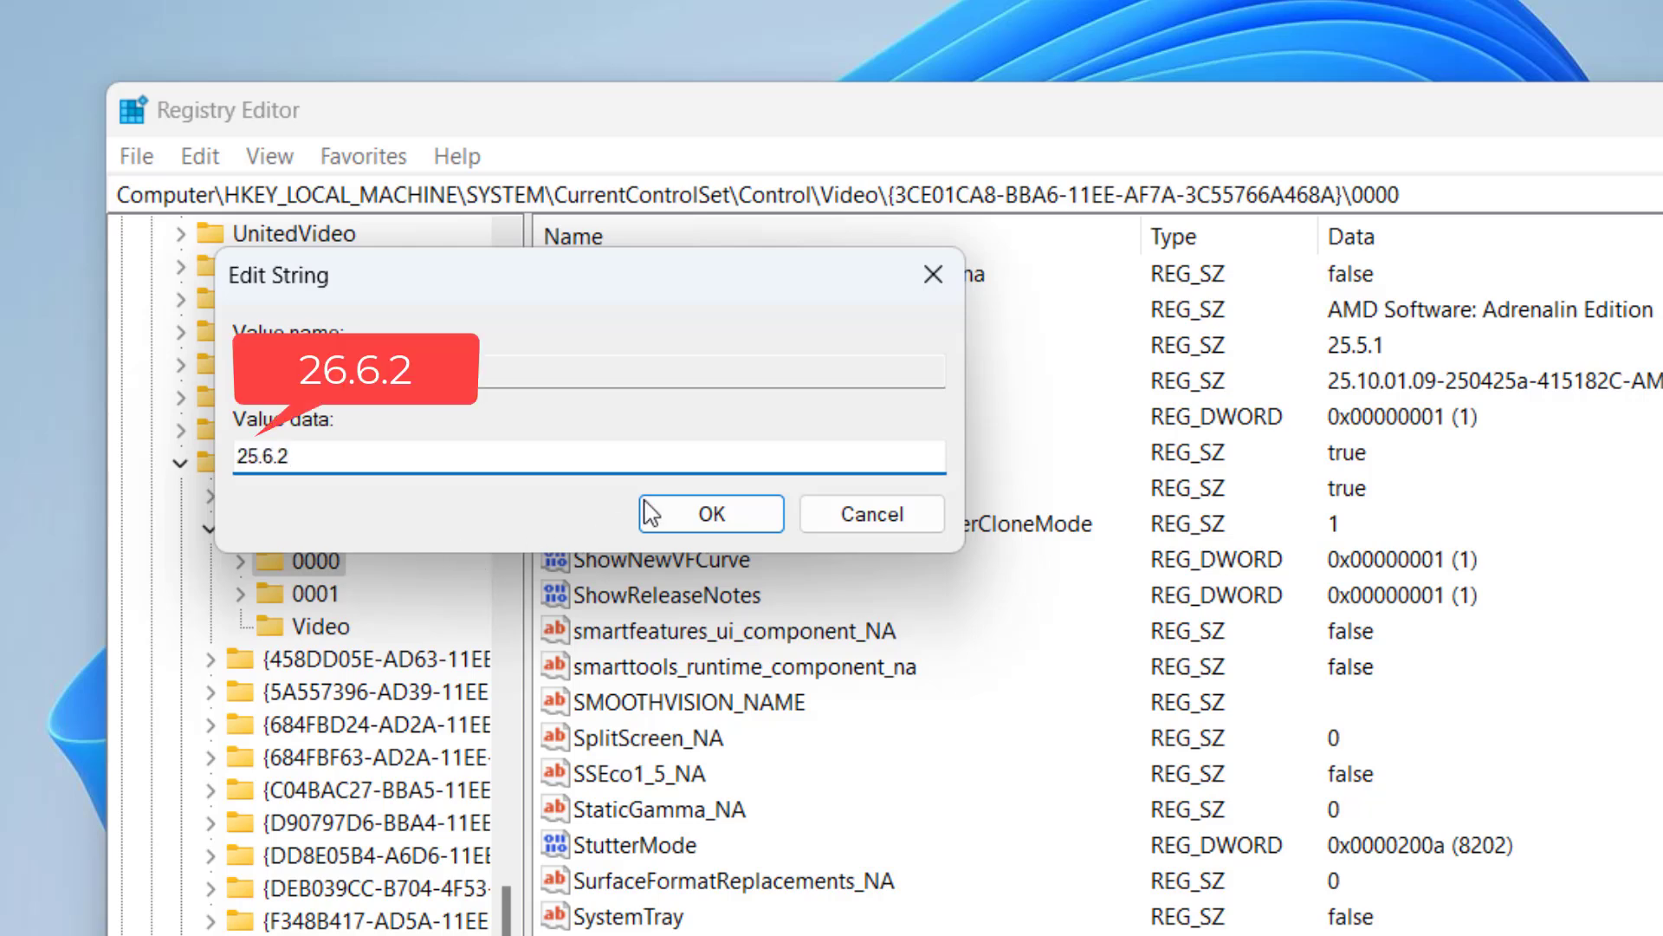
pyautogui.click(711, 513)
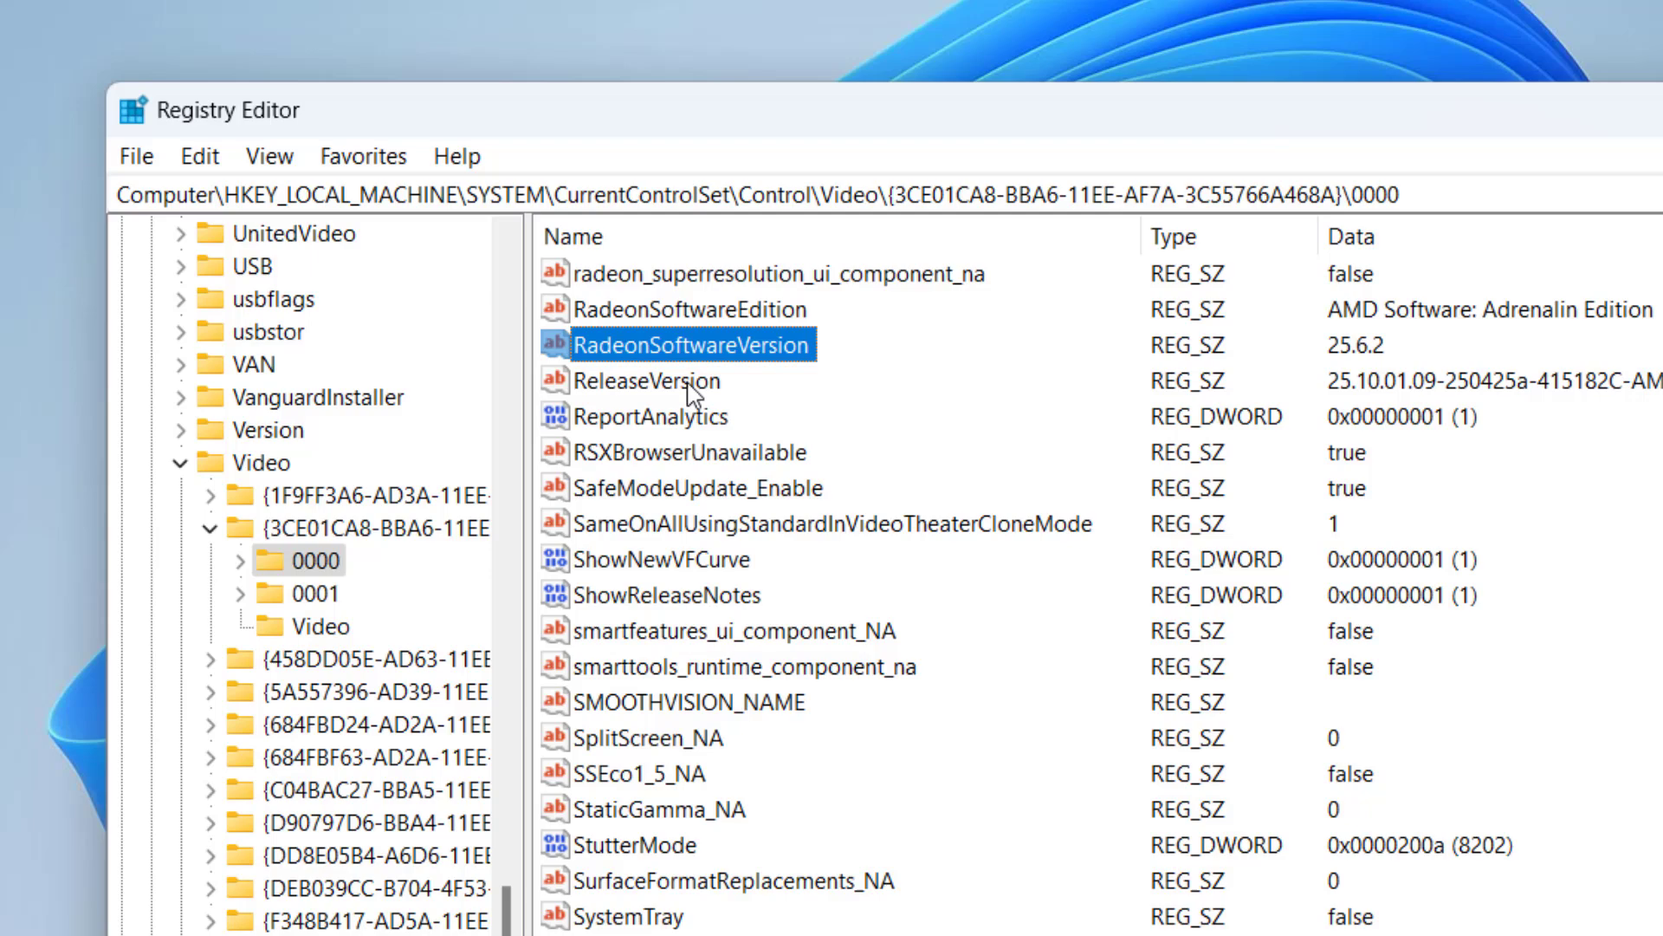
# Replace the ReleaseVersion prefix 25.10.01.09 with 25.10.13.04, keeping the remainder of the string
pyautogui.doubleClick(645, 380)
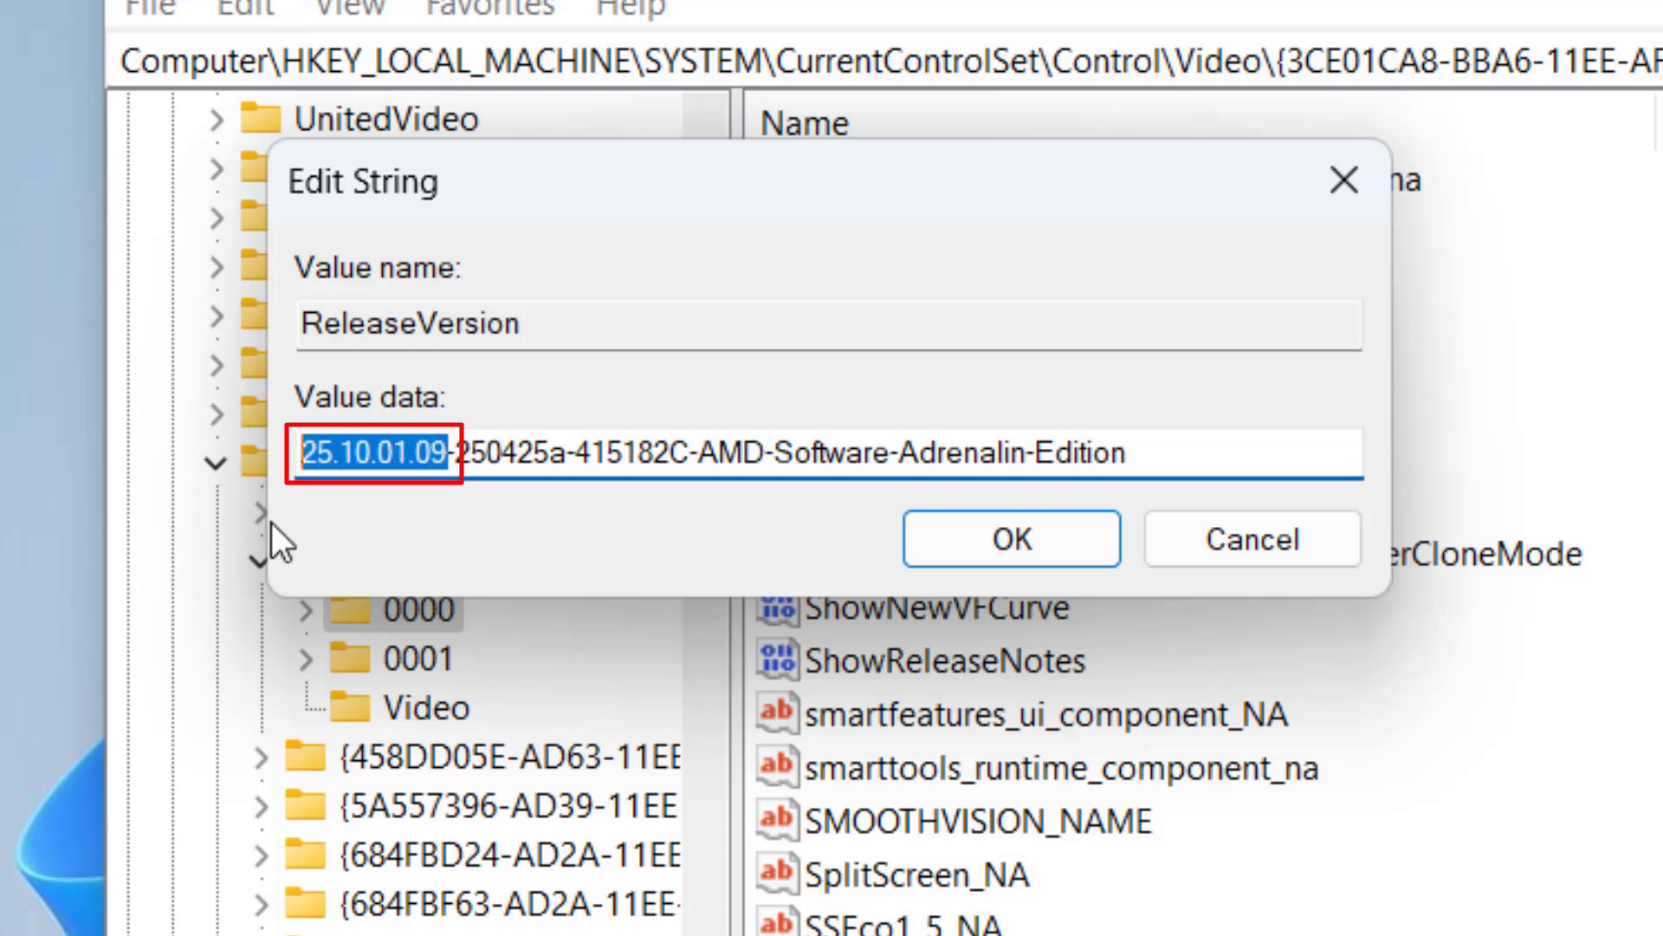
pyautogui.press('Delete')
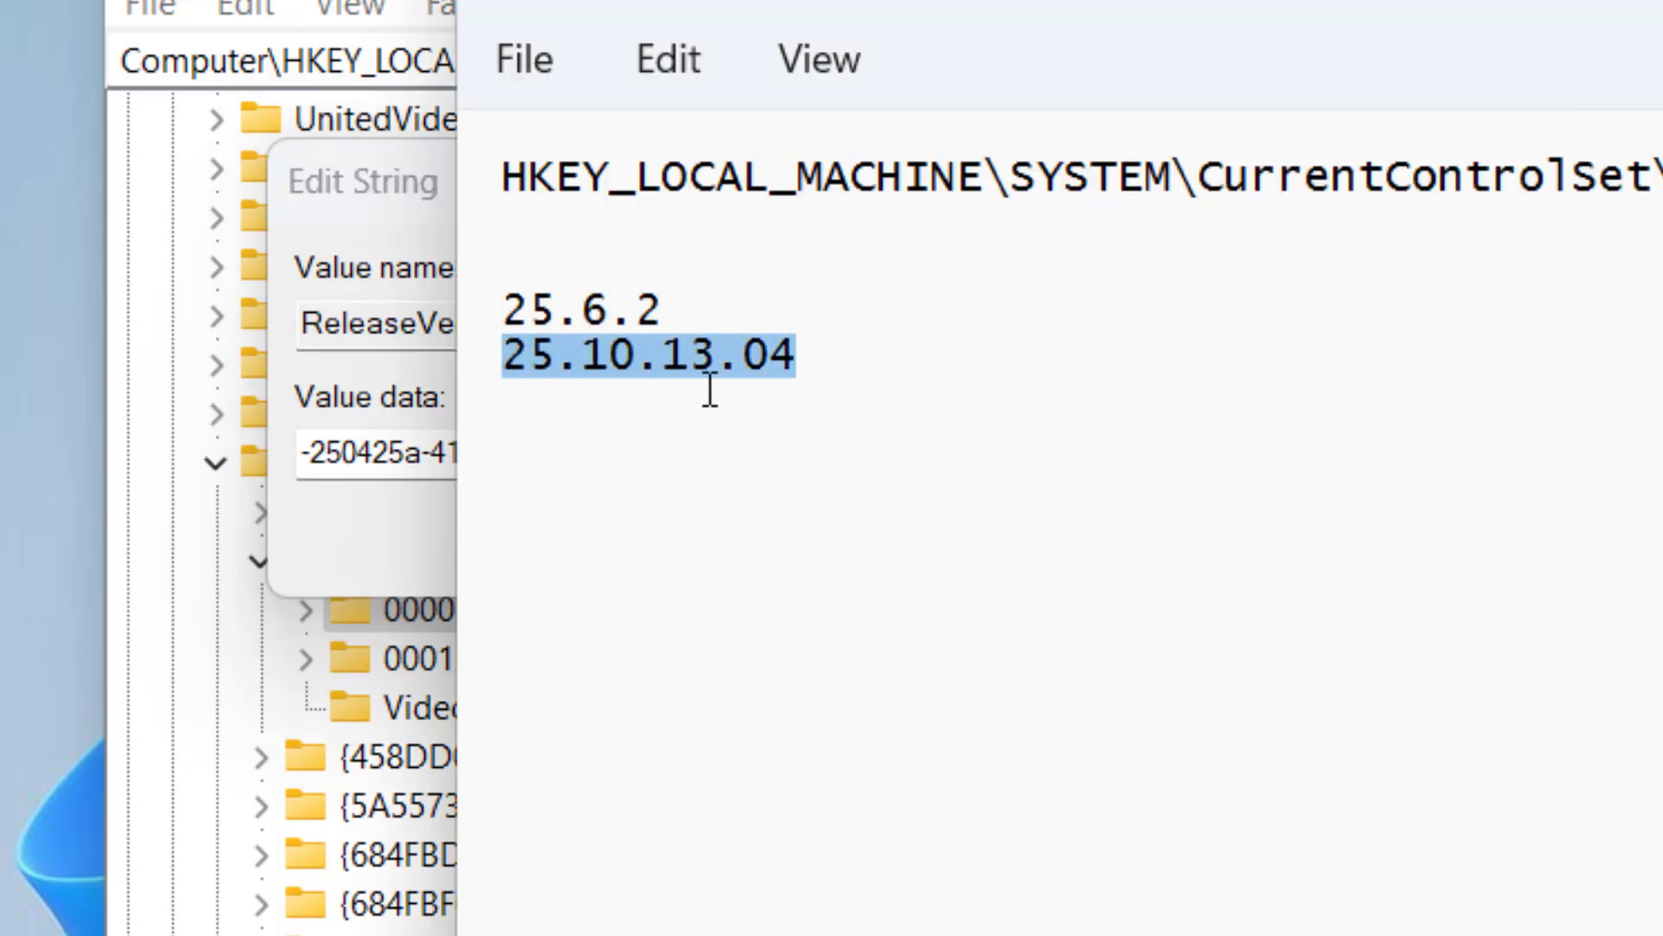
pyautogui.rightClick(745, 378)
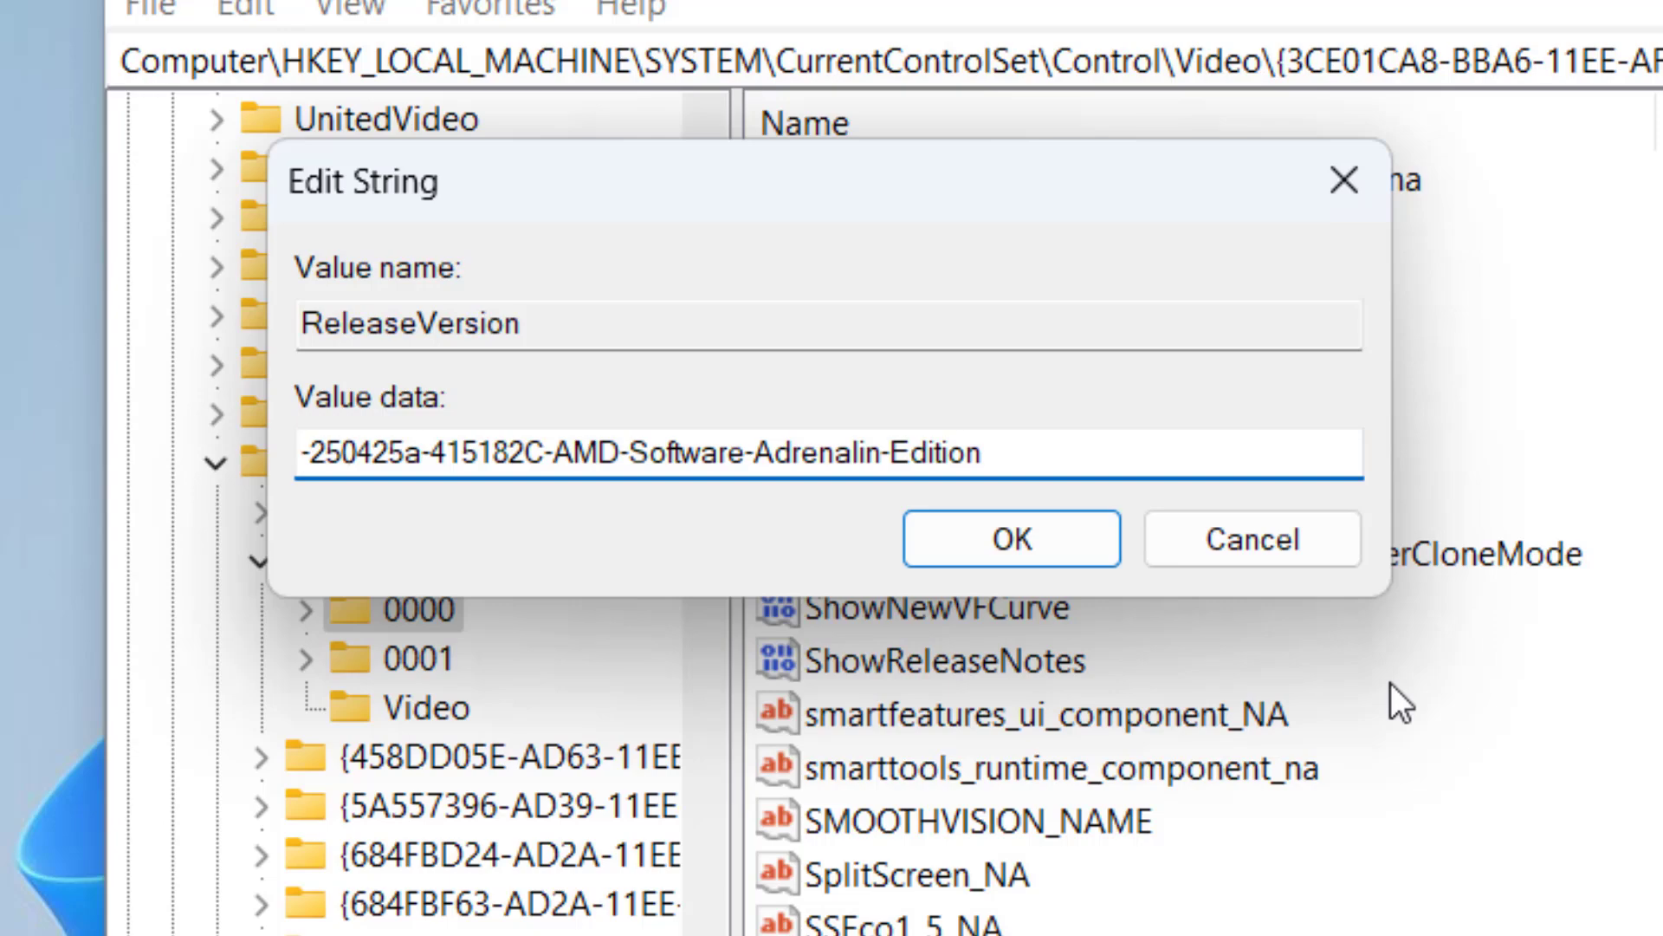
pyautogui.write('25.10.13.04-')
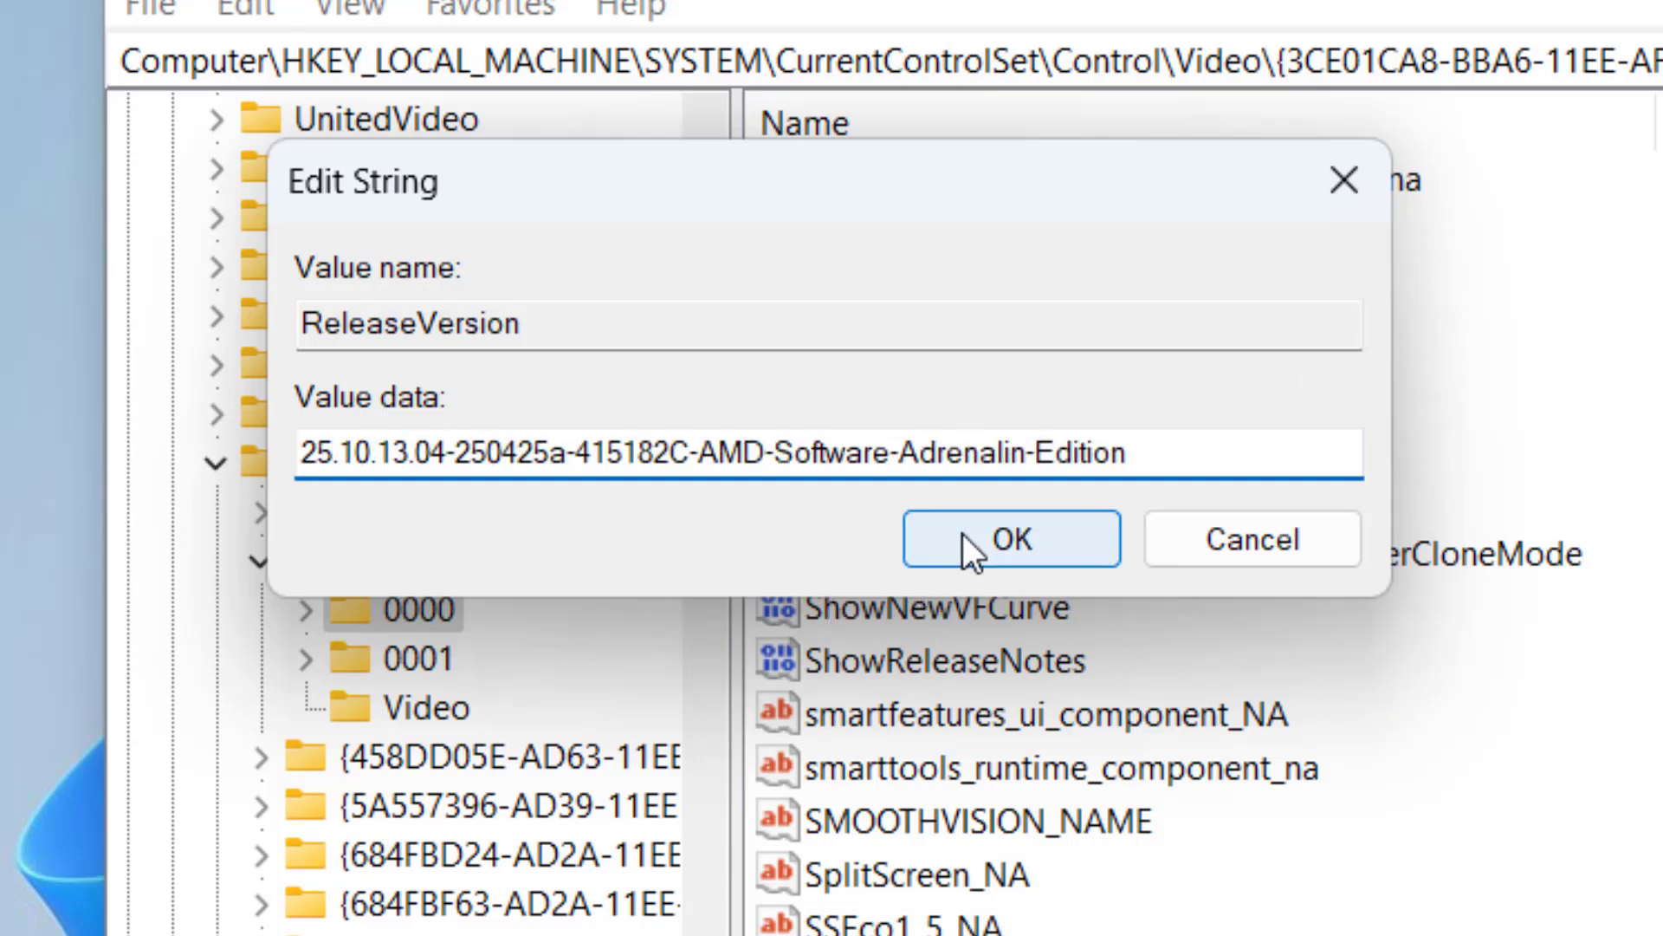
pyautogui.click(1012, 539)
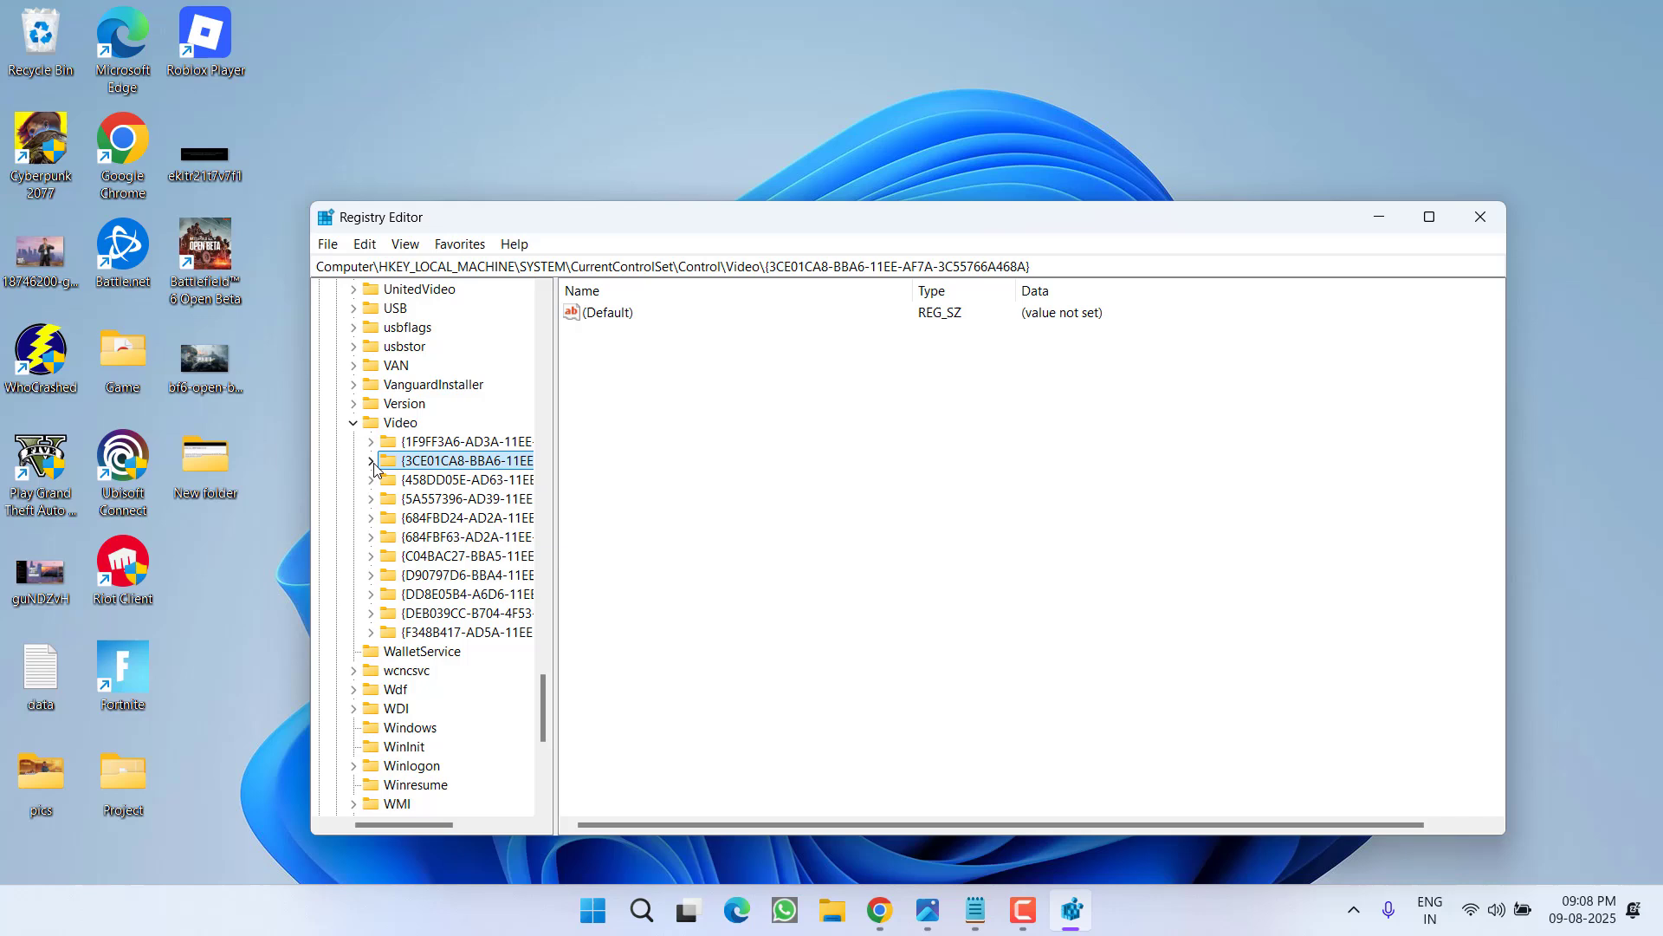
# Expand the other Video adapter keys and check C04BAC27\0000's RadeonSoftwareVersion entry
pyautogui.click(461, 478)
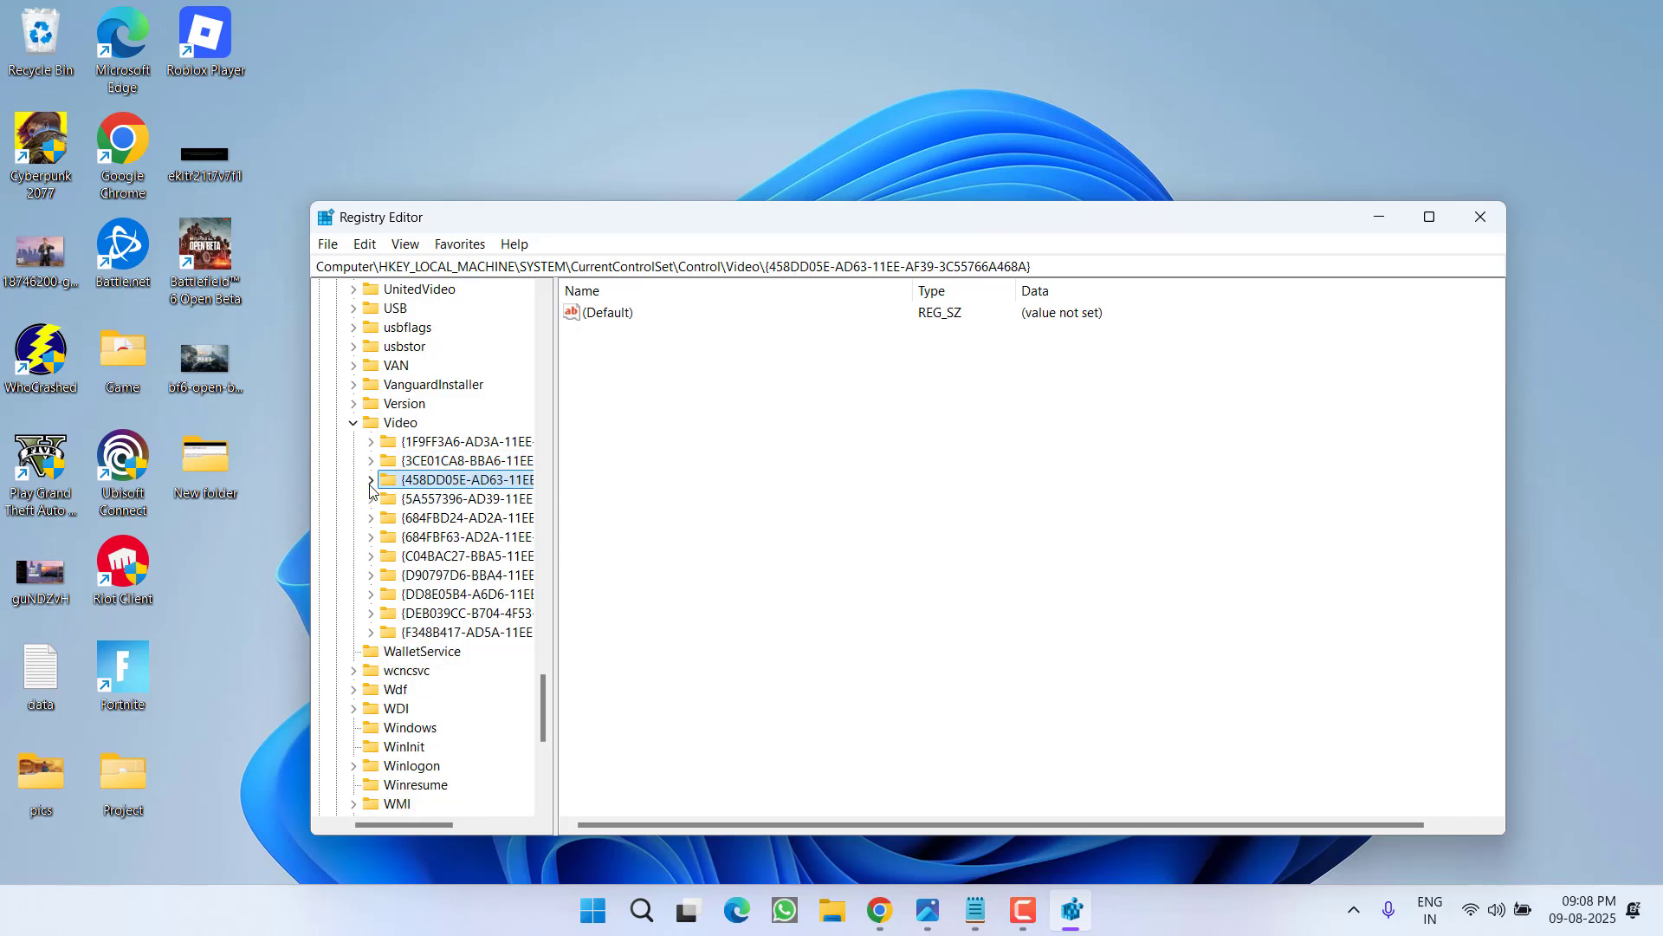
pyautogui.click(370, 499)
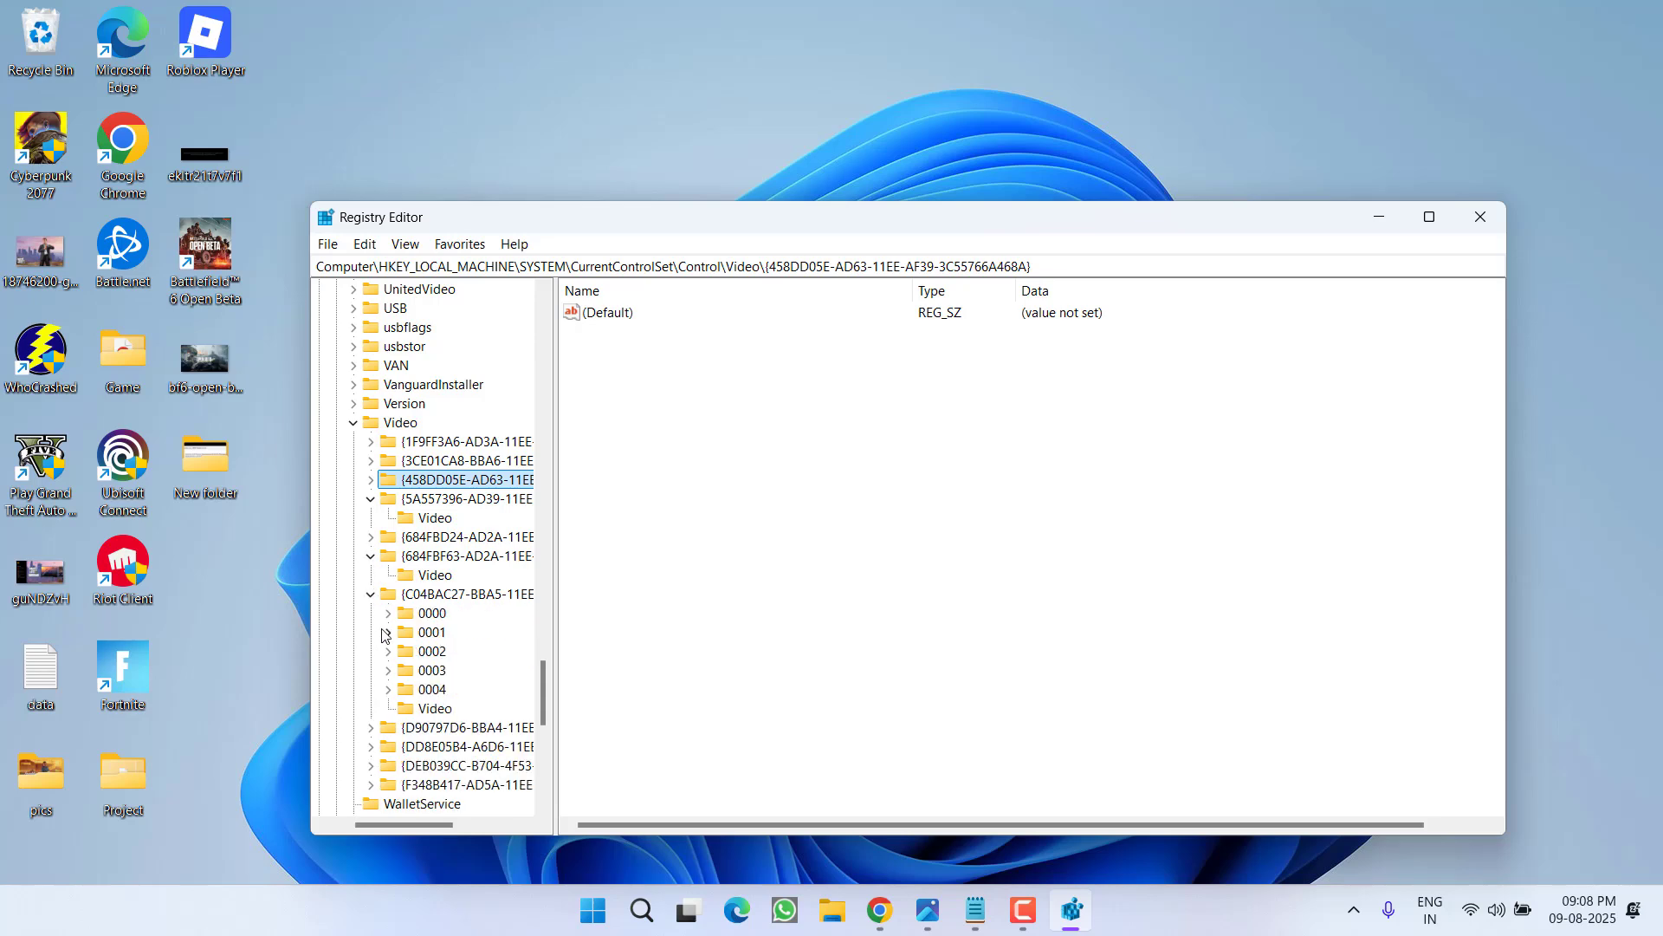
pyautogui.click(433, 613)
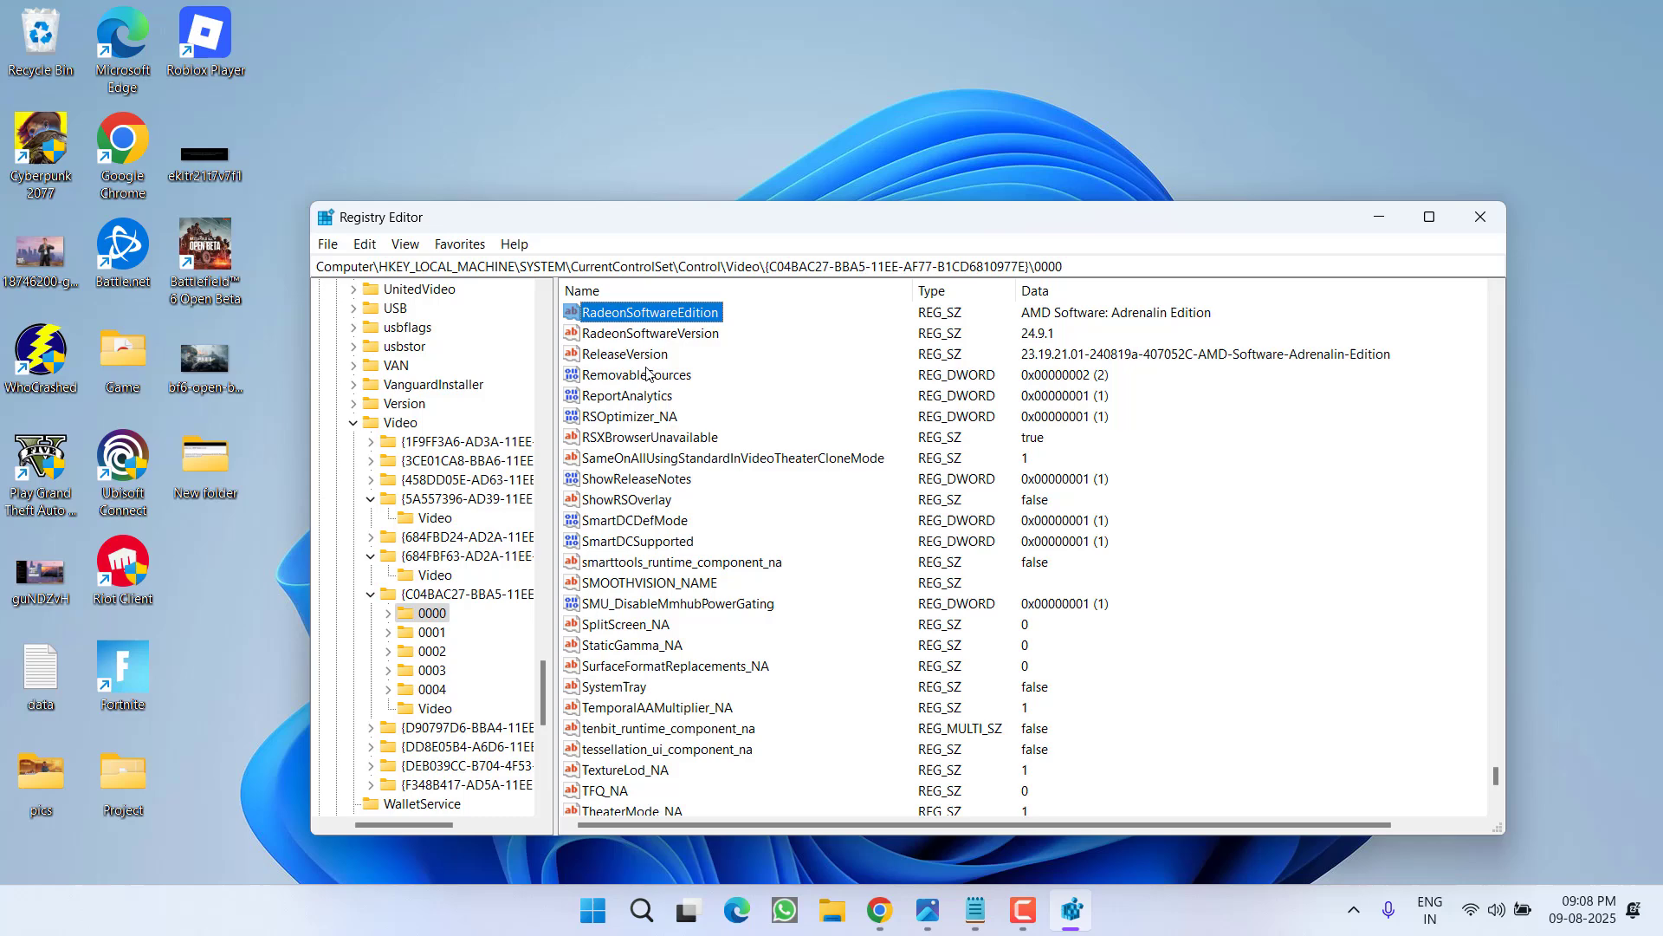
pyautogui.click(650, 332)
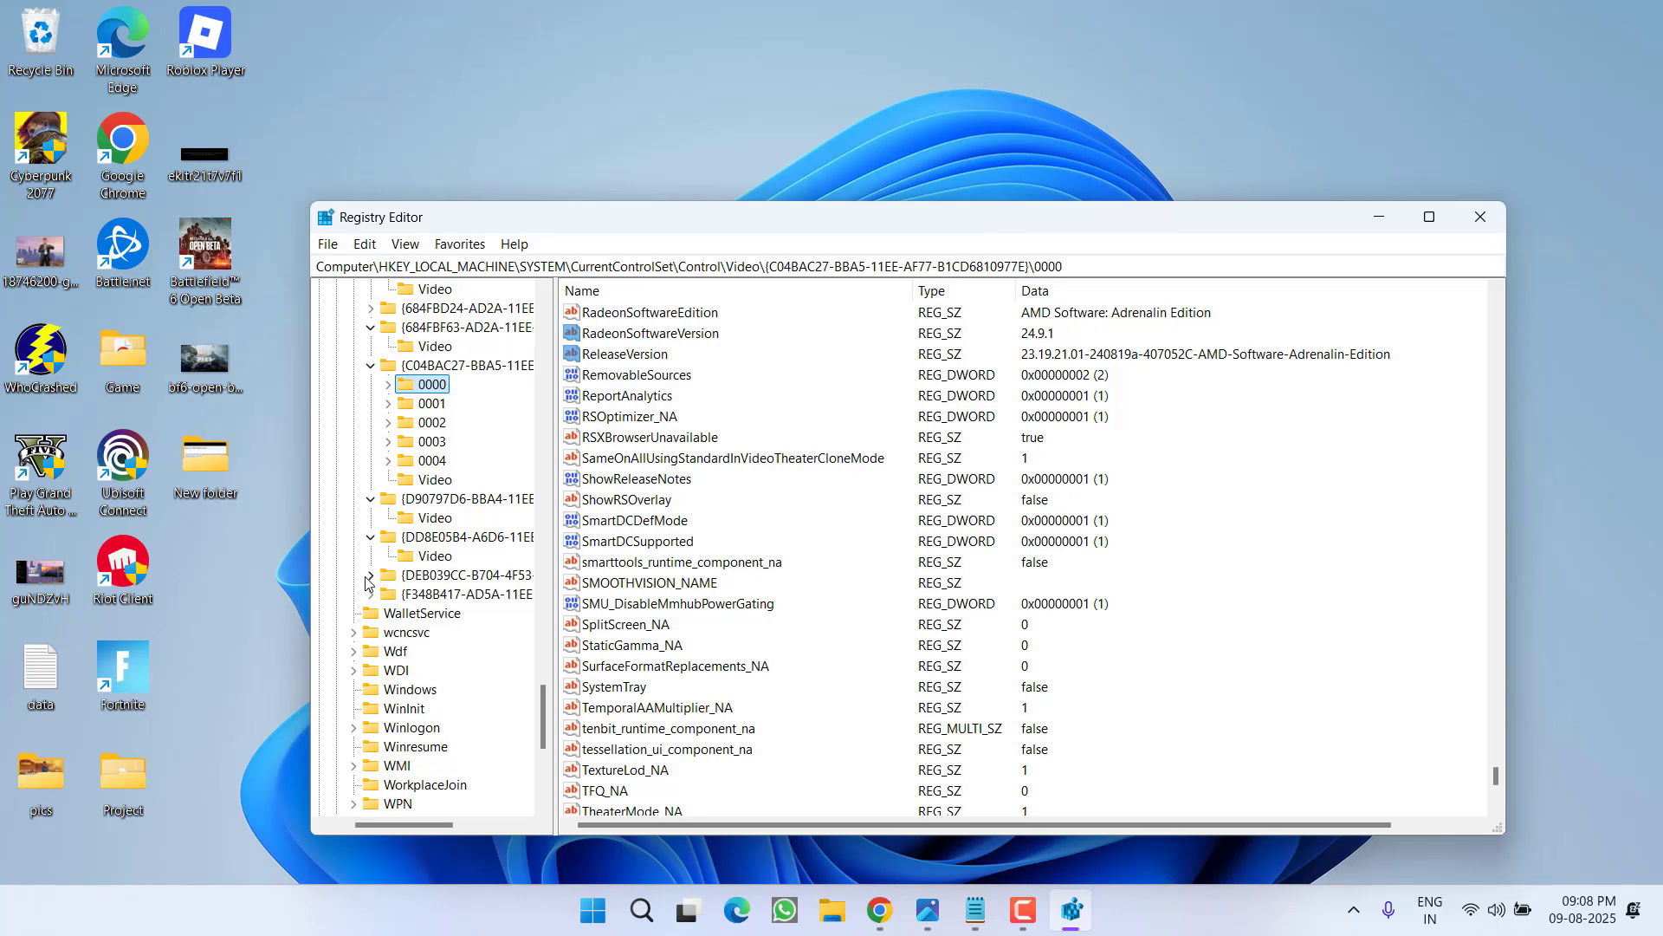
# Expand DEB039CC and view its 0000 subkey, which holds only TSCompatible
pyautogui.click(370, 573)
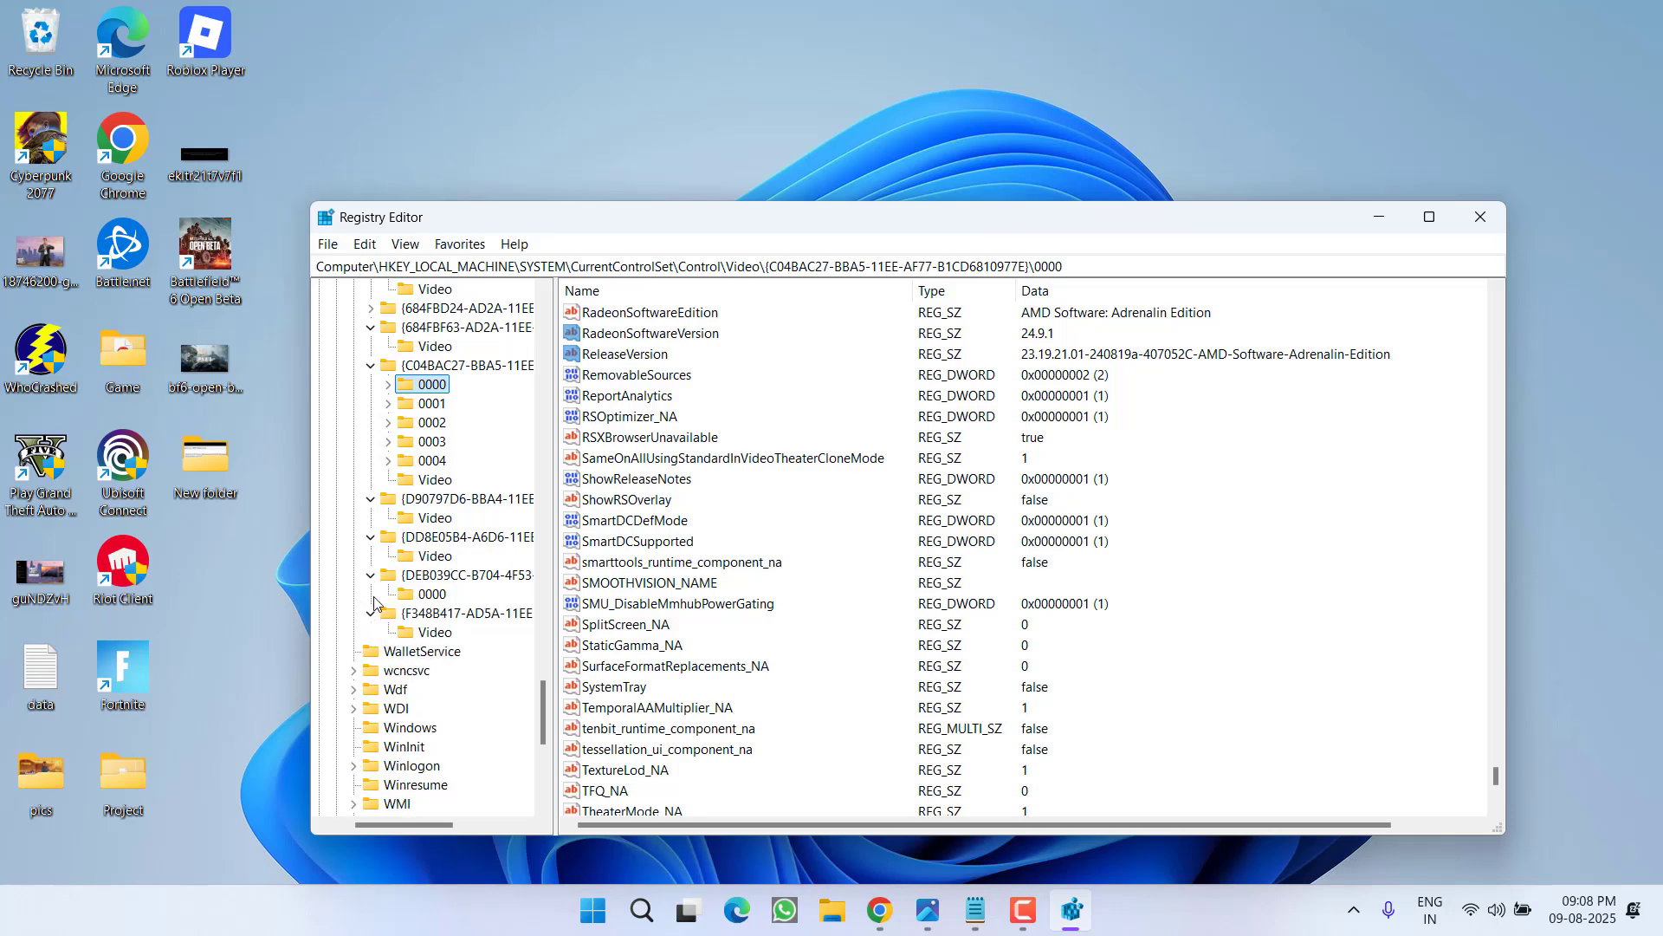
pyautogui.click(430, 593)
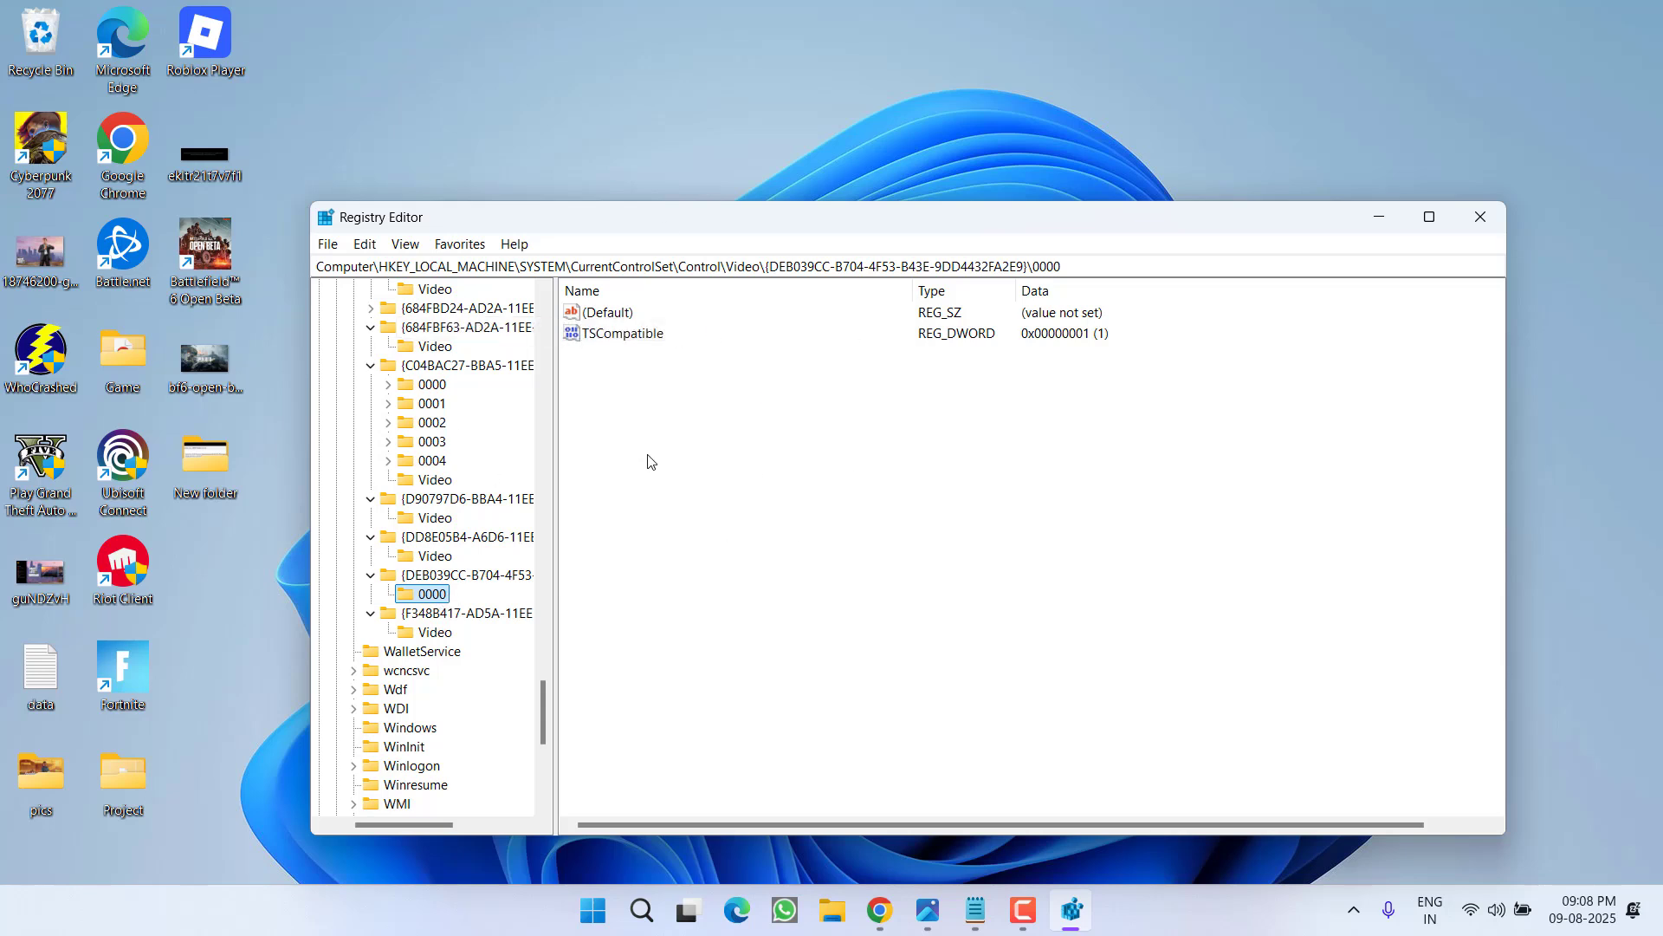
pyautogui.moveTo(638, 482)
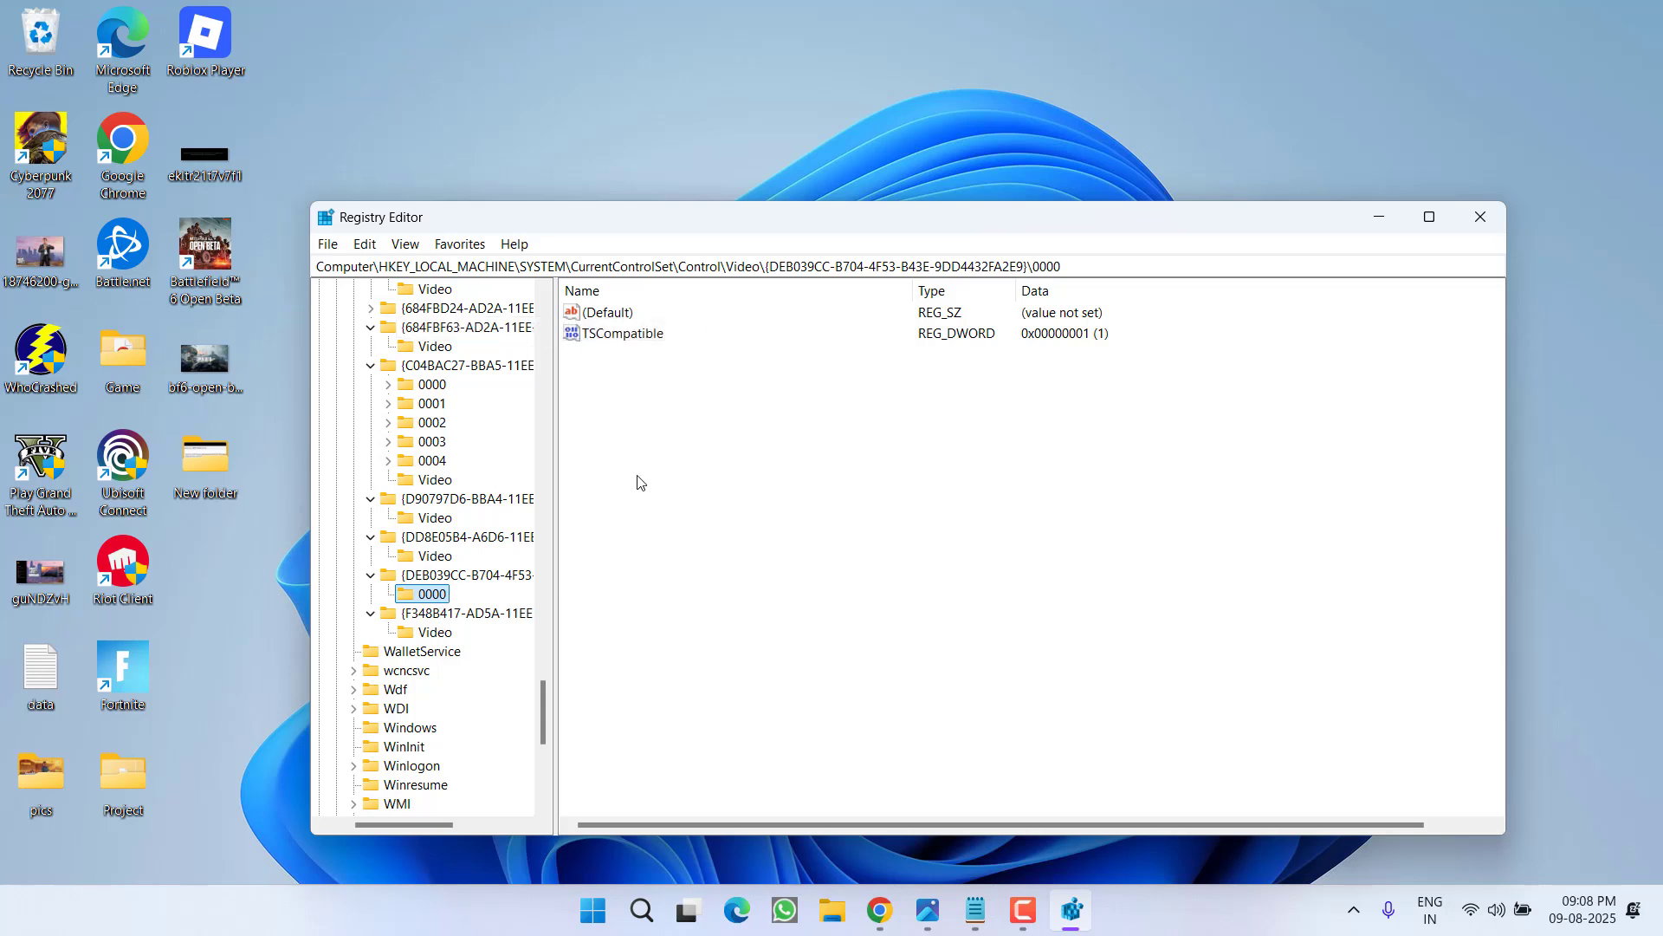
pyautogui.moveTo(648, 457)
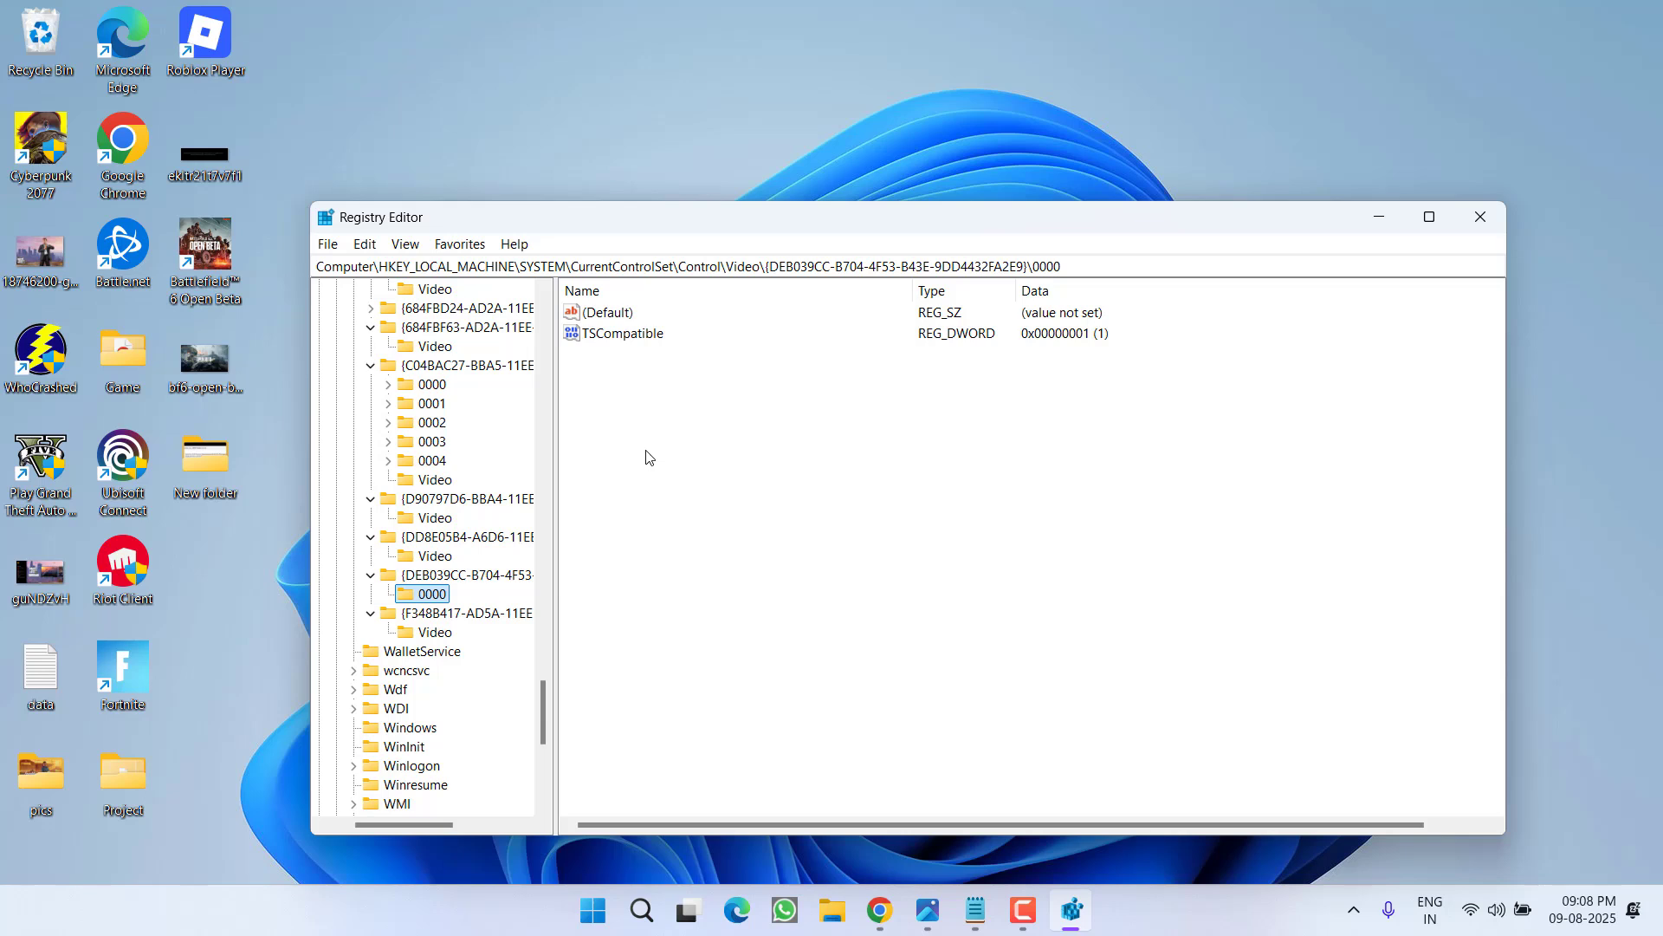
pyautogui.click(608, 312)
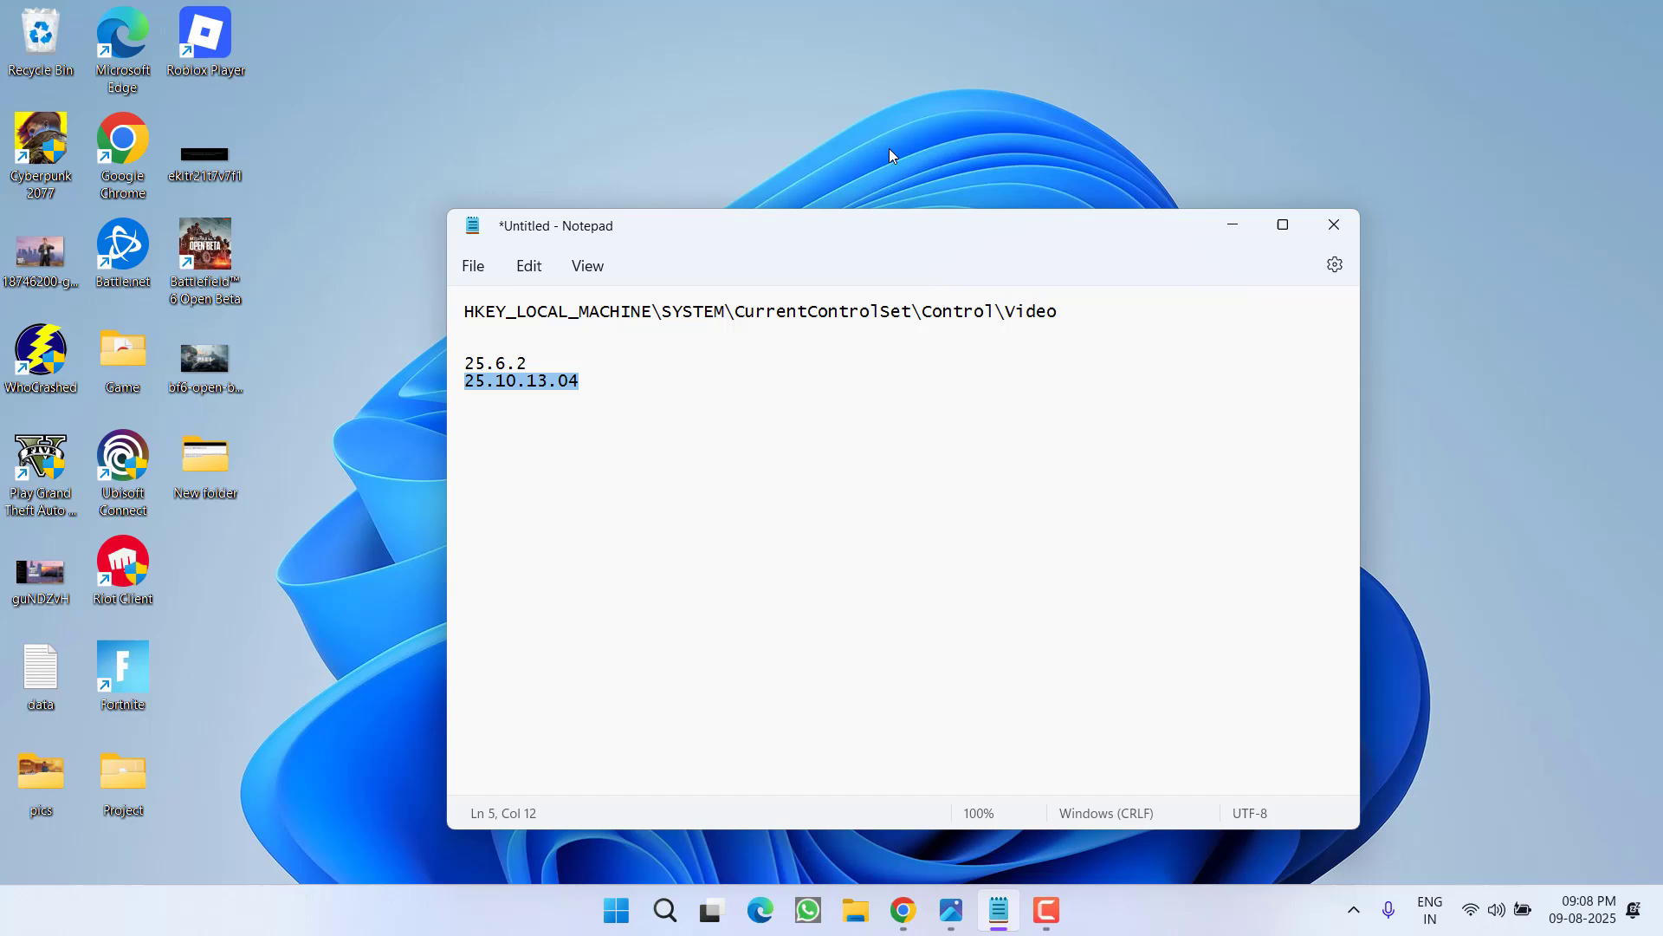
pyautogui.moveTo(808, 142)
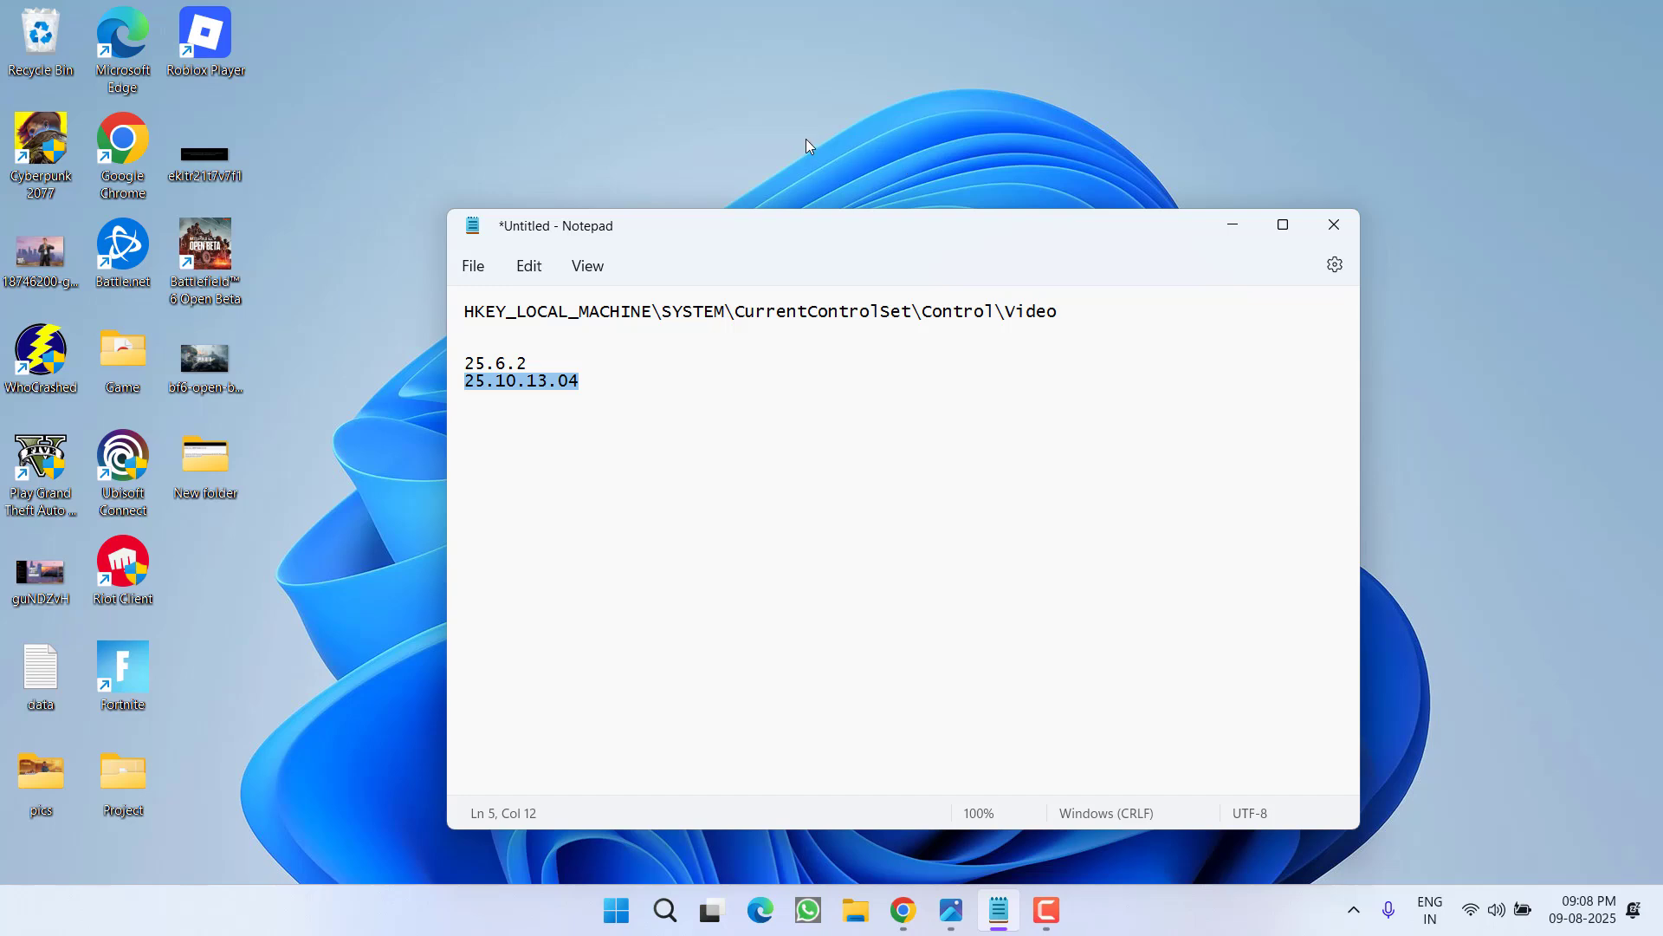
pyautogui.moveTo(828, 172)
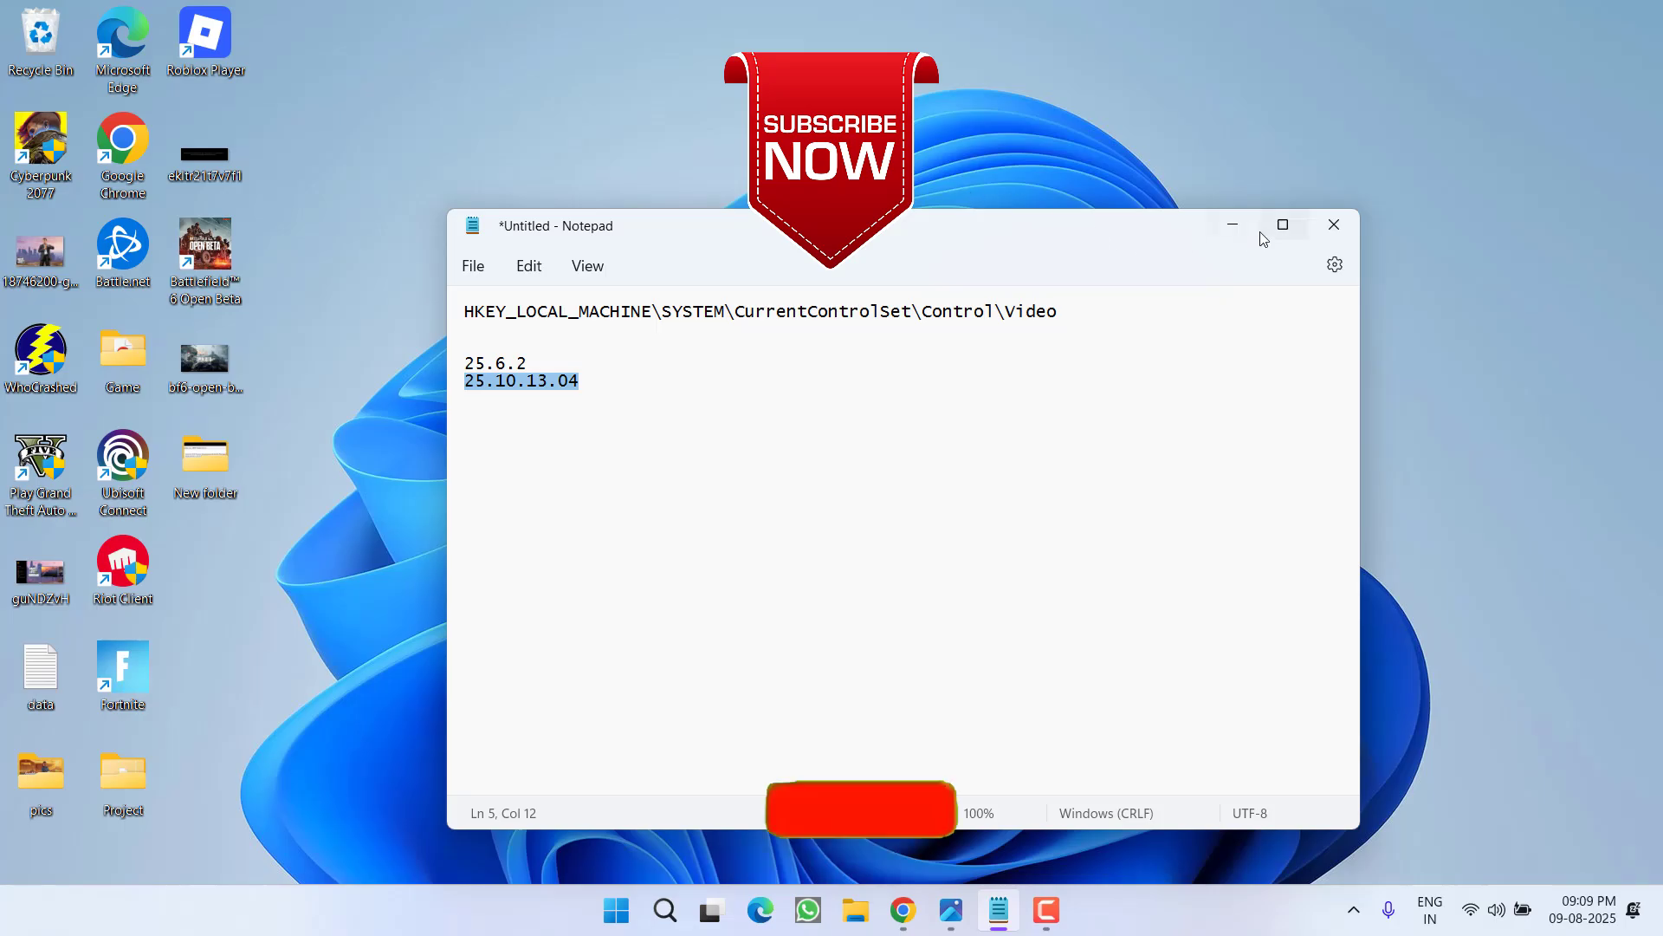
# Close the Notepad notes with the Video path and version numbers, leaving the desktop
pyautogui.click(1334, 223)
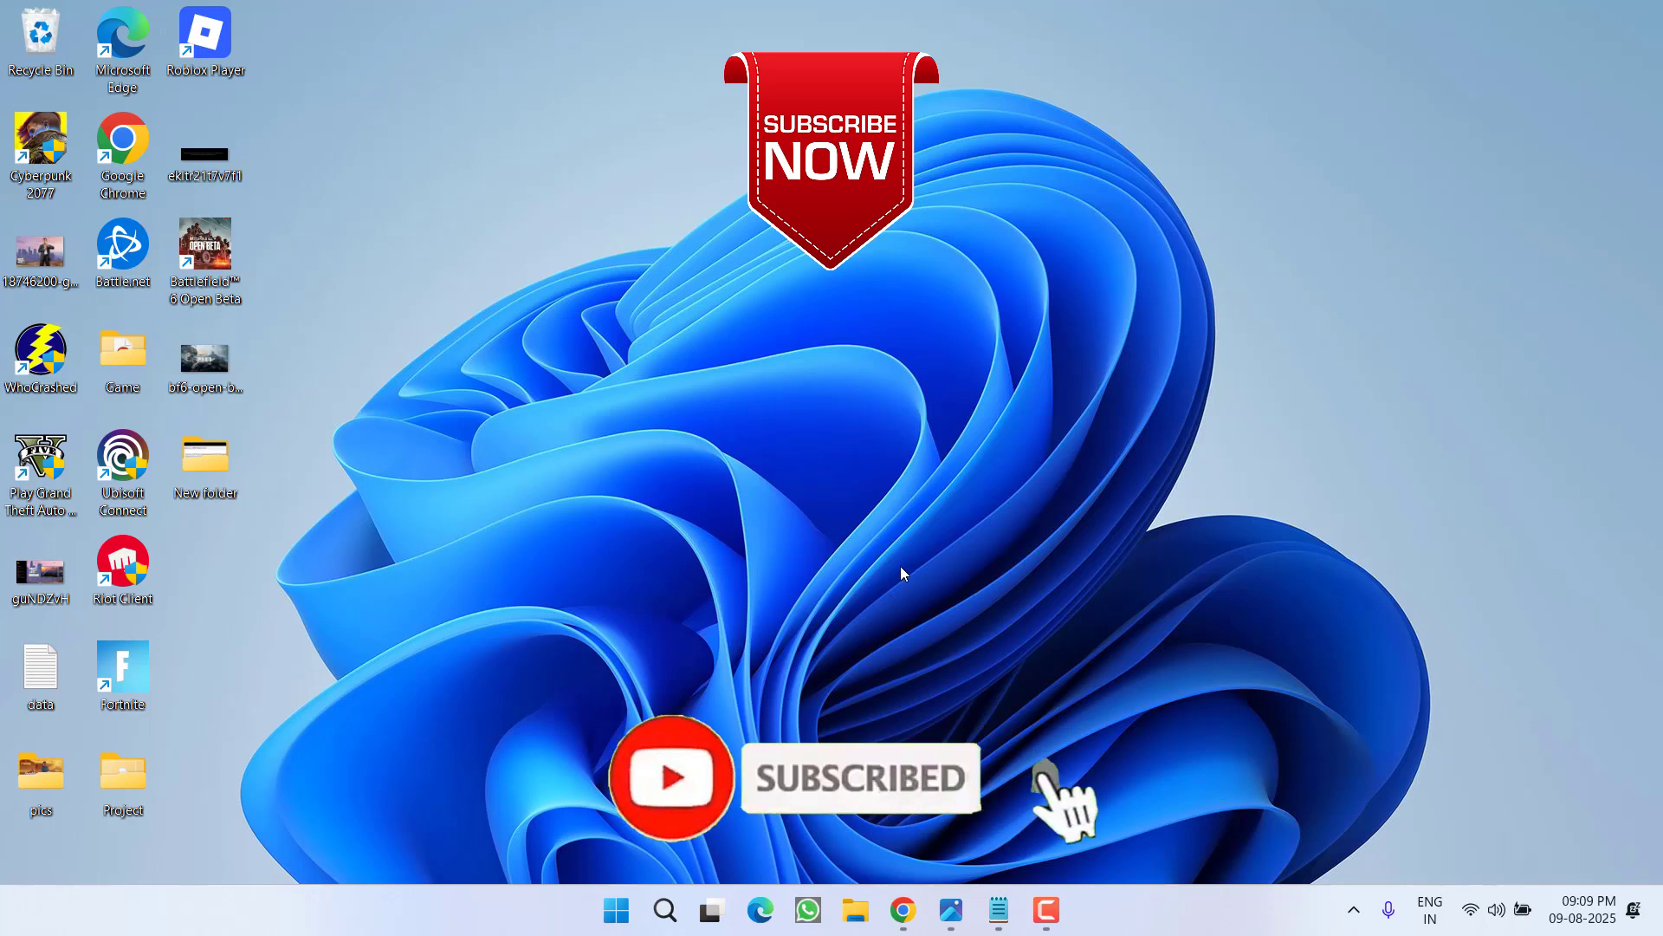